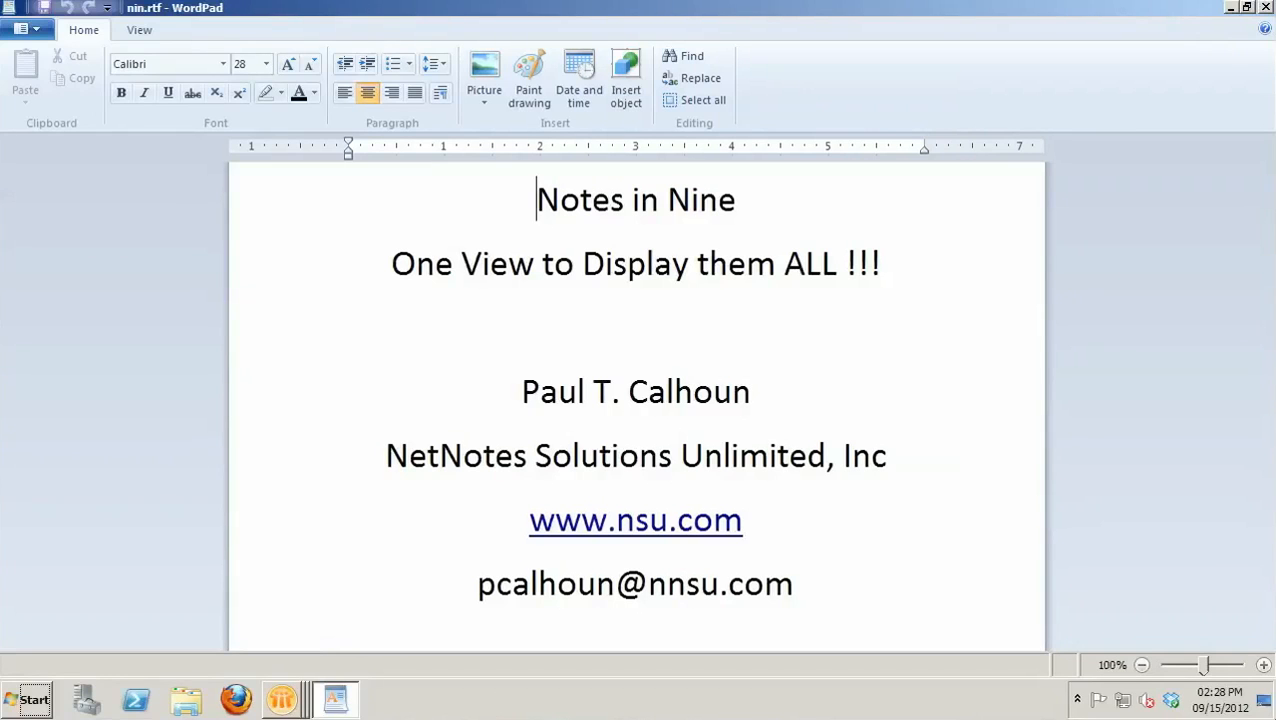
{"action": "mouse_move", "coordinate": [1106, 468]}
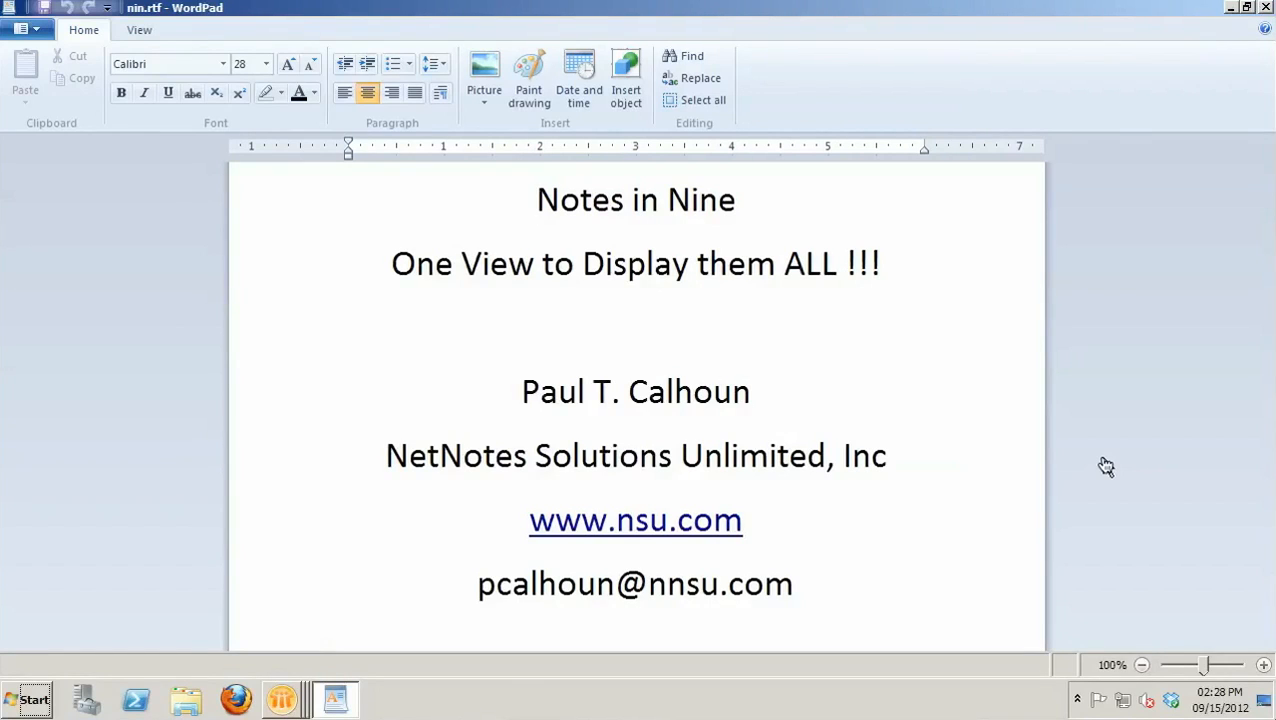
- Show the Texas Barbeque database's Forms list with its single Joint form
{"action": "left_click", "coordinate": [536, 200]}
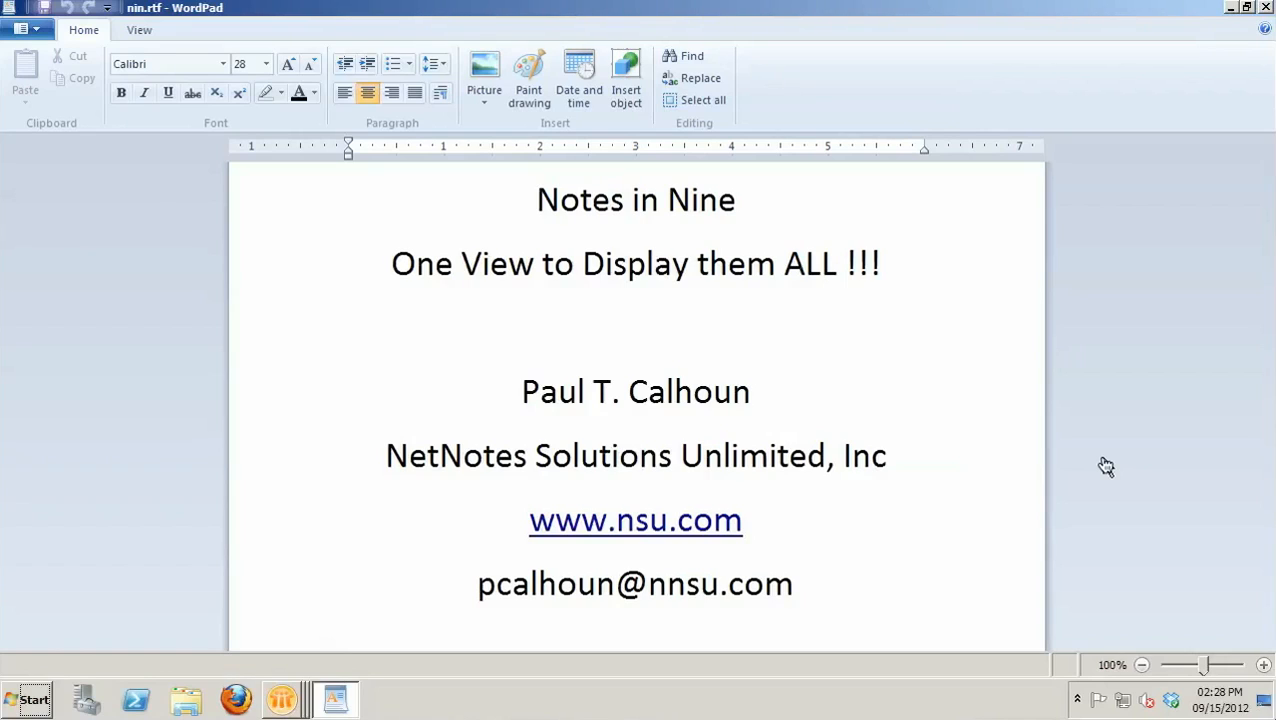
{"action": "left_click", "coordinate": [538, 200]}
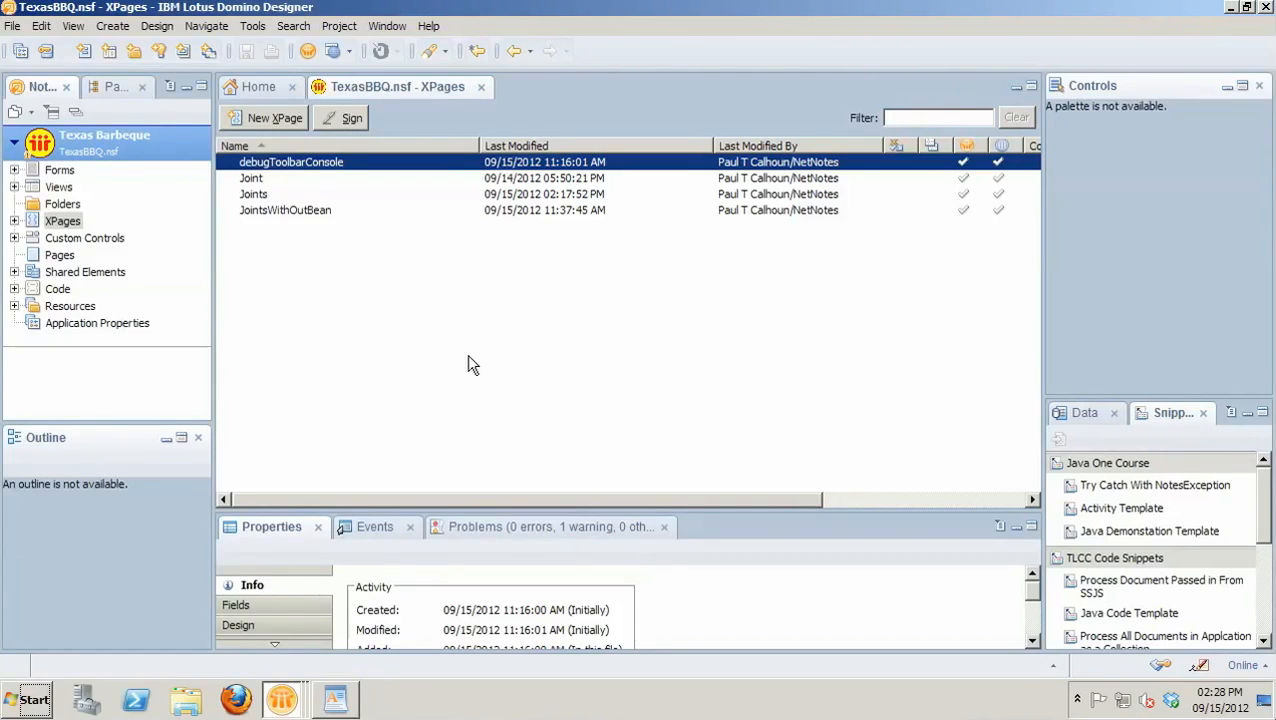
{"action": "mouse_move", "coordinate": [268, 308]}
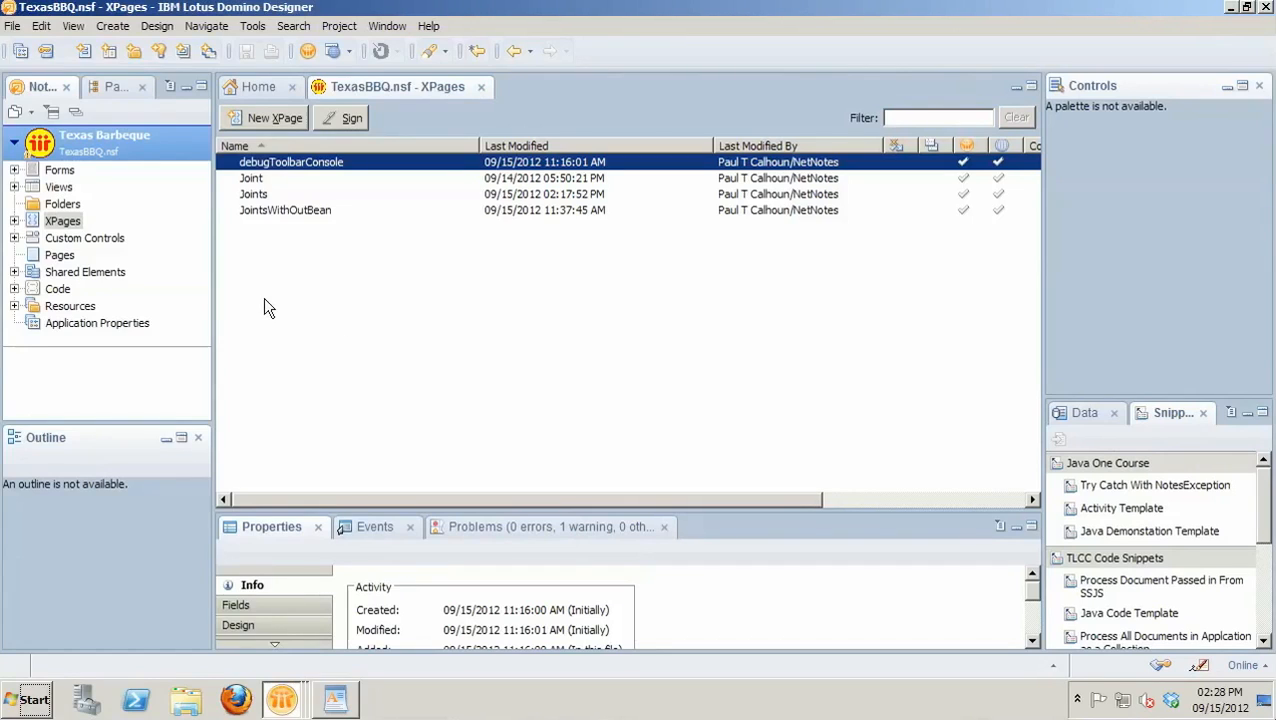
{"action": "mouse_move", "coordinate": [176, 238]}
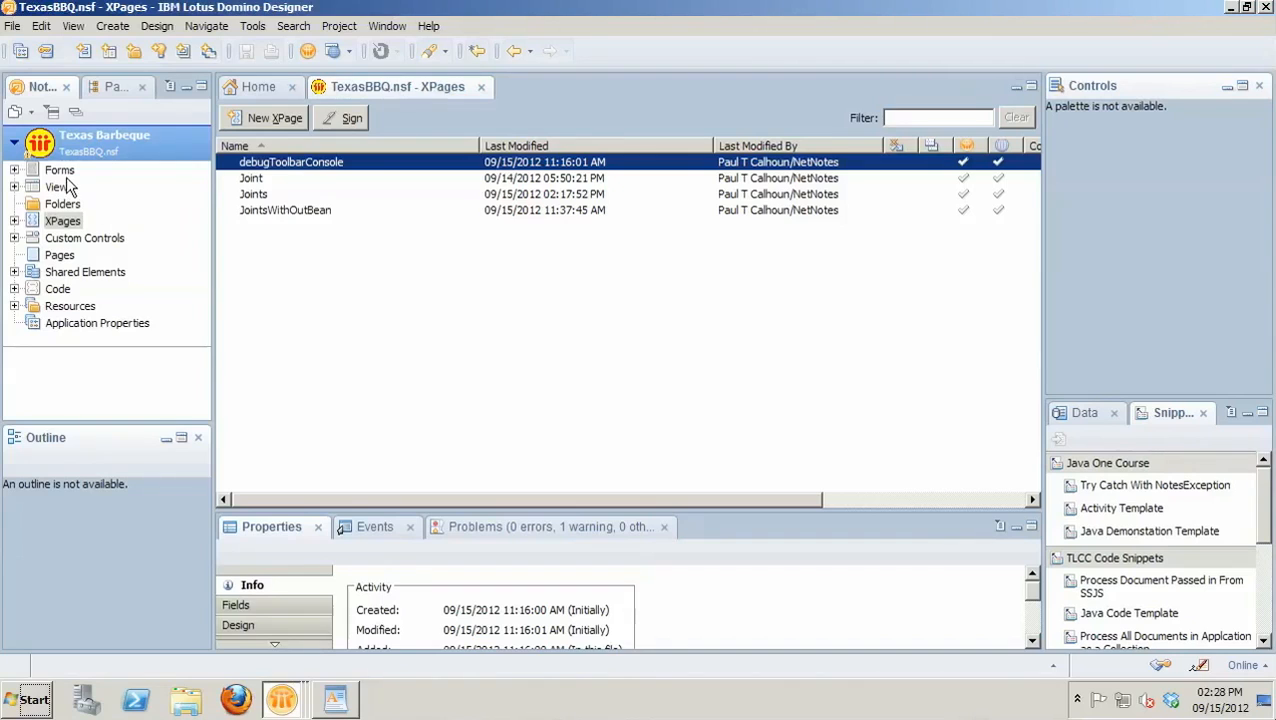
{"action": "left_click", "coordinate": [60, 170]}
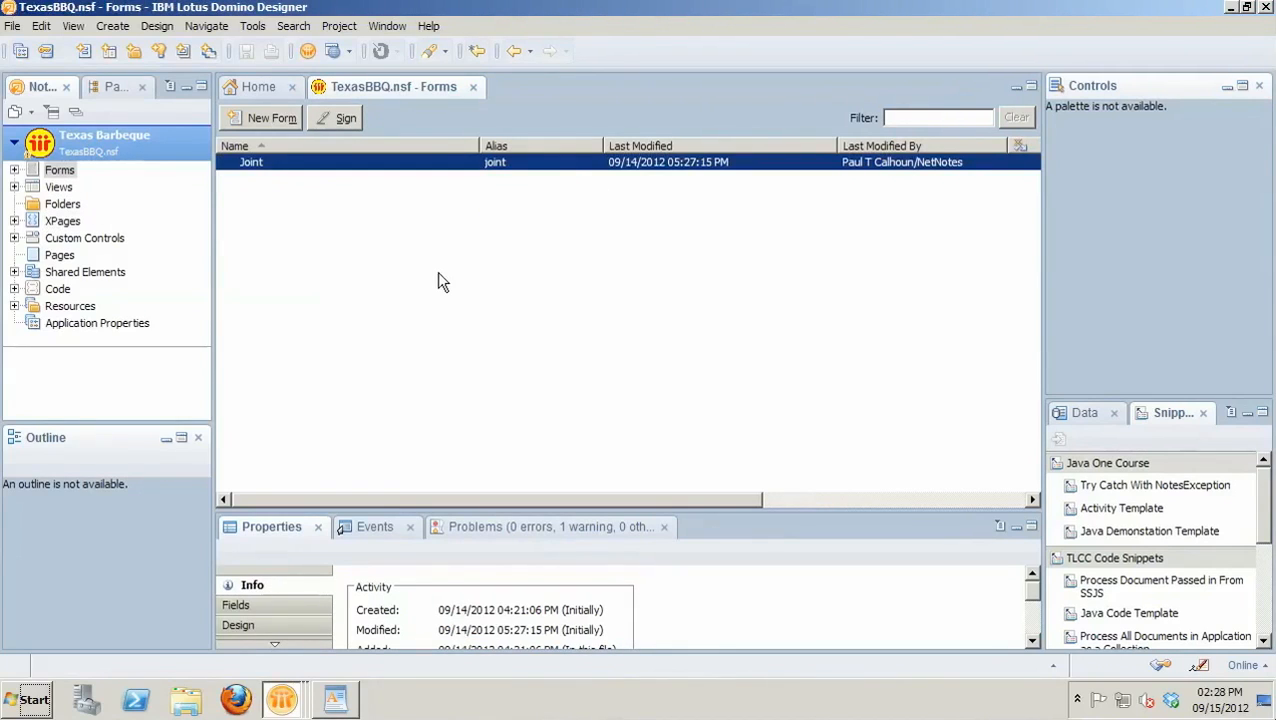
{"action": "mouse_move", "coordinate": [288, 264]}
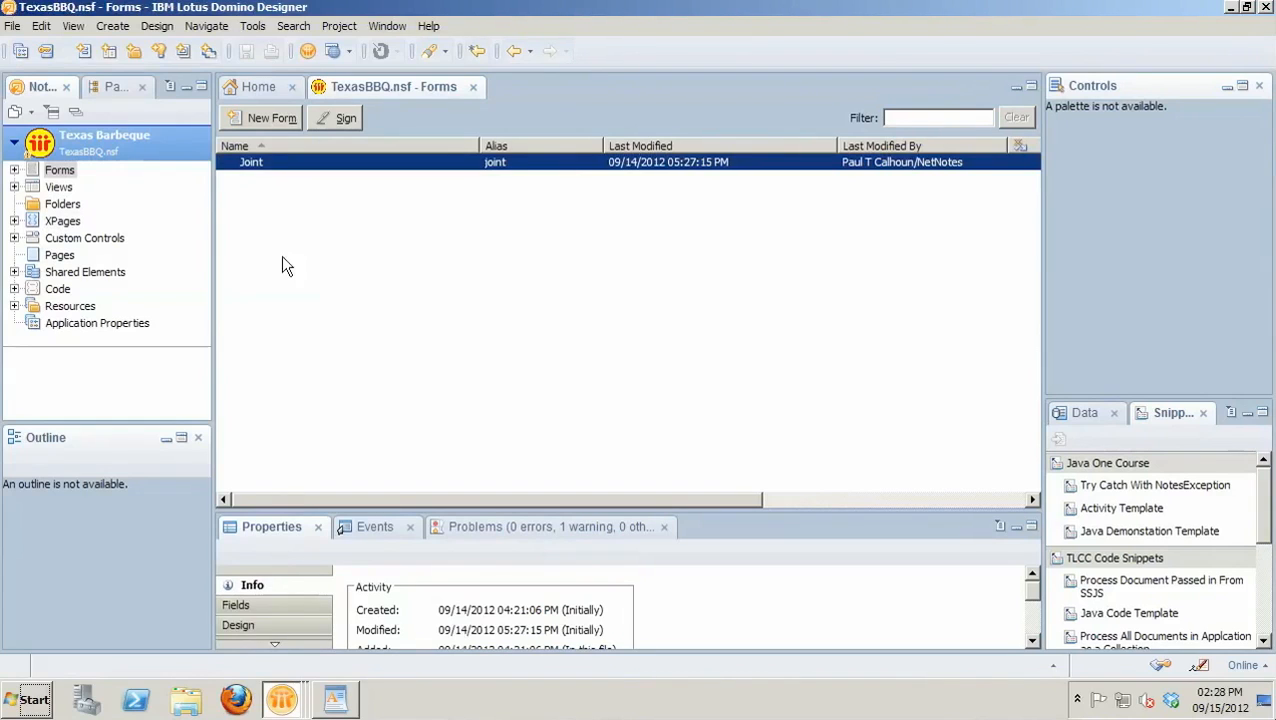
{"action": "mouse_move", "coordinate": [392, 210]}
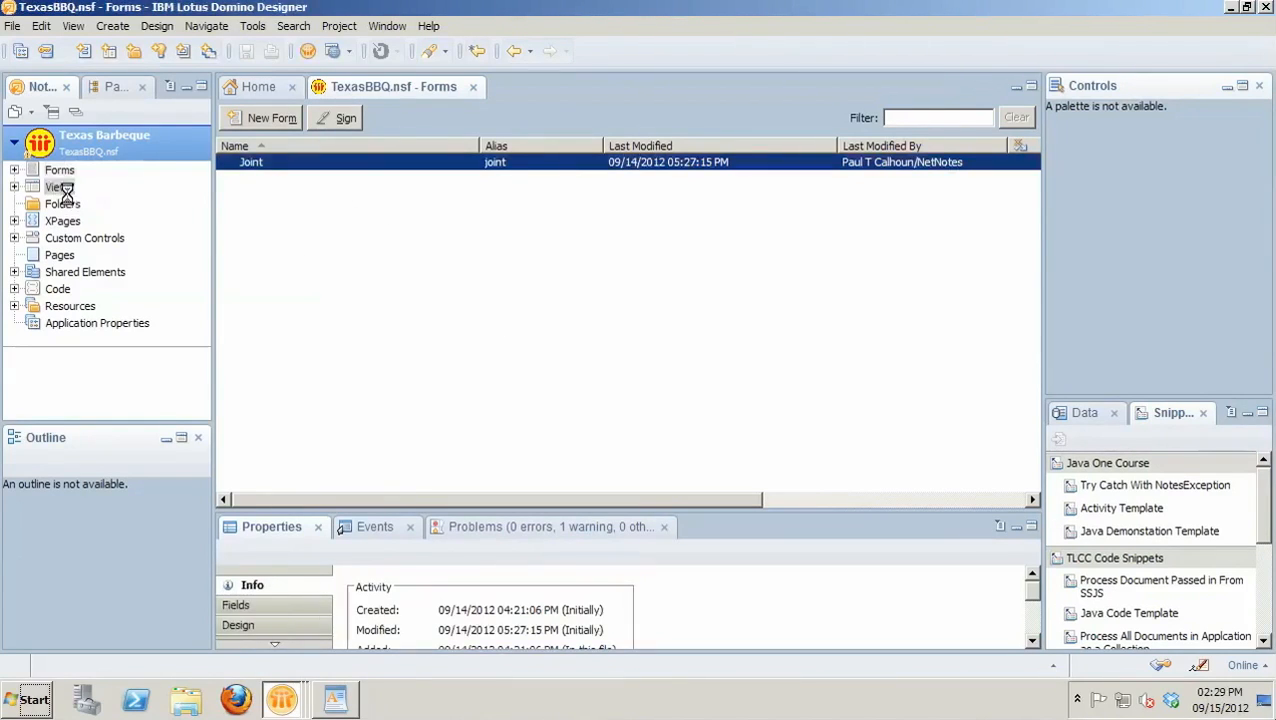
- Show the database's four views, including Category Joints By City and Main Joints
{"action": "left_click", "coordinate": [52, 188]}
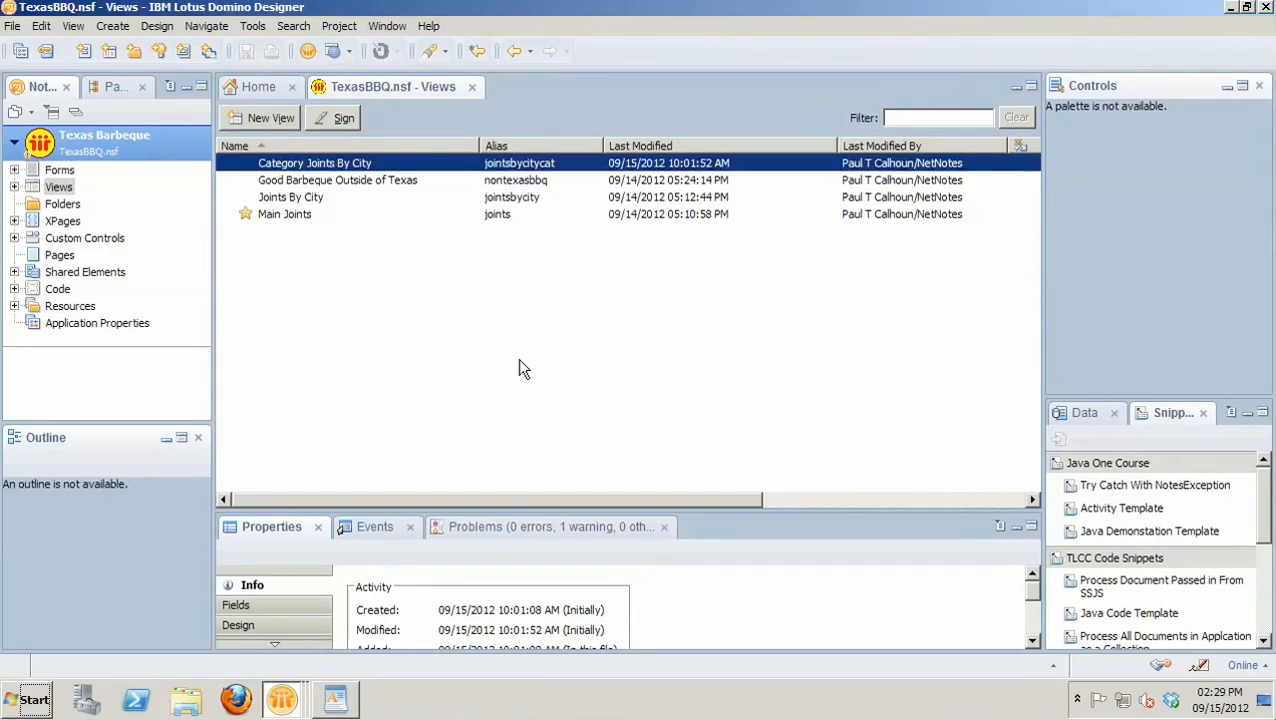
{"action": "mouse_move", "coordinate": [424, 300]}
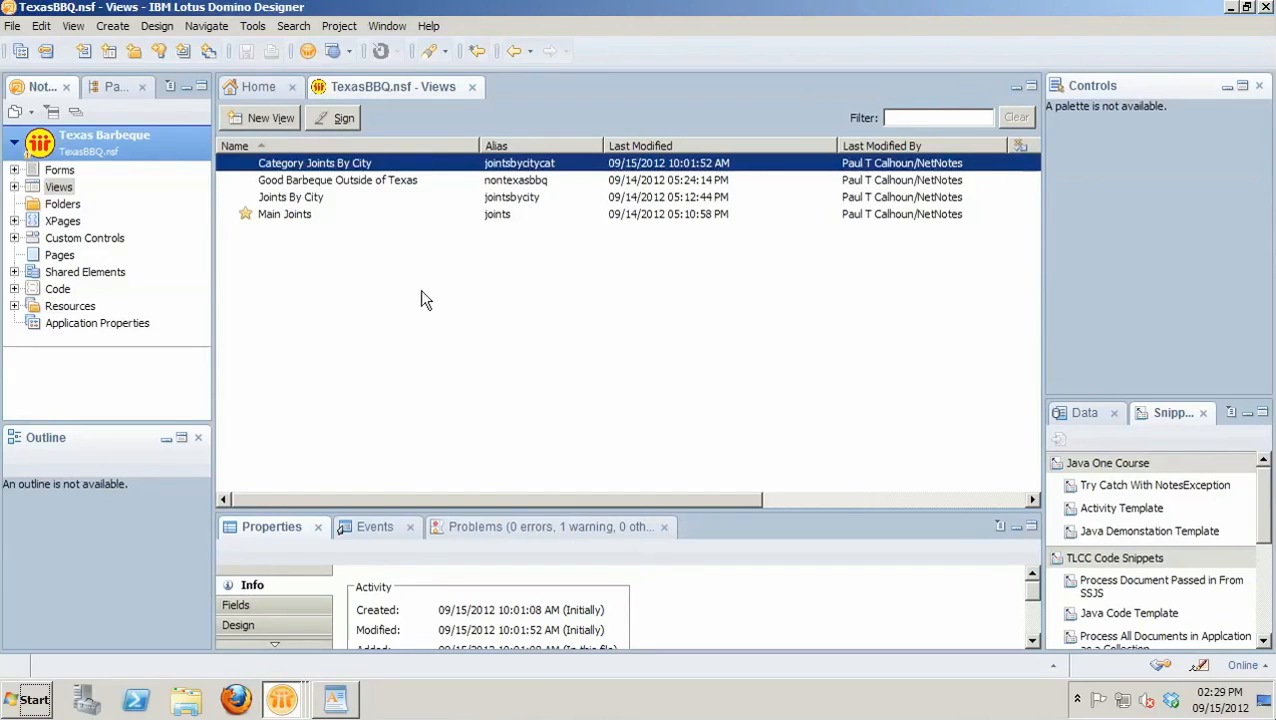
{"action": "mouse_move", "coordinate": [318, 342]}
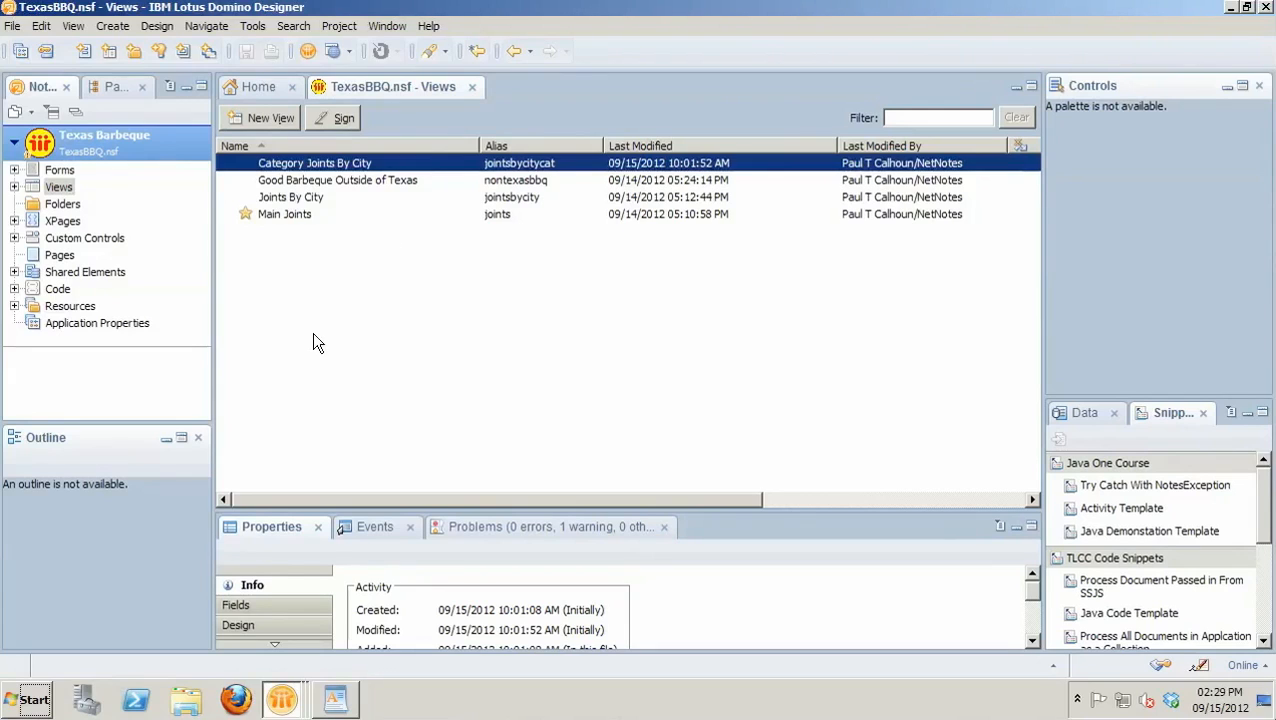
{"action": "mouse_move", "coordinate": [280, 302]}
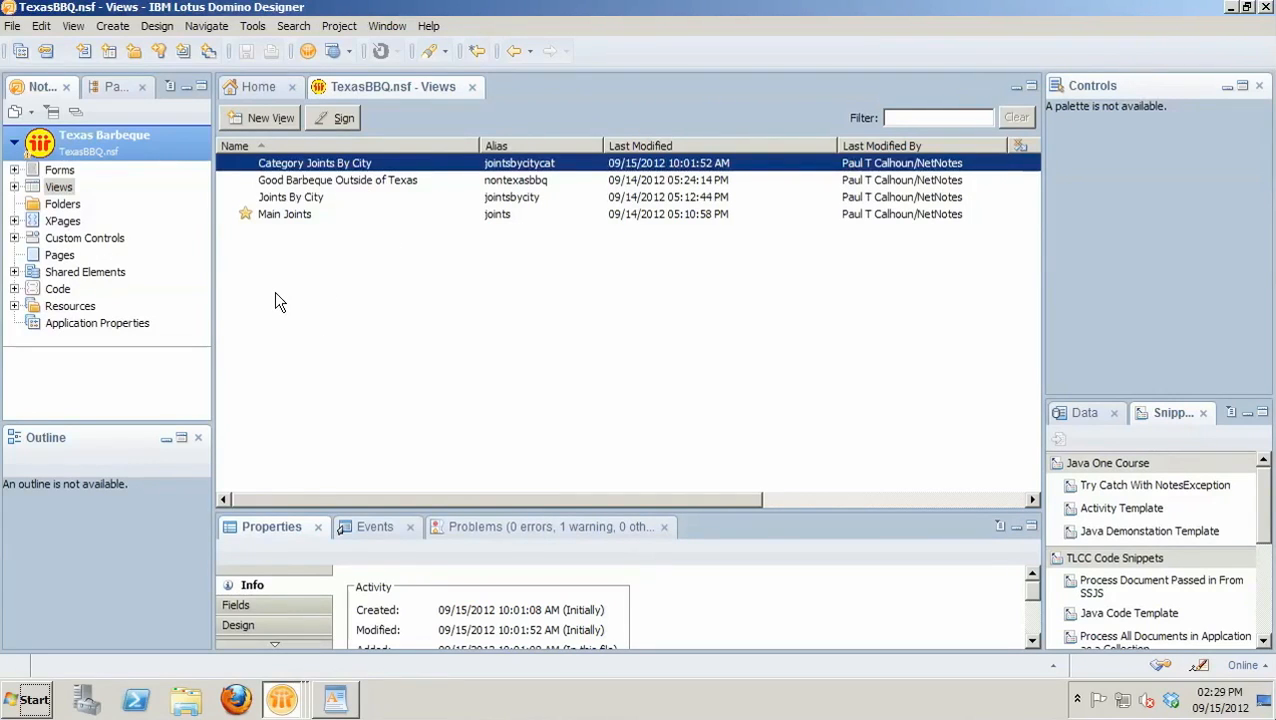
{"action": "mouse_move", "coordinate": [280, 320]}
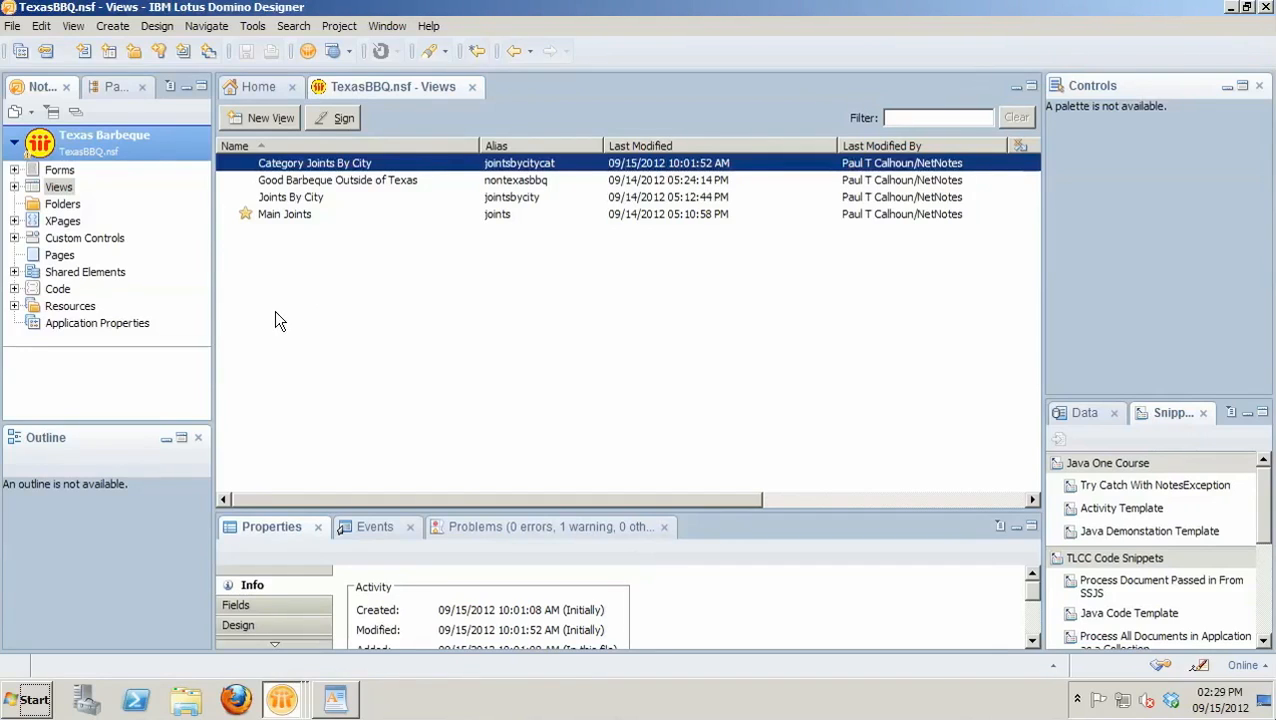
{"action": "mouse_move", "coordinate": [420, 258]}
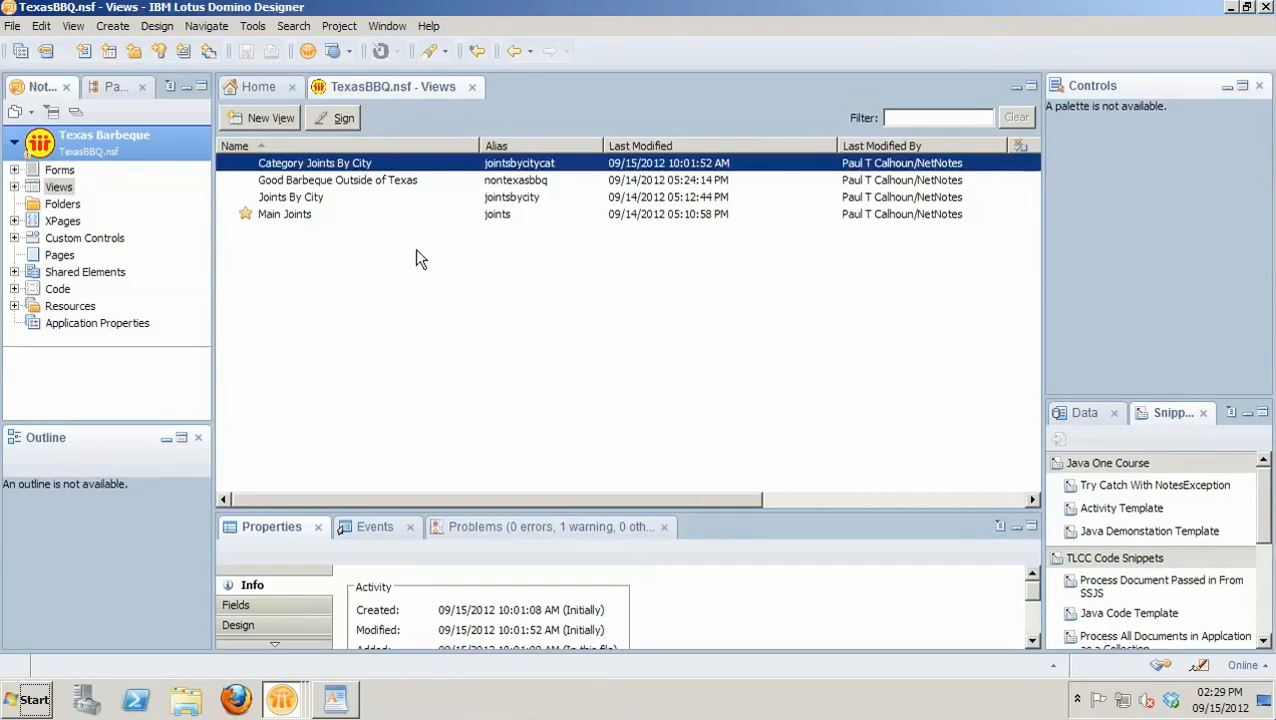
{"action": "mouse_move", "coordinate": [284, 276]}
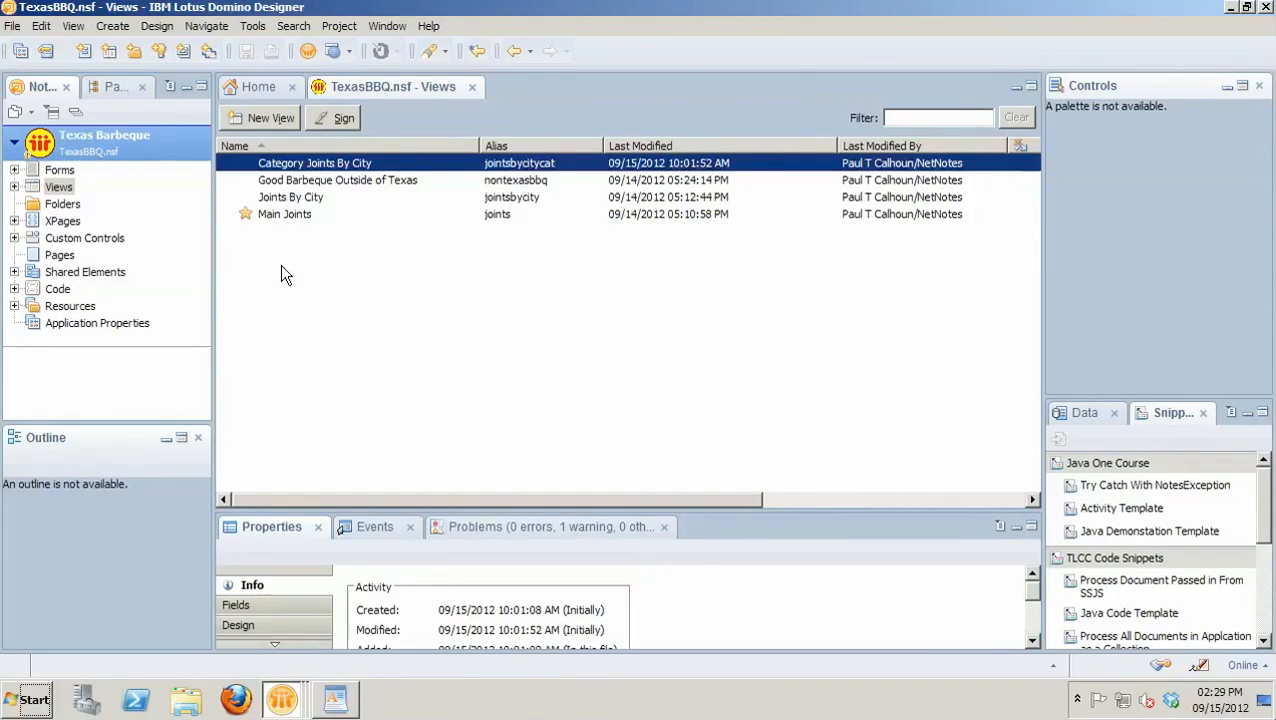
{"action": "mouse_move", "coordinate": [420, 288]}
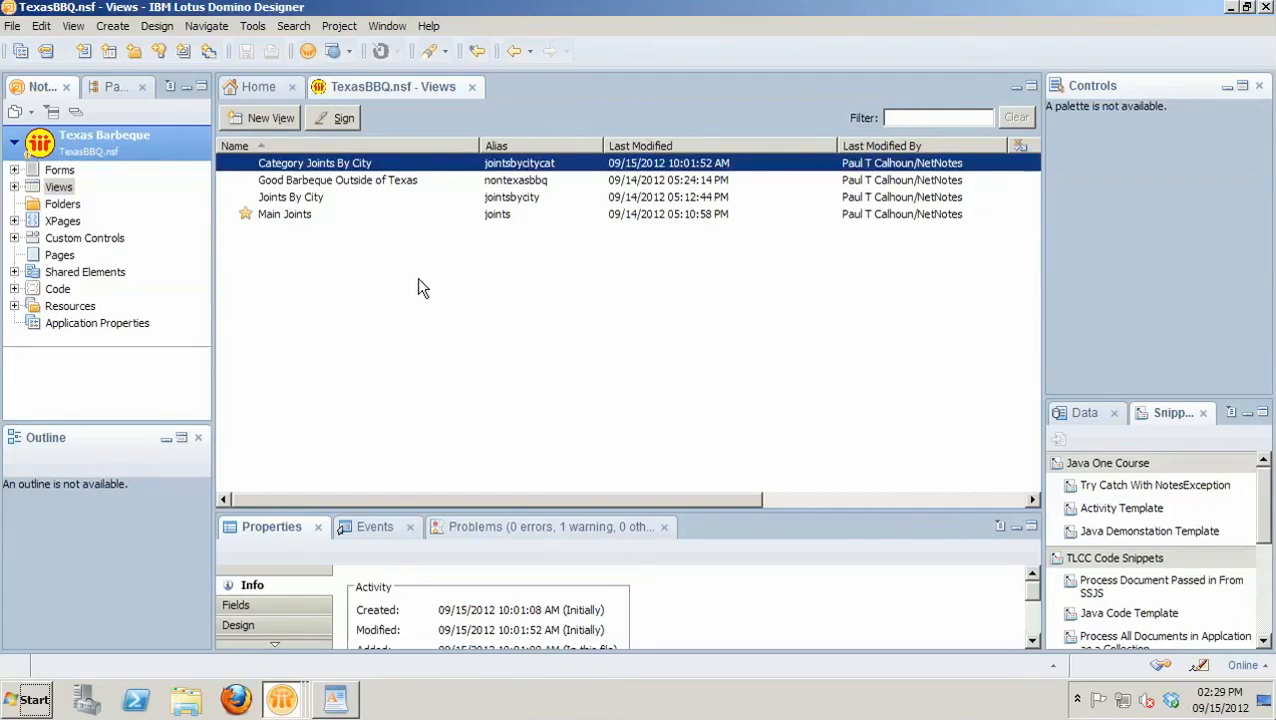
{"action": "mouse_move", "coordinate": [350, 296]}
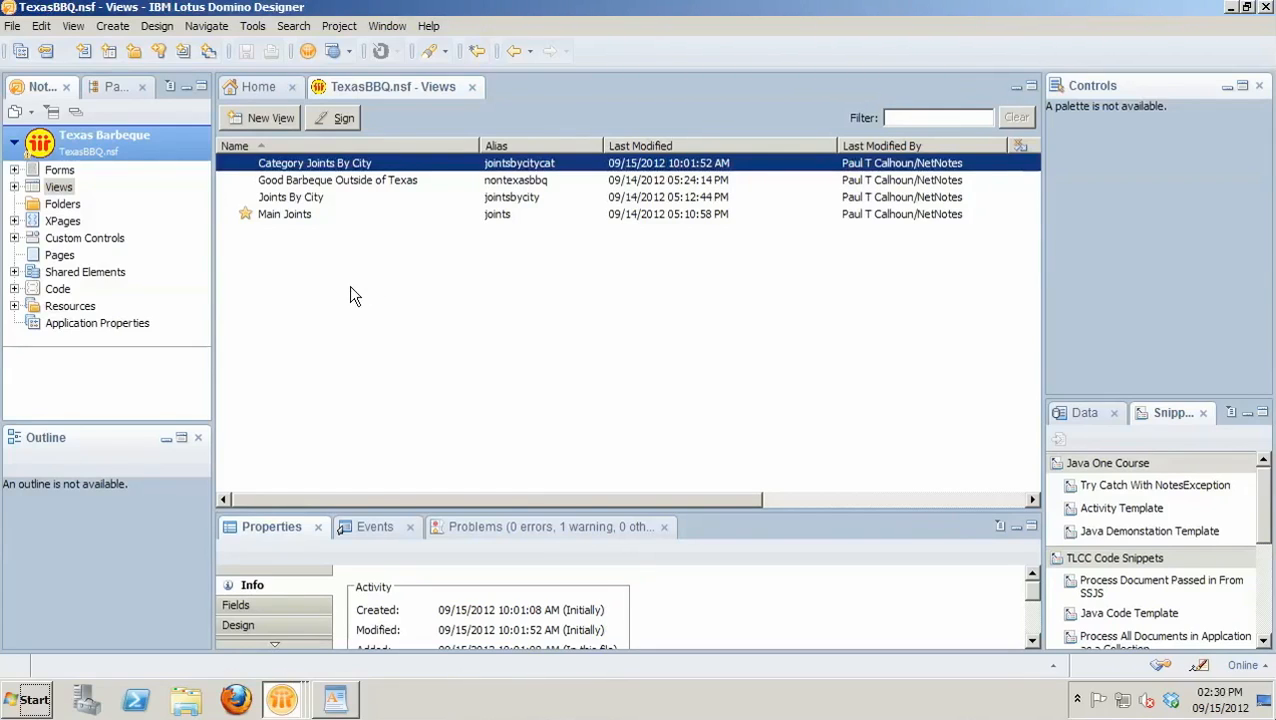
{"action": "mouse_move", "coordinate": [88, 236]}
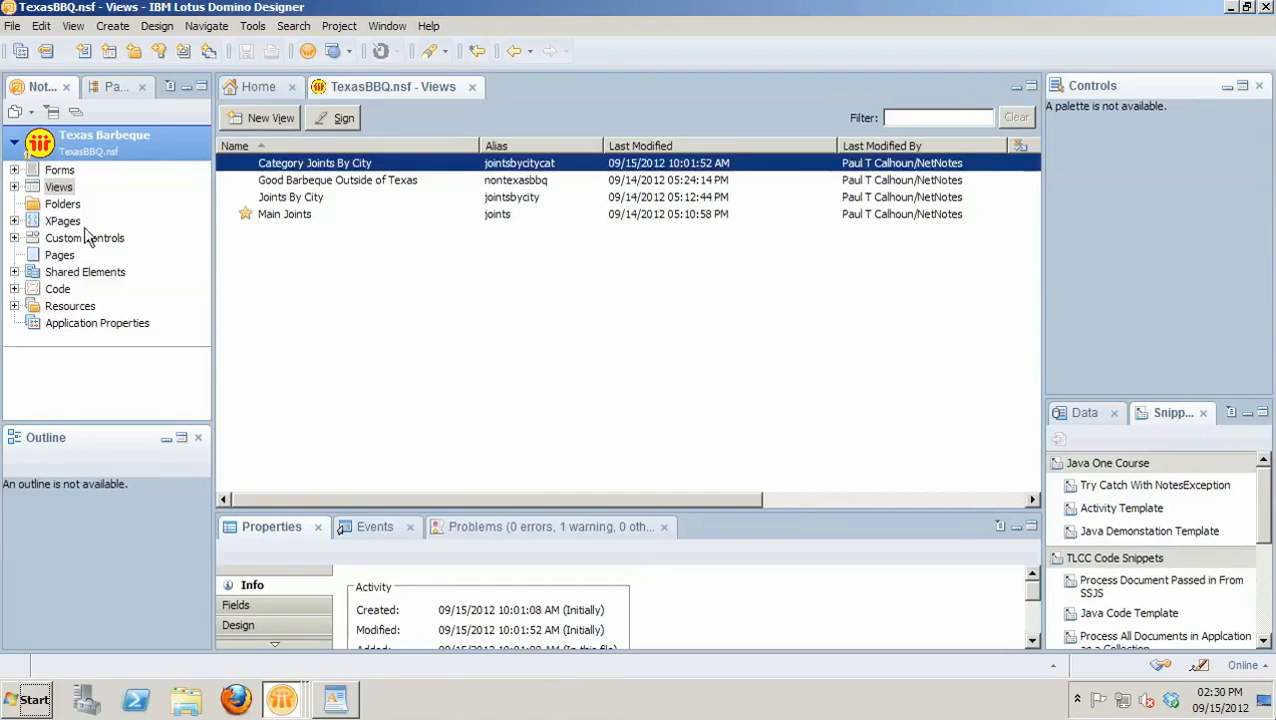
- From the XPages list, look at the Joint XPage, then load the Joints XPage for editing
{"action": "left_click", "coordinate": [62, 220]}
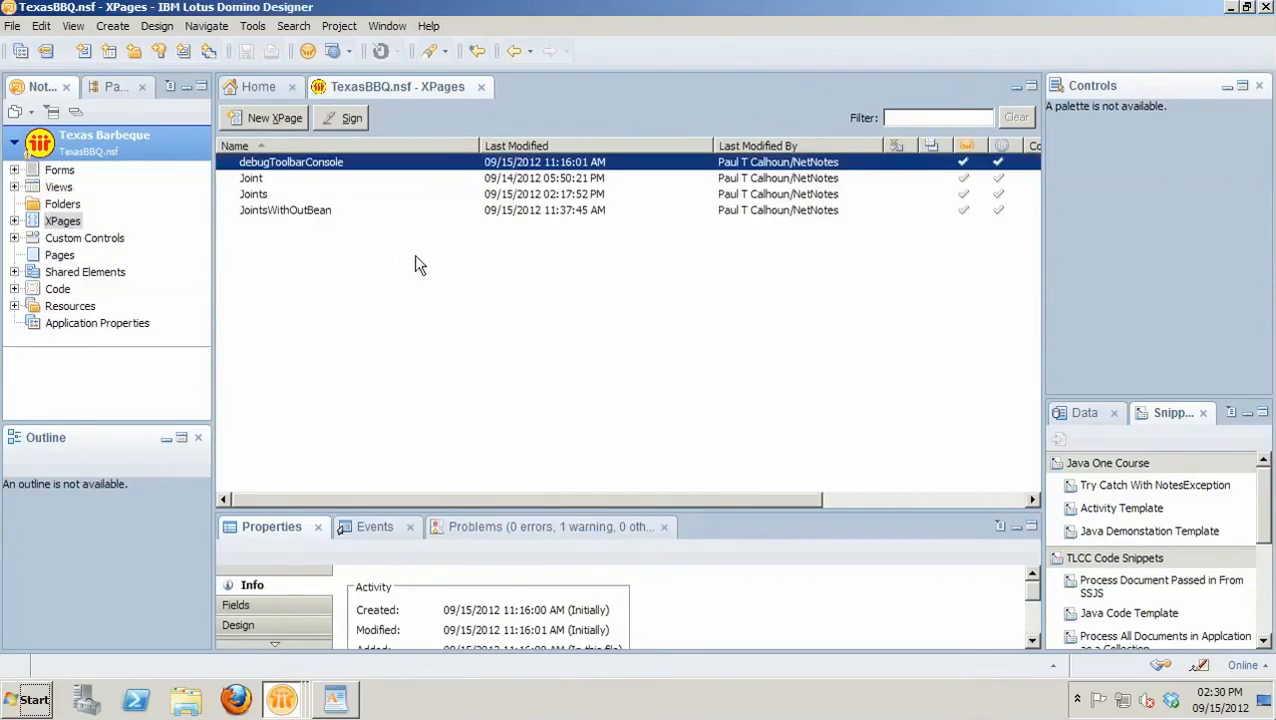
{"action": "mouse_move", "coordinate": [392, 244]}
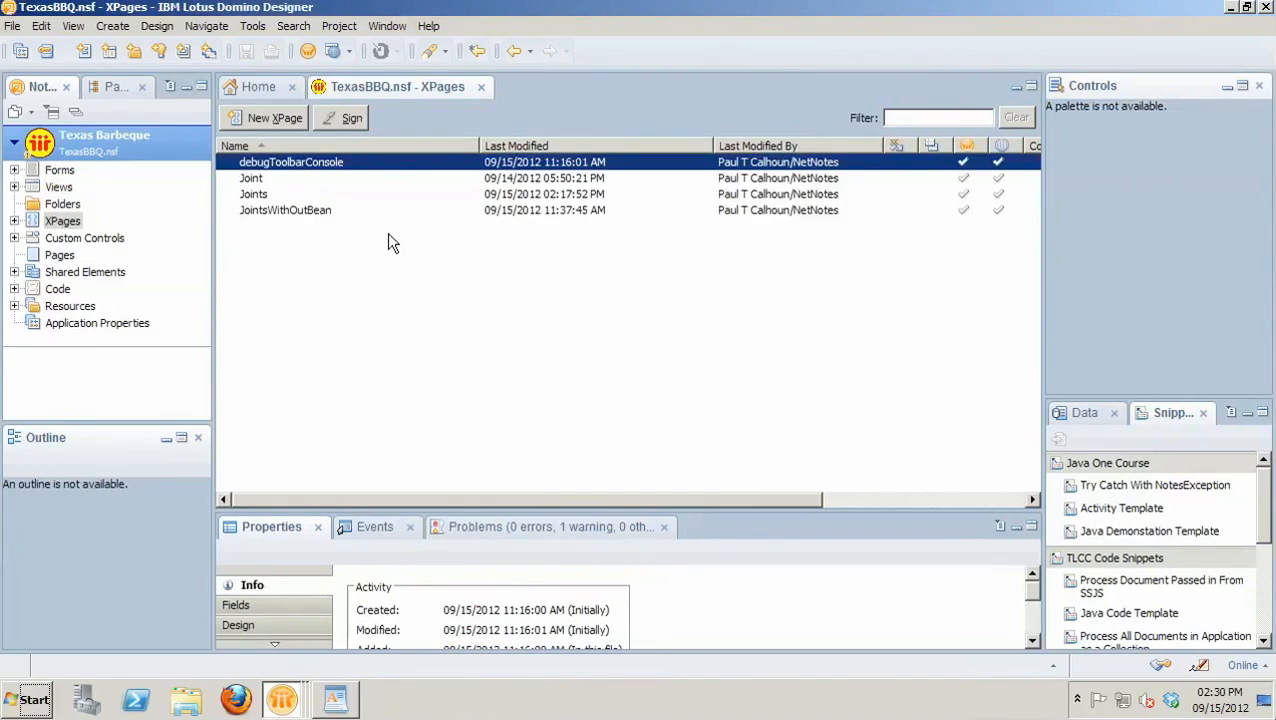
{"action": "mouse_move", "coordinate": [324, 192]}
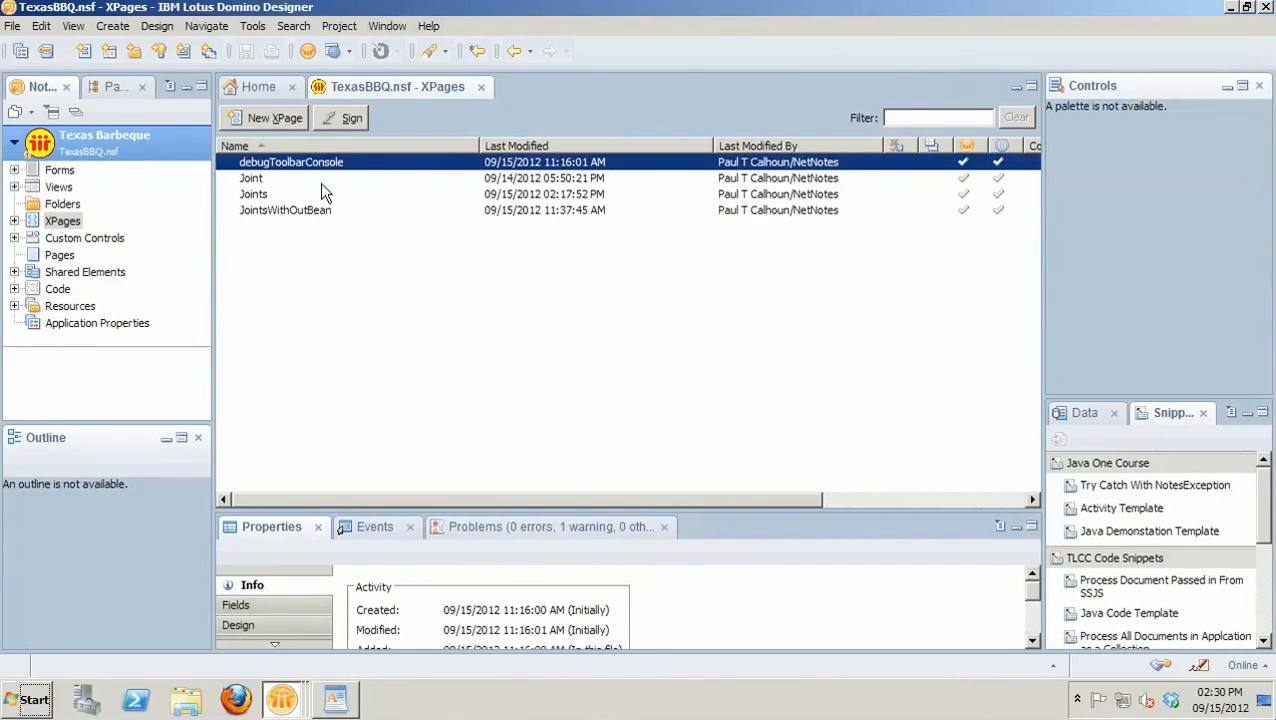
{"action": "double_click", "coordinate": [252, 178]}
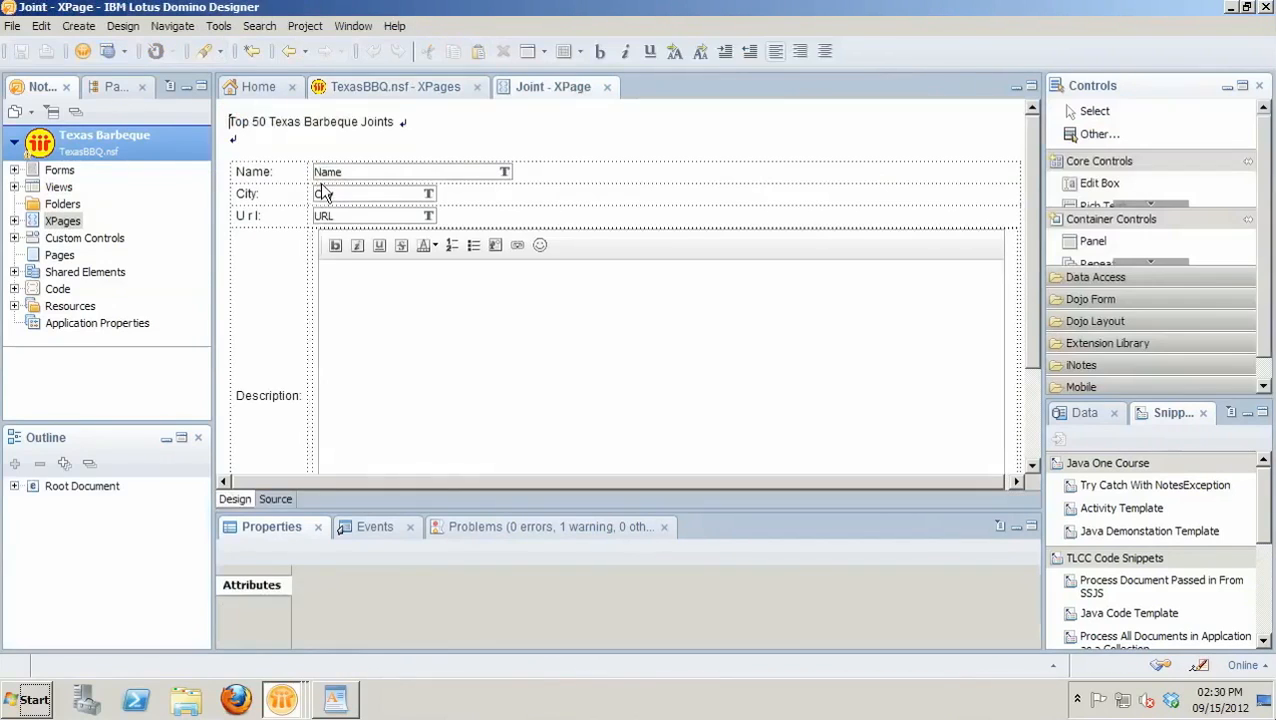
{"action": "left_click", "coordinate": [374, 192]}
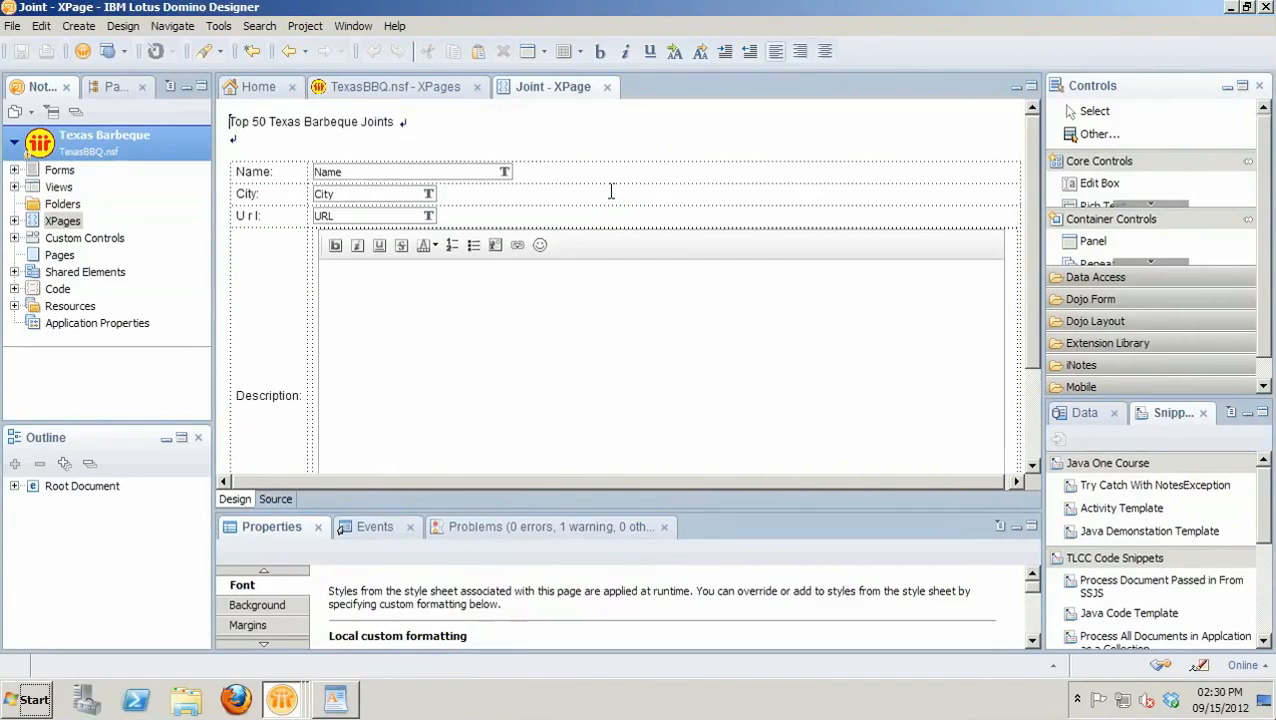
{"action": "left_click", "coordinate": [606, 88]}
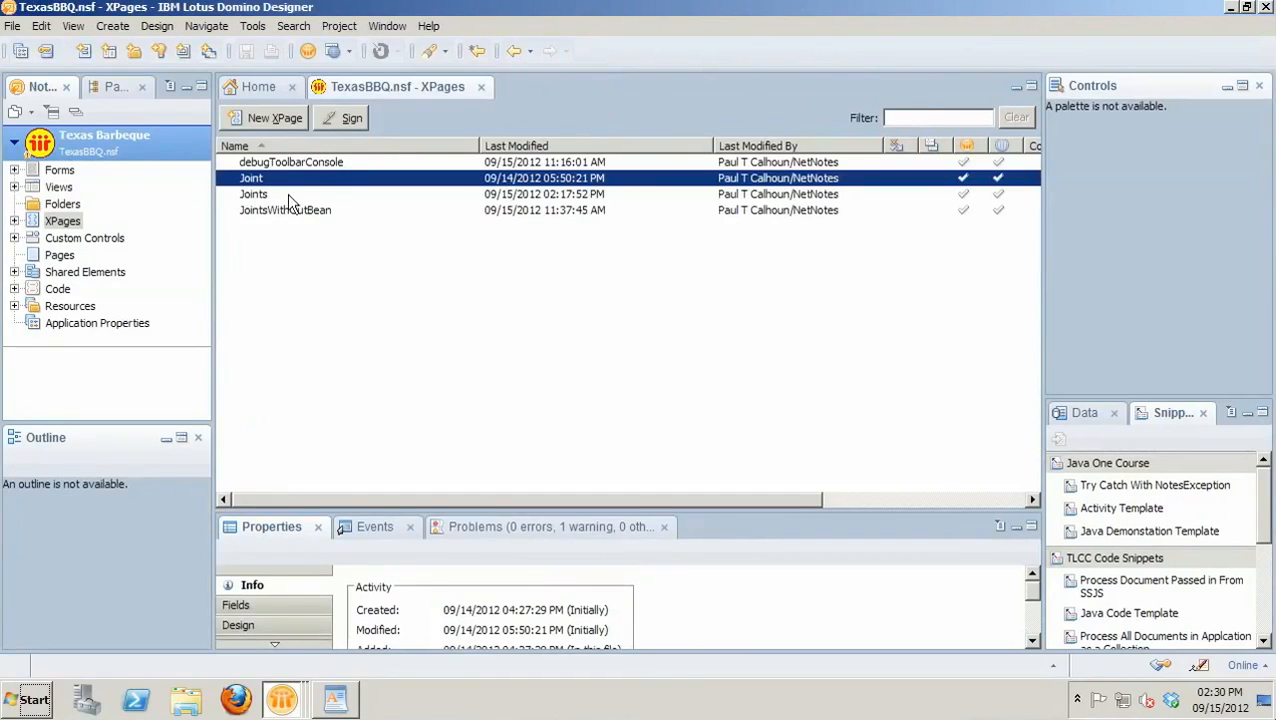
{"action": "double_click", "coordinate": [252, 194]}
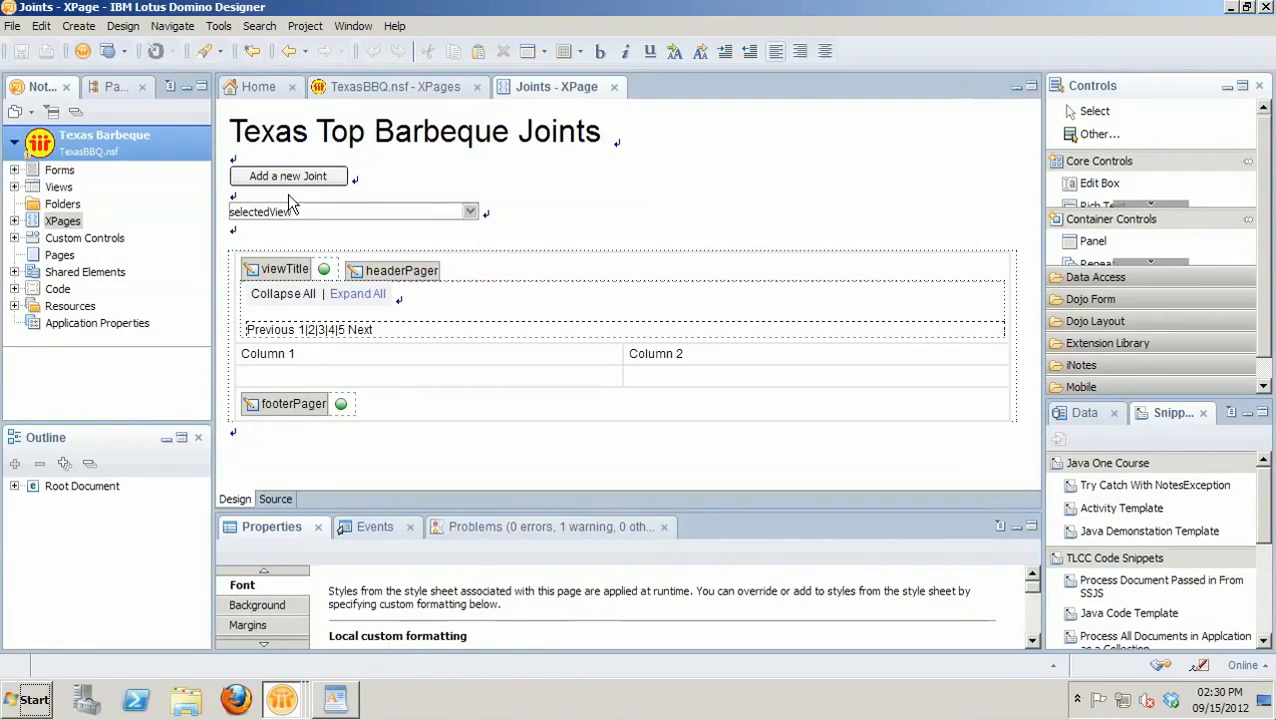
{"action": "mouse_move", "coordinate": [604, 192]}
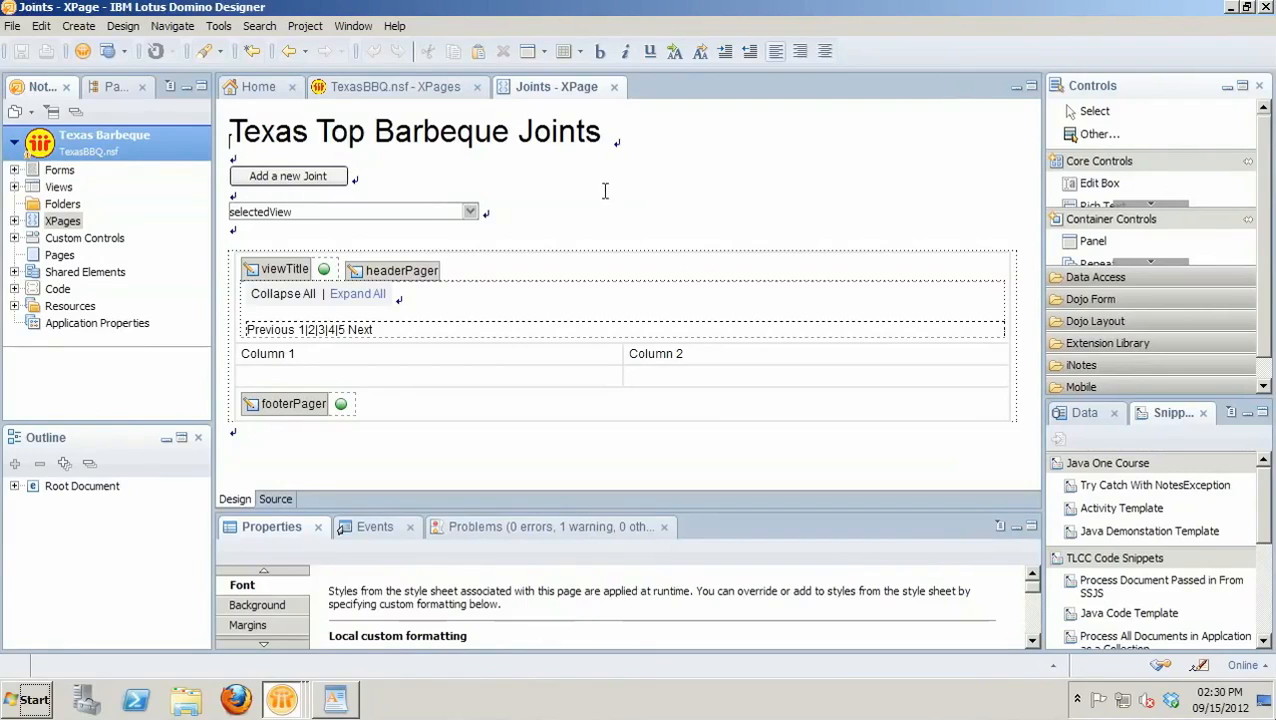
{"action": "mouse_move", "coordinate": [652, 220]}
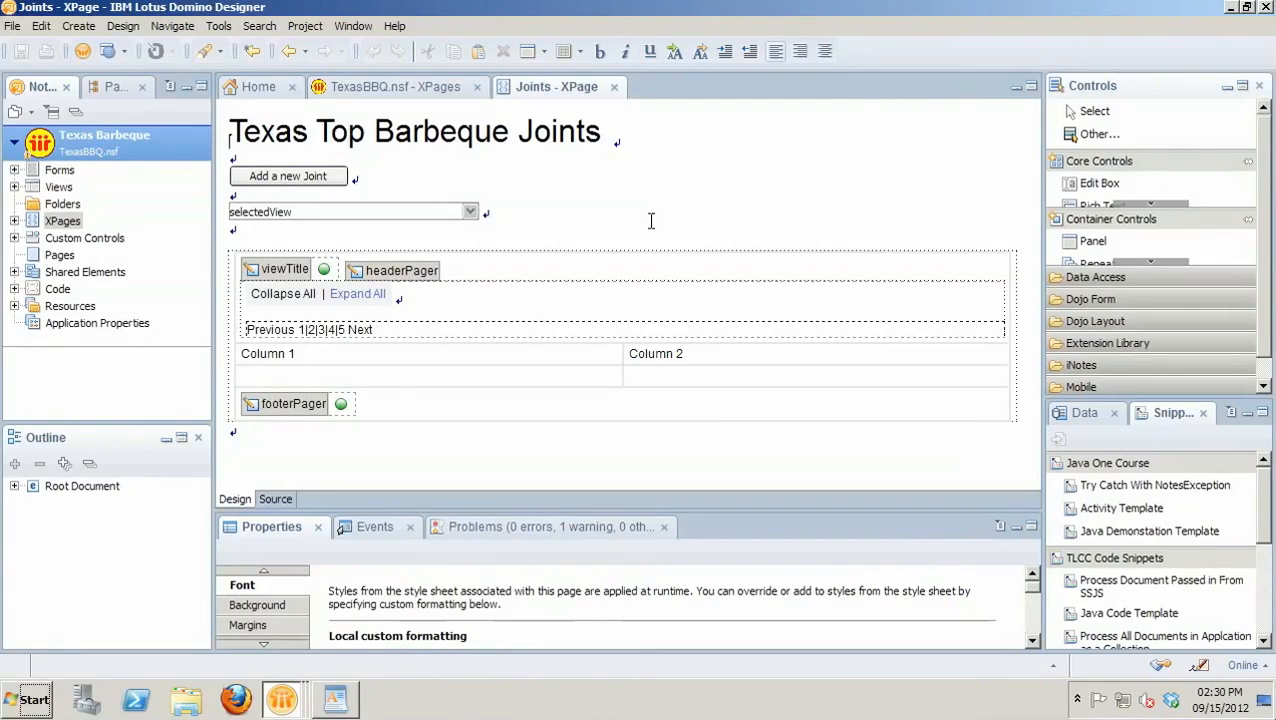
{"action": "mouse_move", "coordinate": [360, 444]}
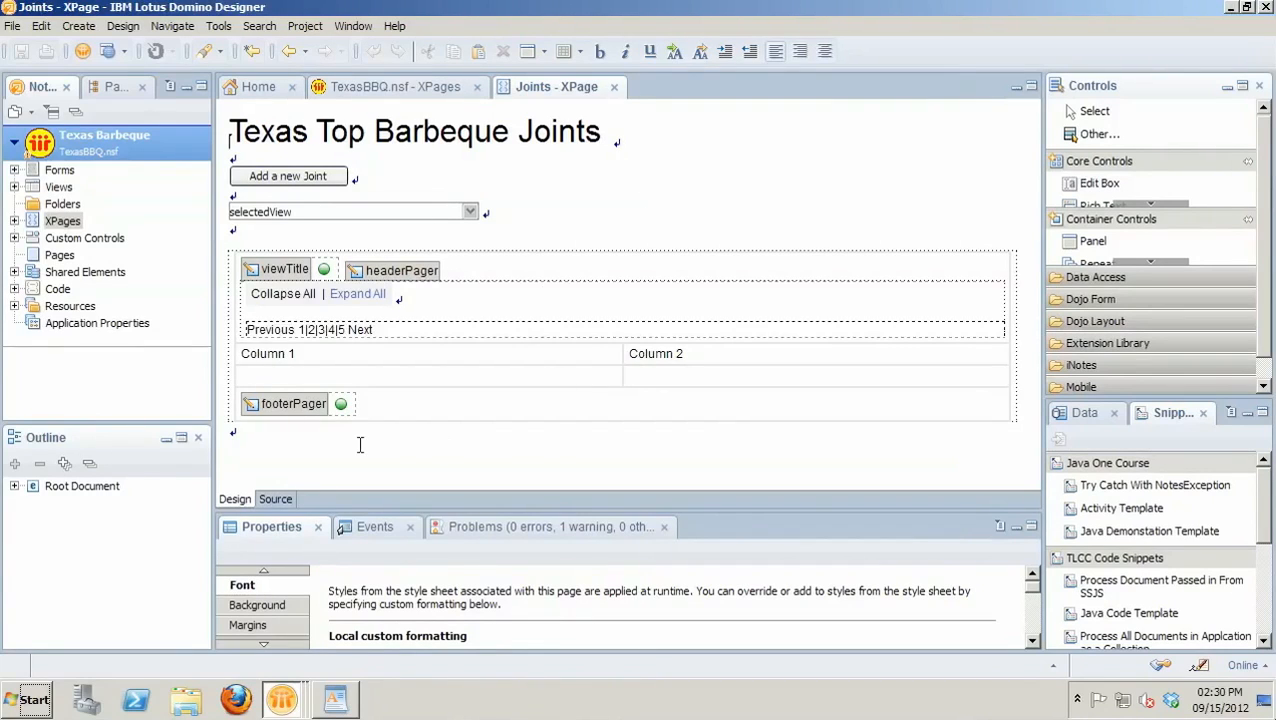
{"action": "mouse_move", "coordinate": [424, 388]}
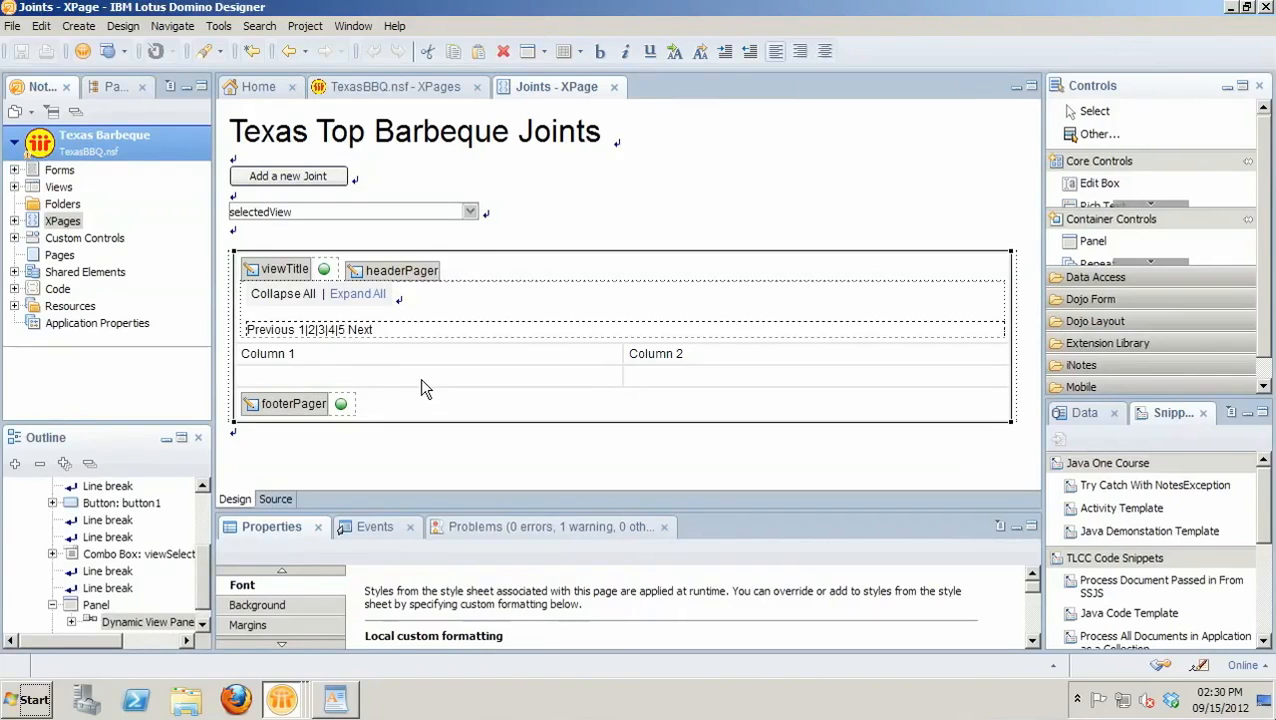
{"action": "mouse_move", "coordinate": [450, 278]}
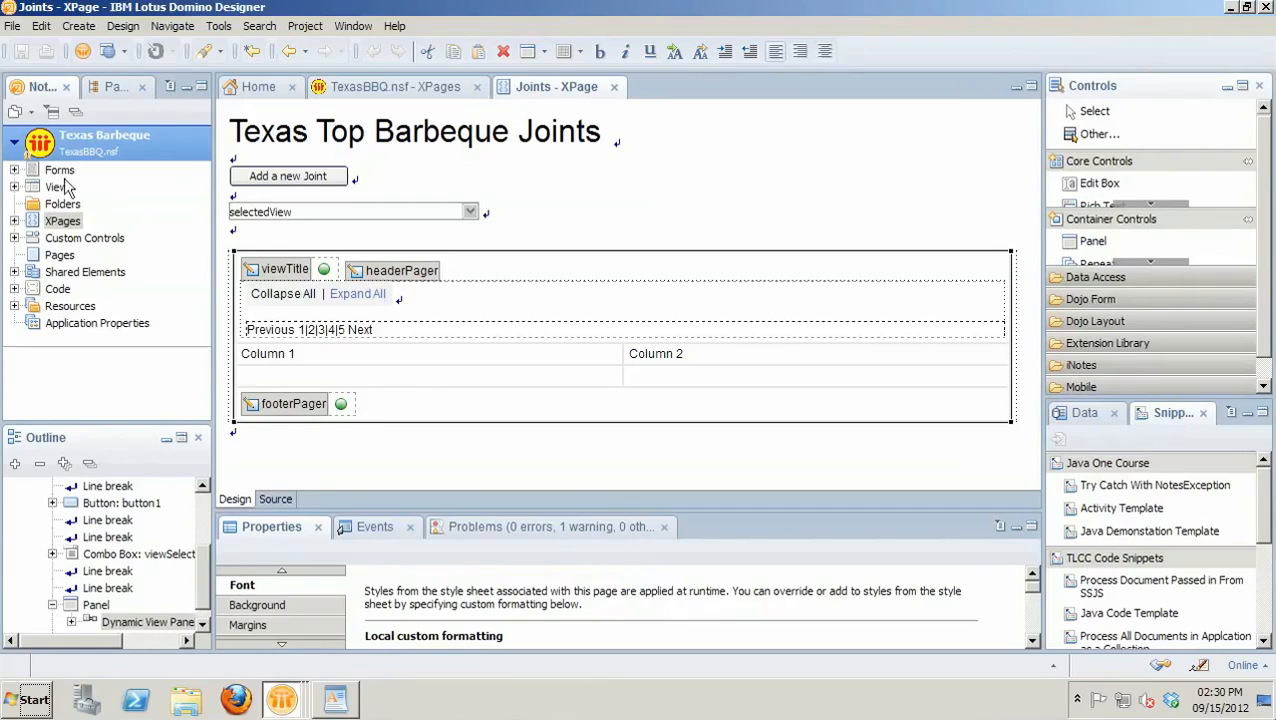
- Bring up the Joint form's properties showing the Joint XPage displayed in its place
{"action": "left_click", "coordinate": [60, 170]}
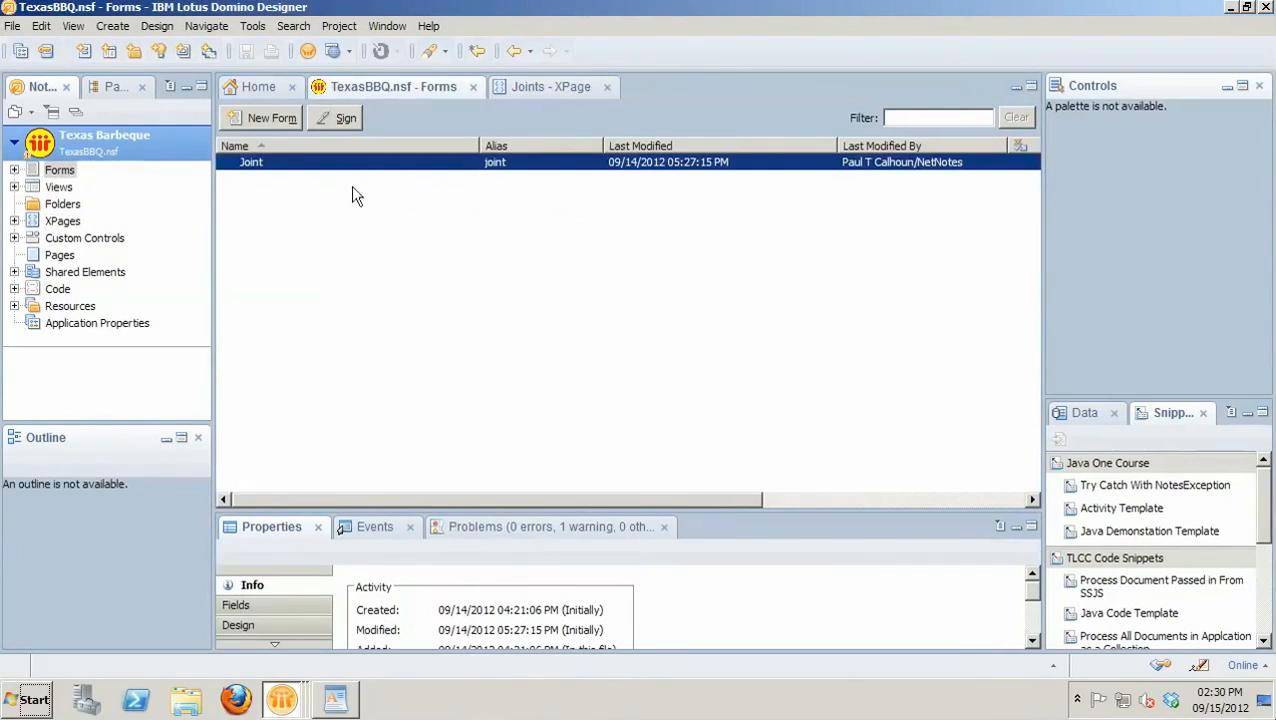
{"action": "double_click", "coordinate": [250, 162]}
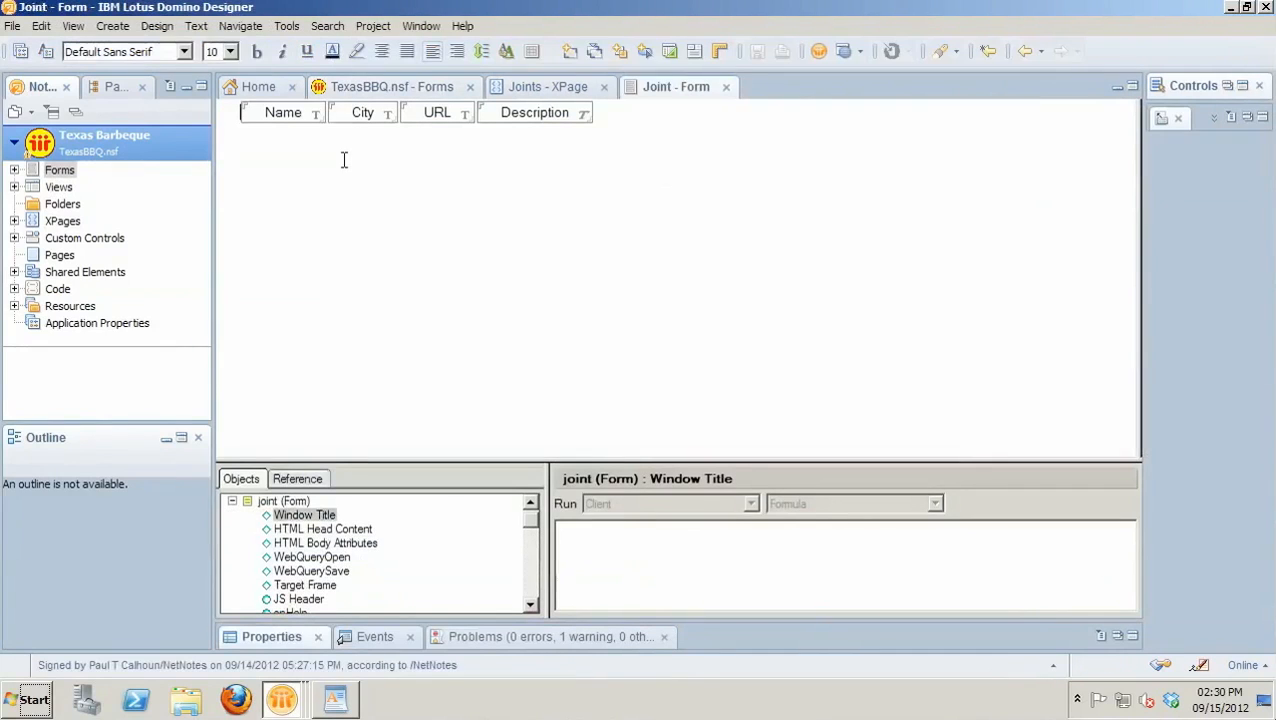
{"action": "right_click", "coordinate": [344, 160]}
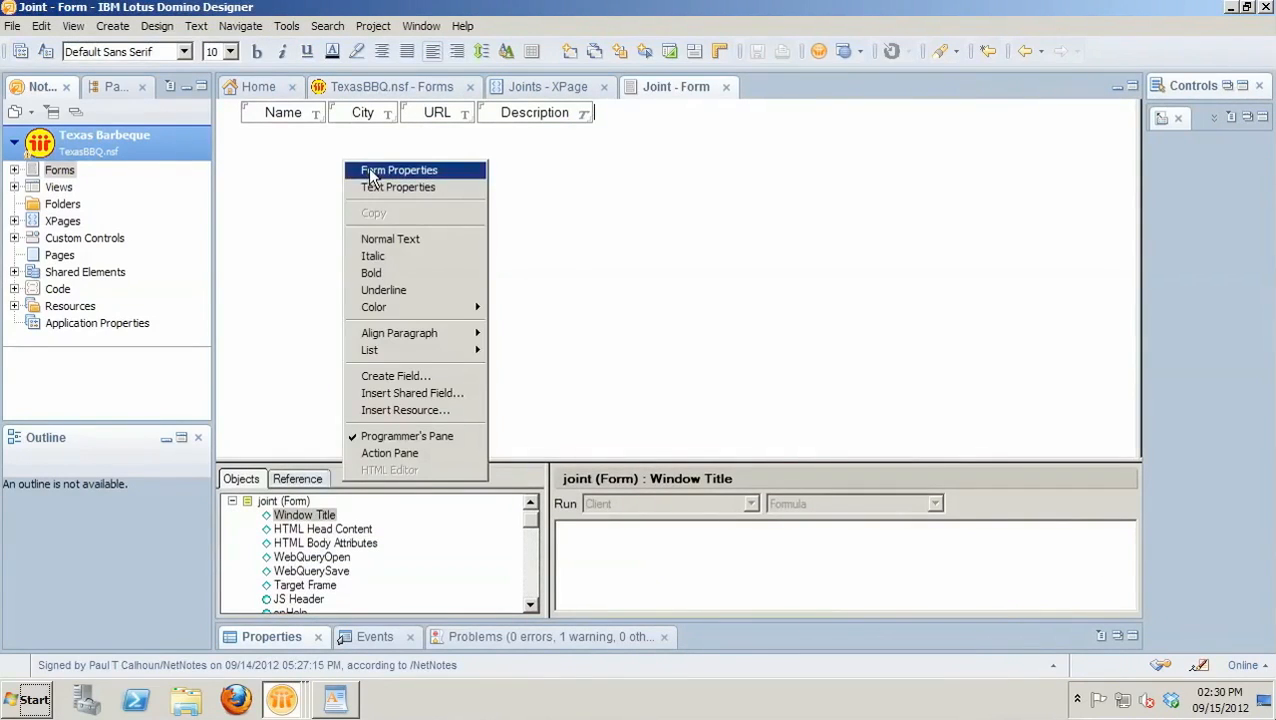
{"action": "left_click", "coordinate": [398, 170]}
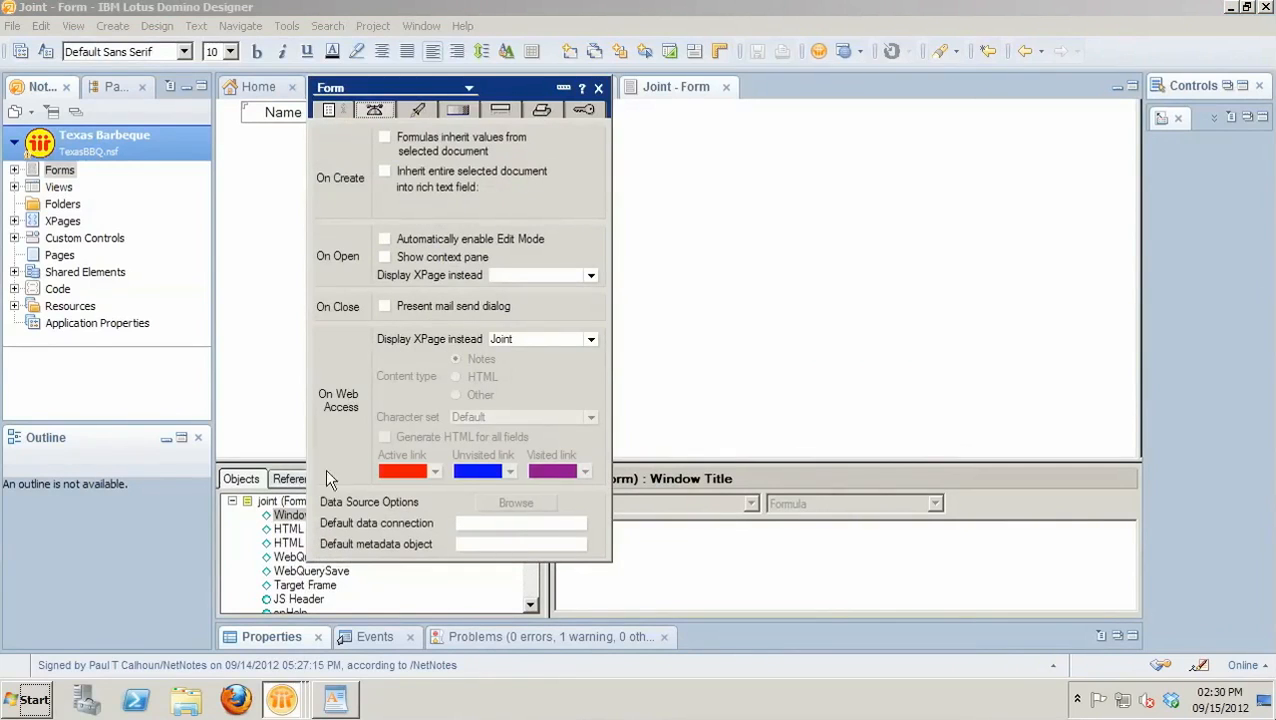
{"action": "mouse_move", "coordinate": [532, 370]}
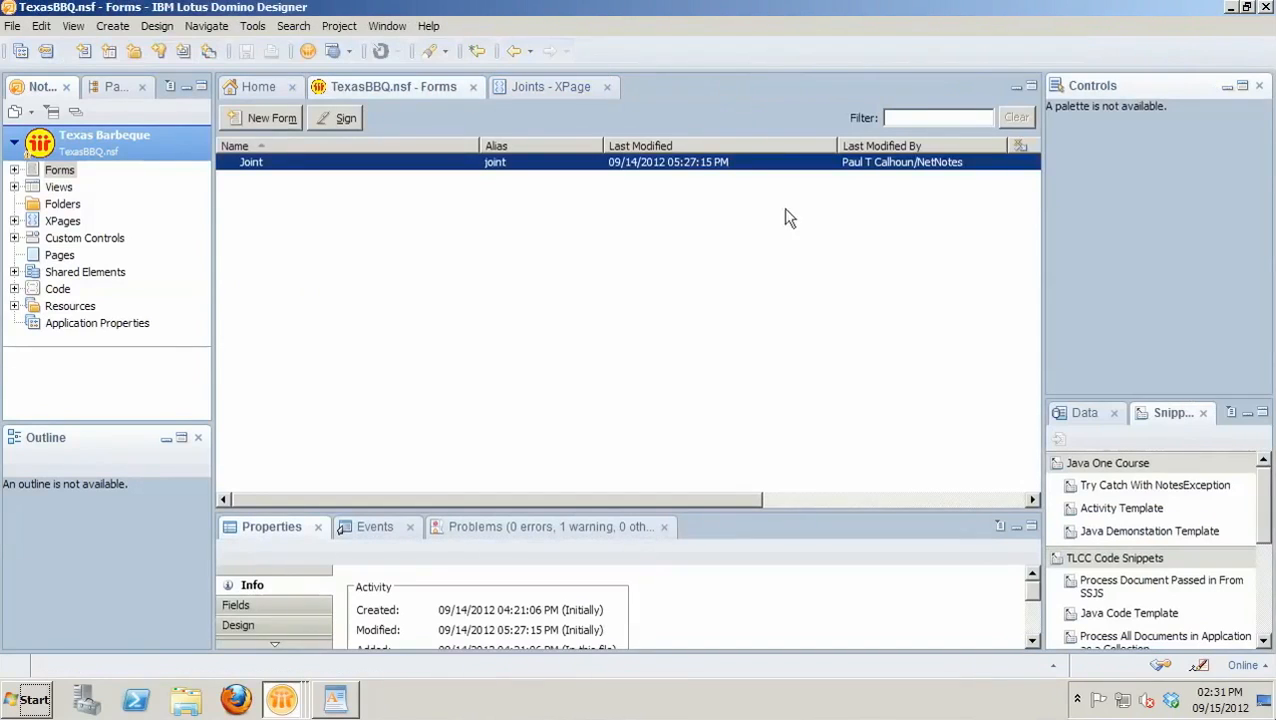
{"action": "mouse_move", "coordinate": [220, 264]}
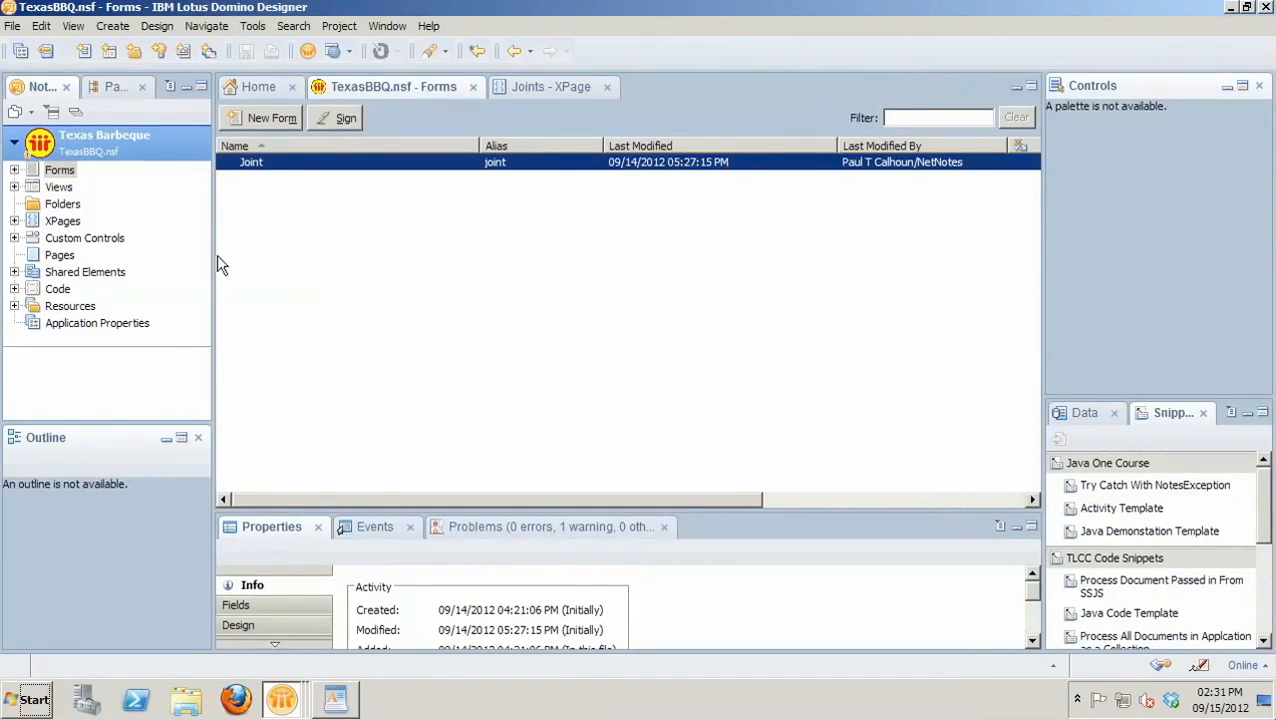
{"action": "mouse_move", "coordinate": [50, 236]}
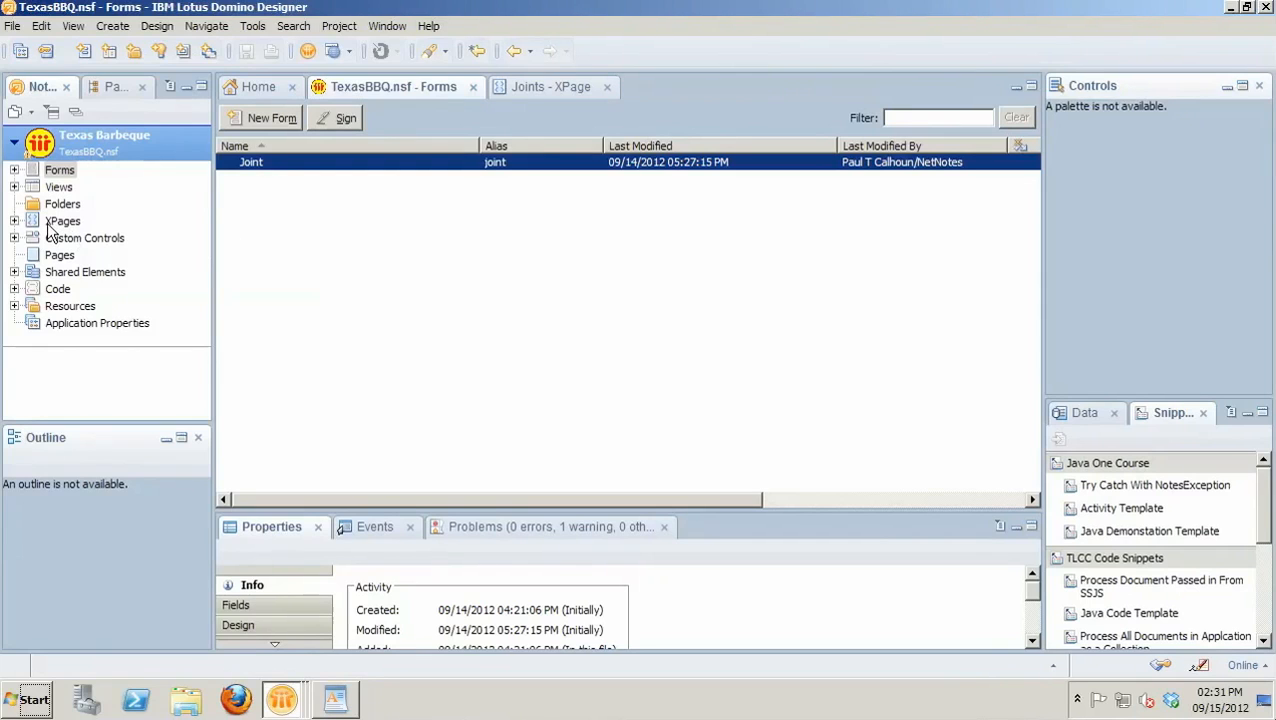
{"action": "mouse_move", "coordinate": [550, 86]}
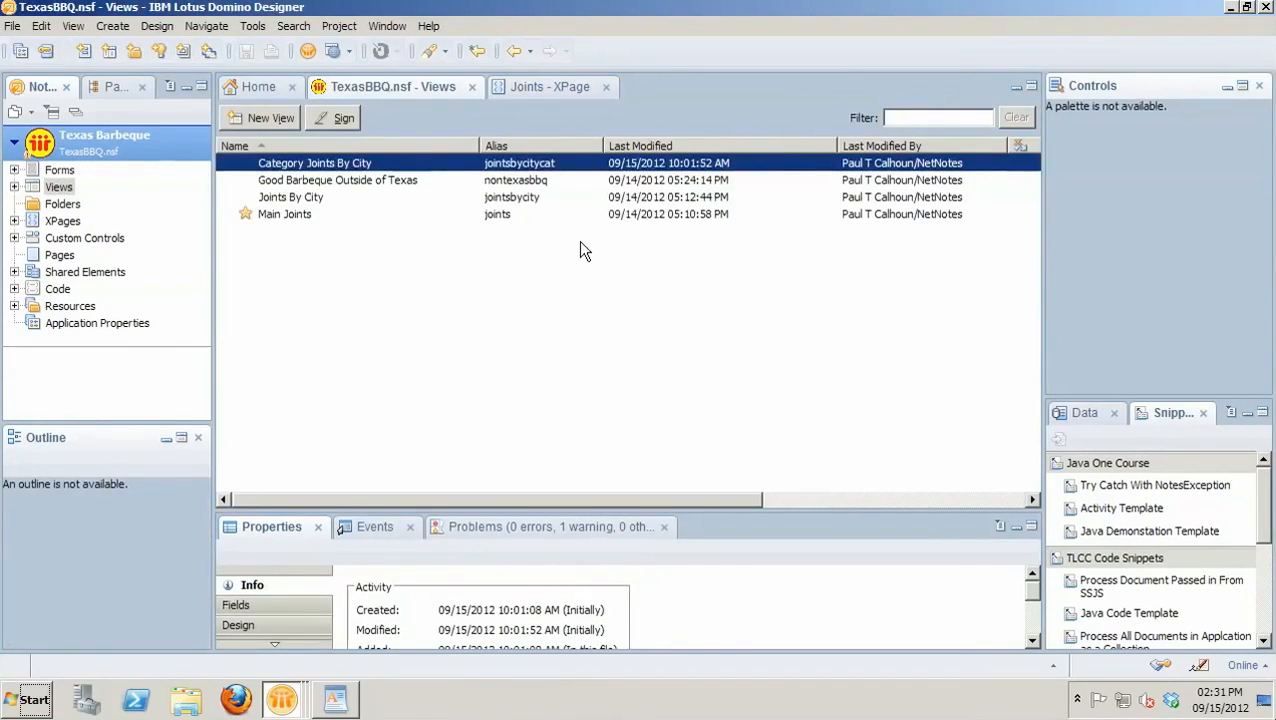
{"action": "mouse_move", "coordinate": [568, 234]}
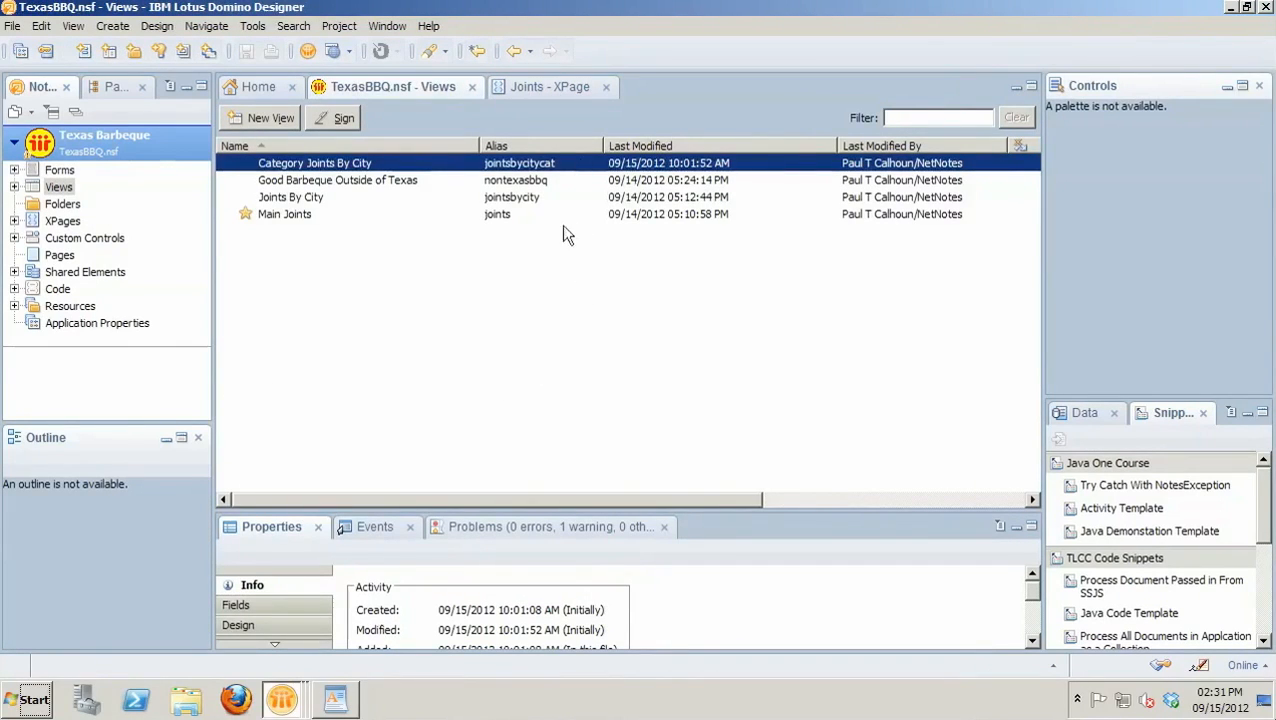
{"action": "mouse_move", "coordinate": [488, 170]}
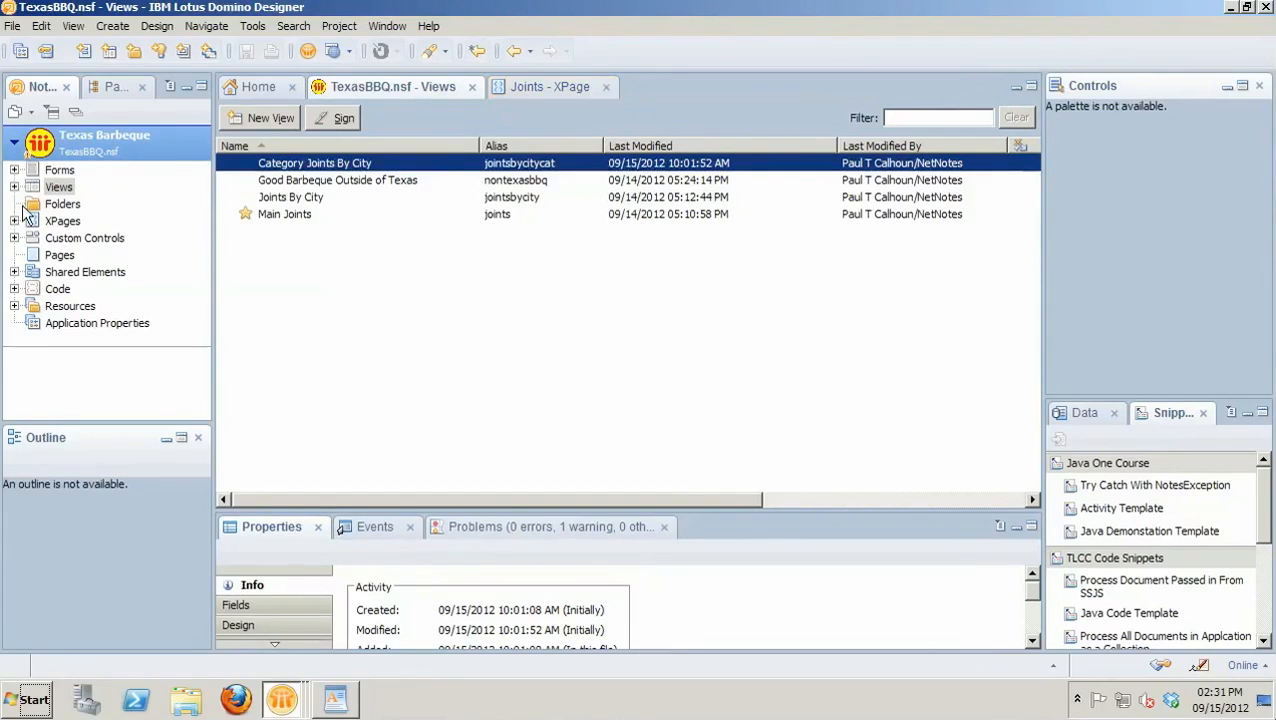
- Review the beforePageLoad script defaulting sessionScope.selectedView to "joints" and keep it
{"action": "left_click", "coordinate": [62, 220]}
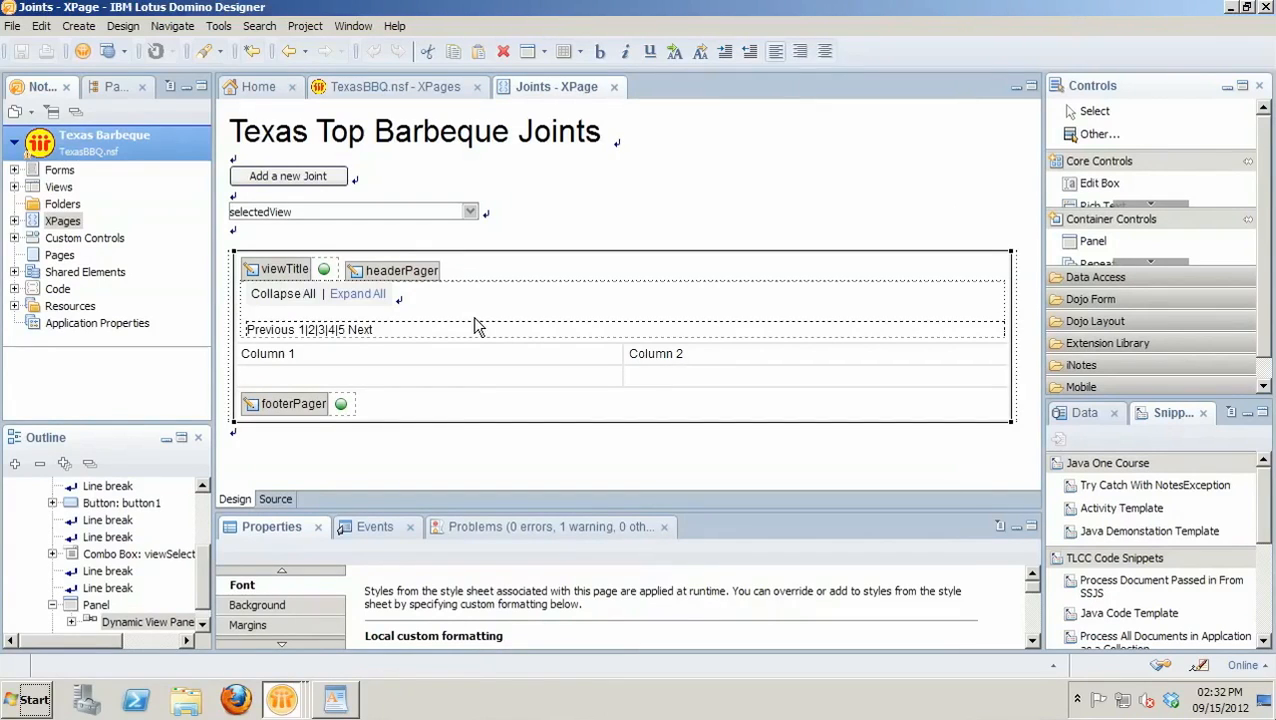
{"action": "mouse_move", "coordinate": [540, 472]}
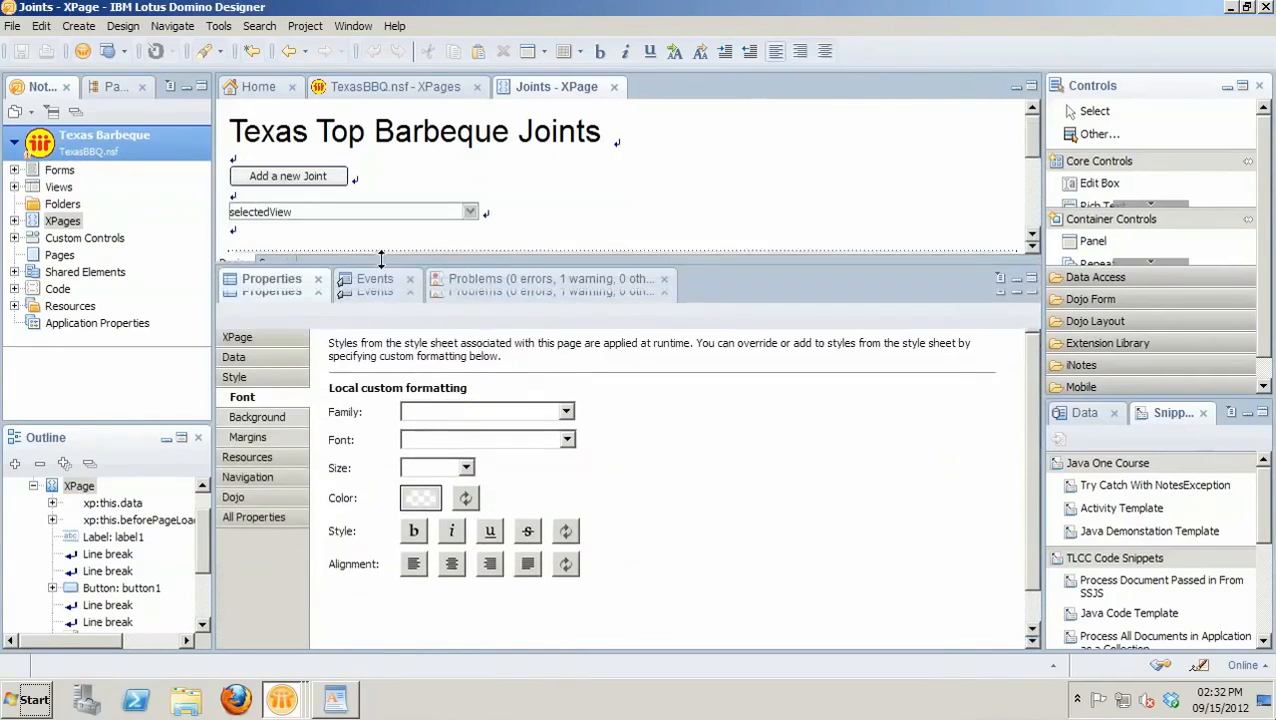
{"action": "left_click", "coordinate": [374, 268]}
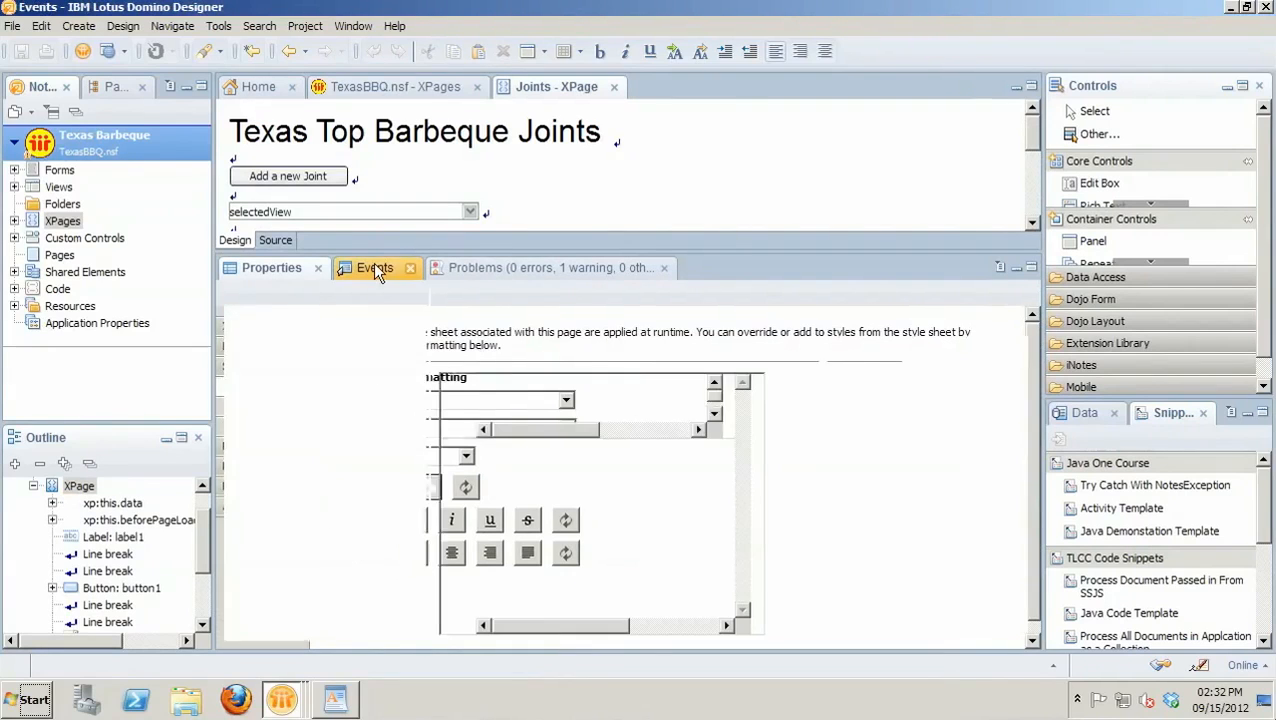
{"action": "left_click", "coordinate": [372, 268]}
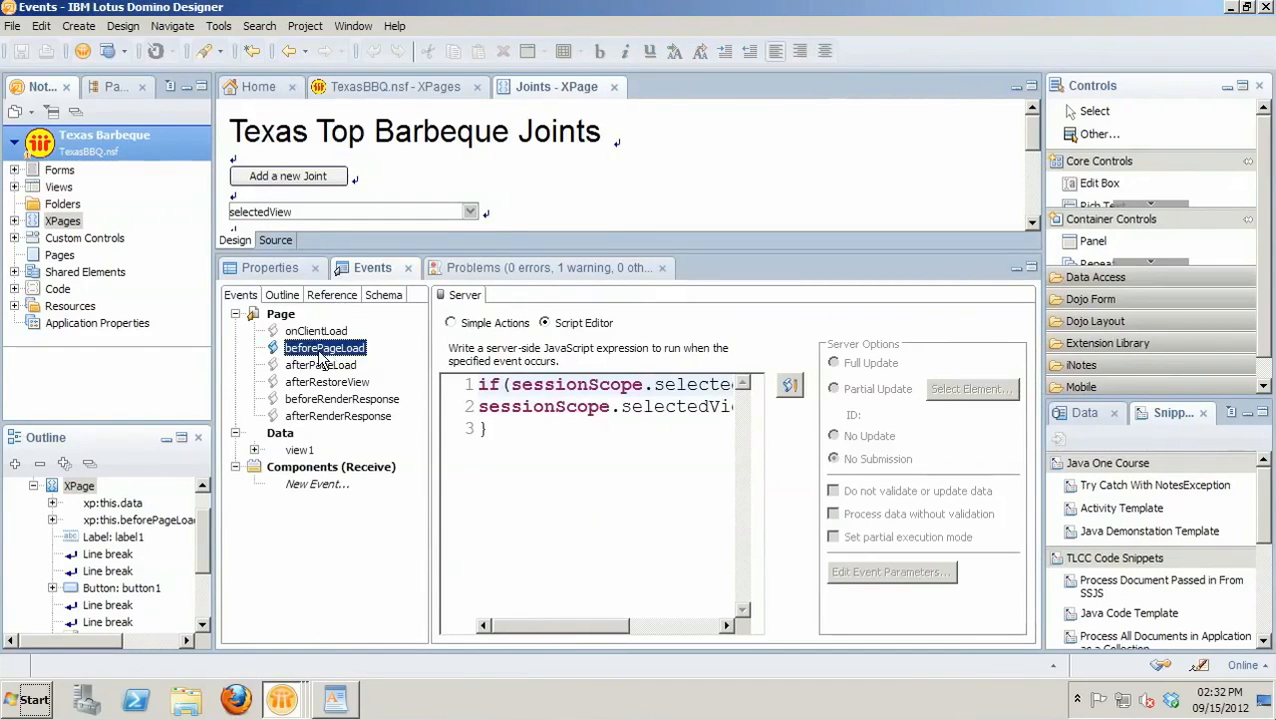
{"action": "left_click", "coordinate": [788, 384]}
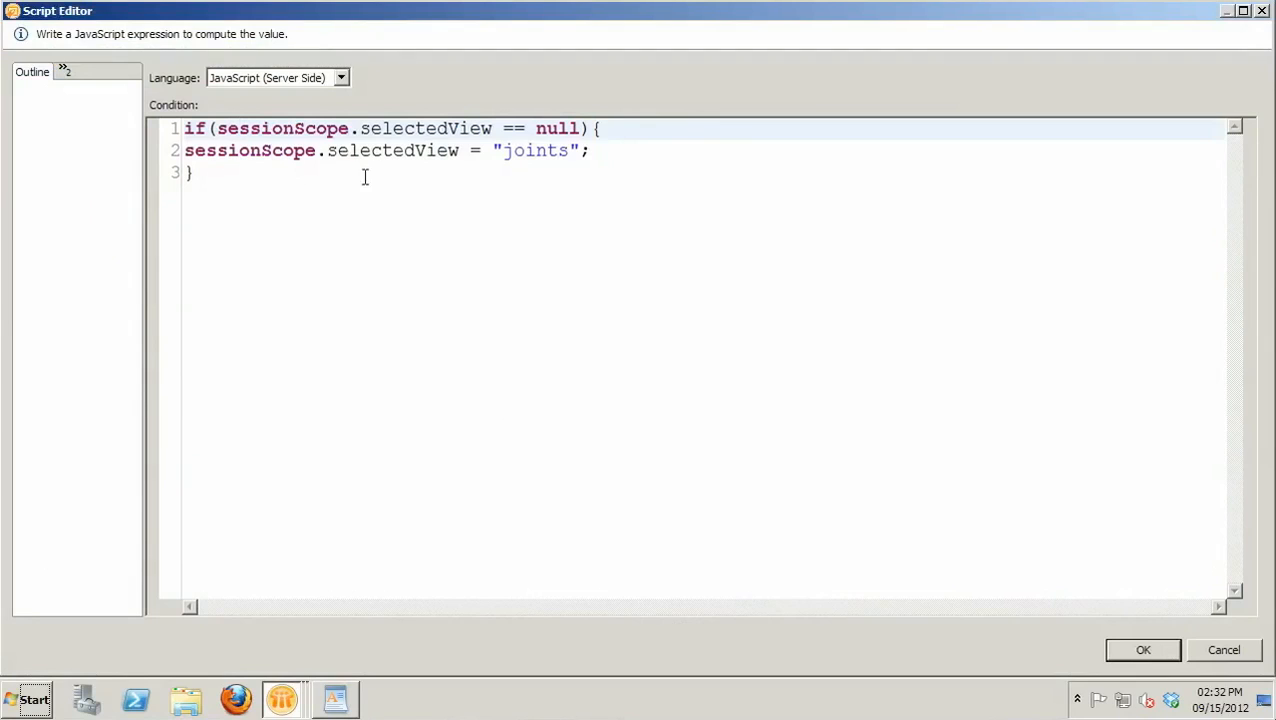
{"action": "mouse_move", "coordinate": [836, 530]}
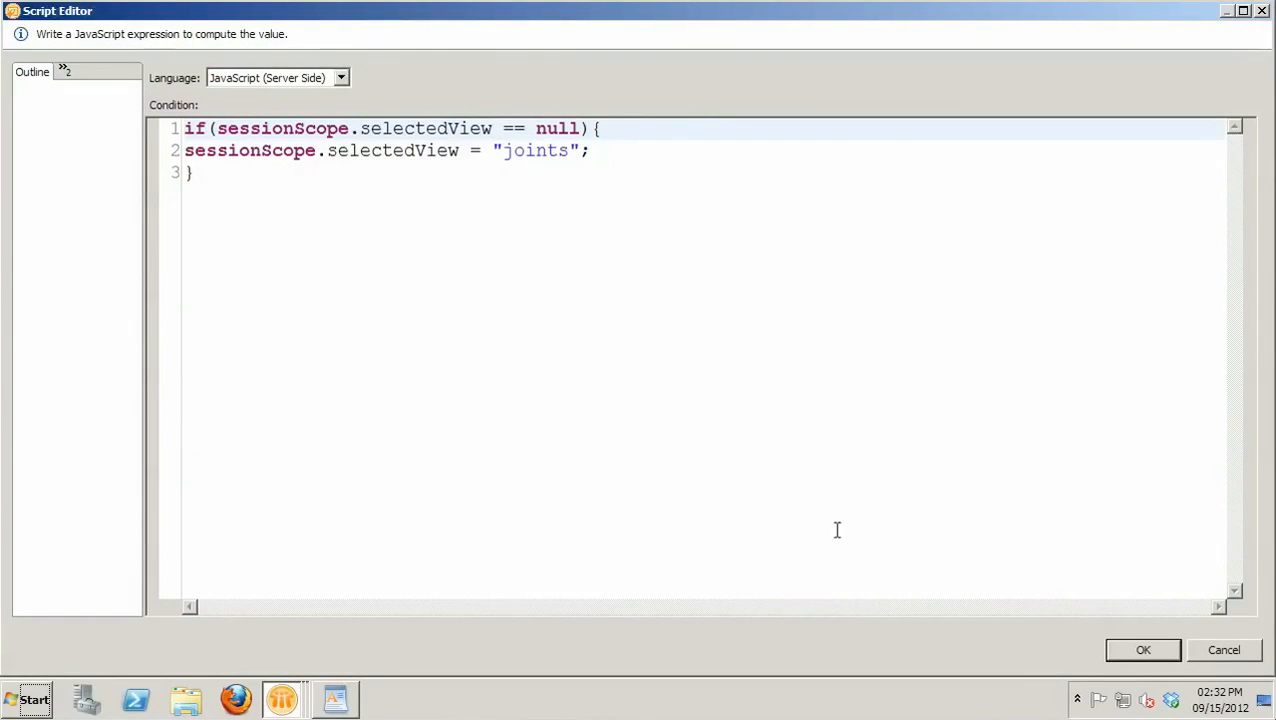
{"action": "mouse_move", "coordinate": [1144, 650]}
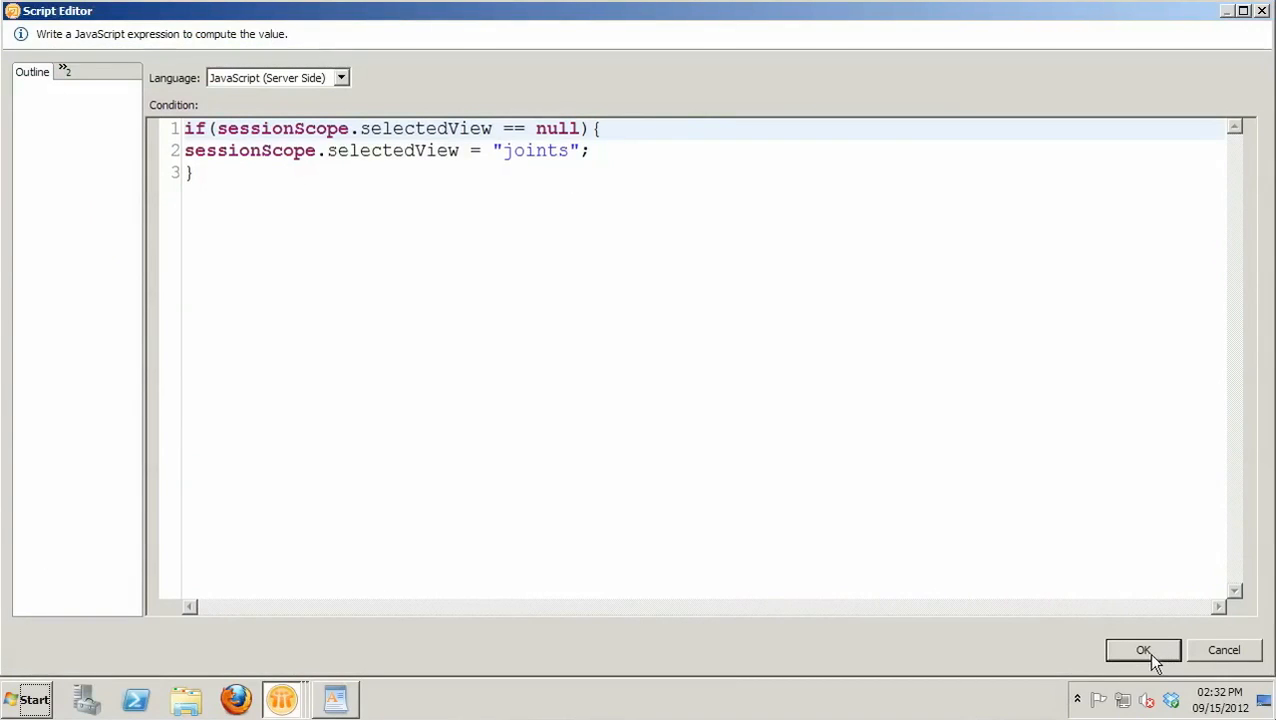
{"action": "left_click", "coordinate": [1144, 650]}
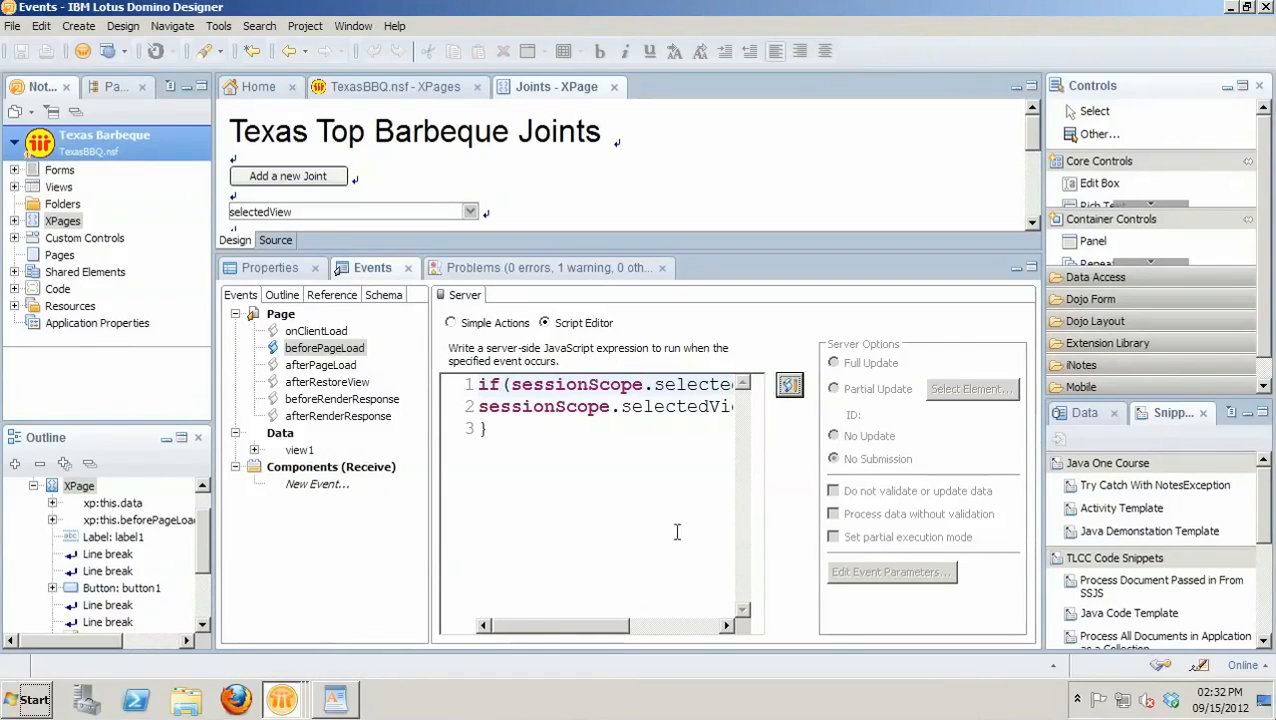
{"action": "mouse_move", "coordinate": [658, 532]}
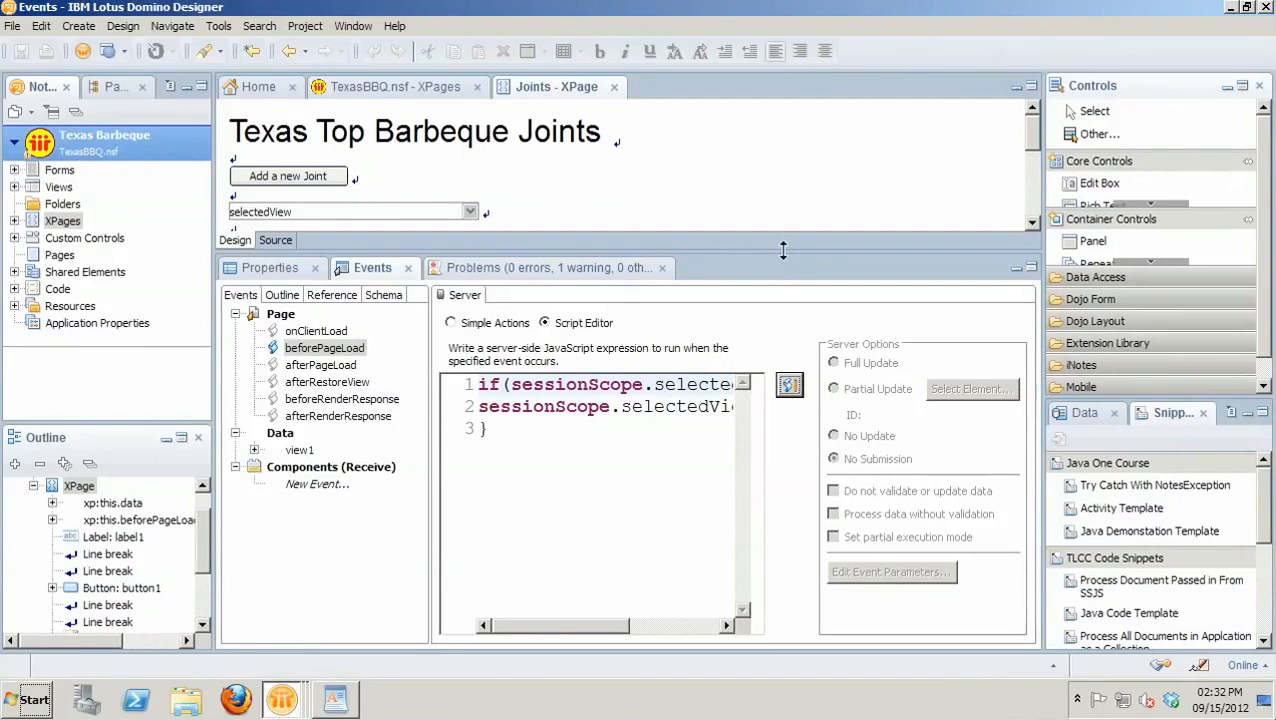
- Confirm the Dynamic View Panel's view is computed from sessionScope.selectedView in All Properties
{"action": "left_click_drag", "start_coordinate": [784, 250], "coordinate": [776, 386]}
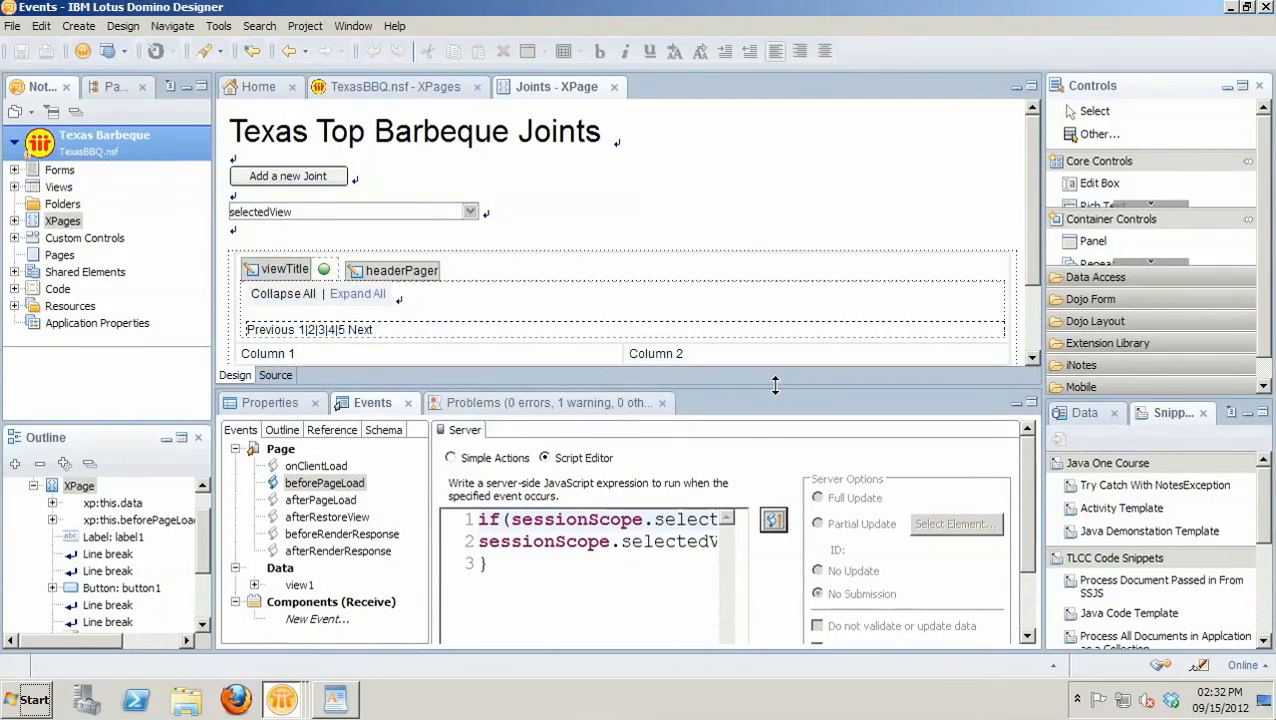
{"action": "mouse_move", "coordinate": [950, 322]}
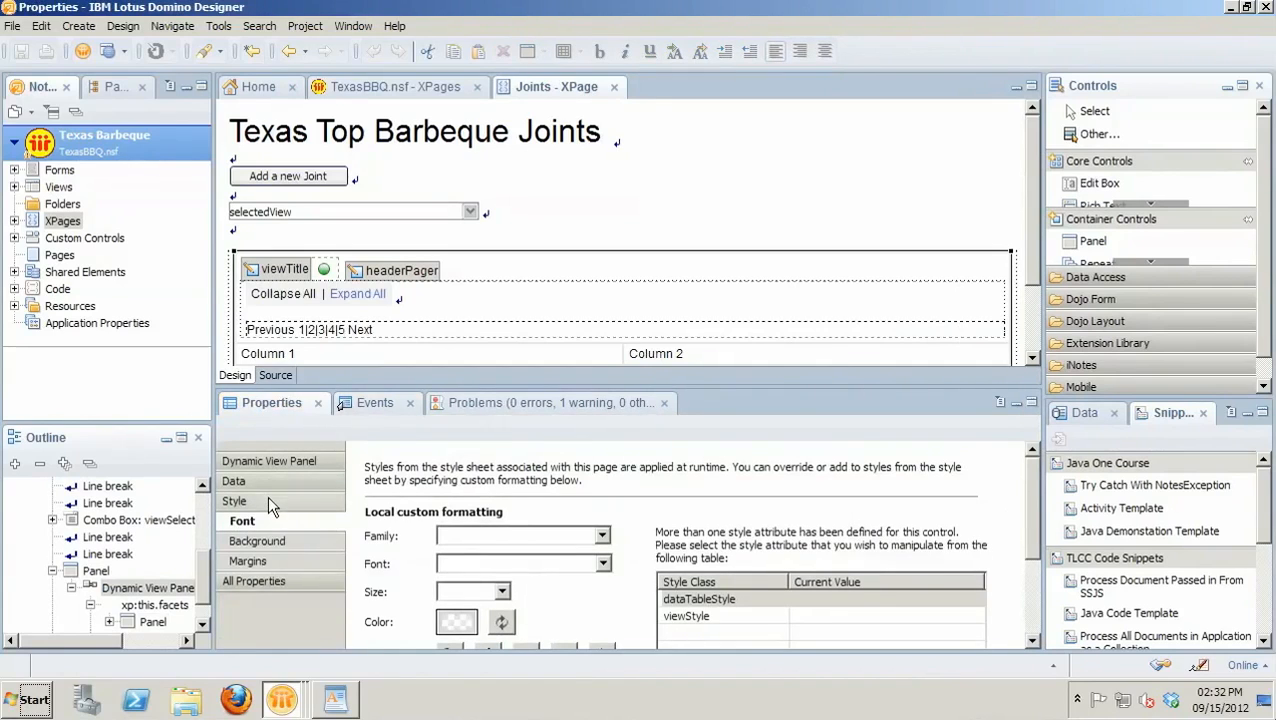
{"action": "mouse_move", "coordinate": [264, 588]}
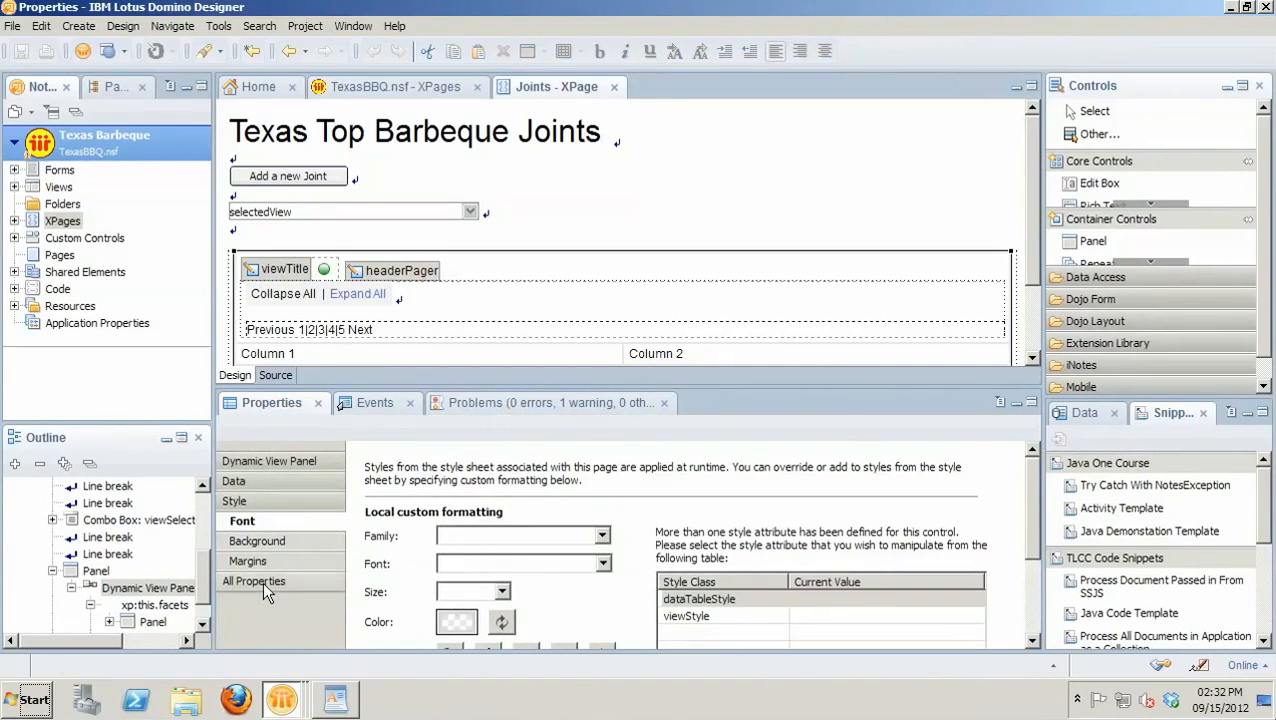
{"action": "left_click", "coordinate": [260, 580]}
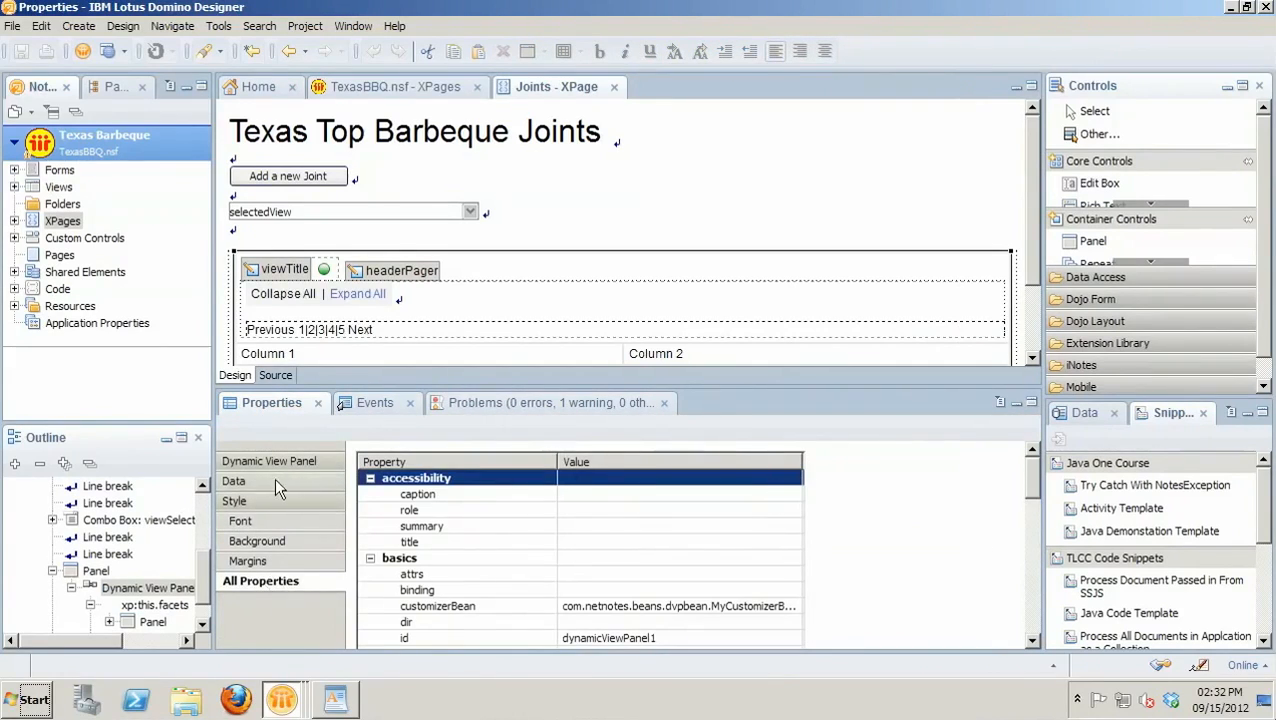
{"action": "left_click", "coordinate": [234, 480]}
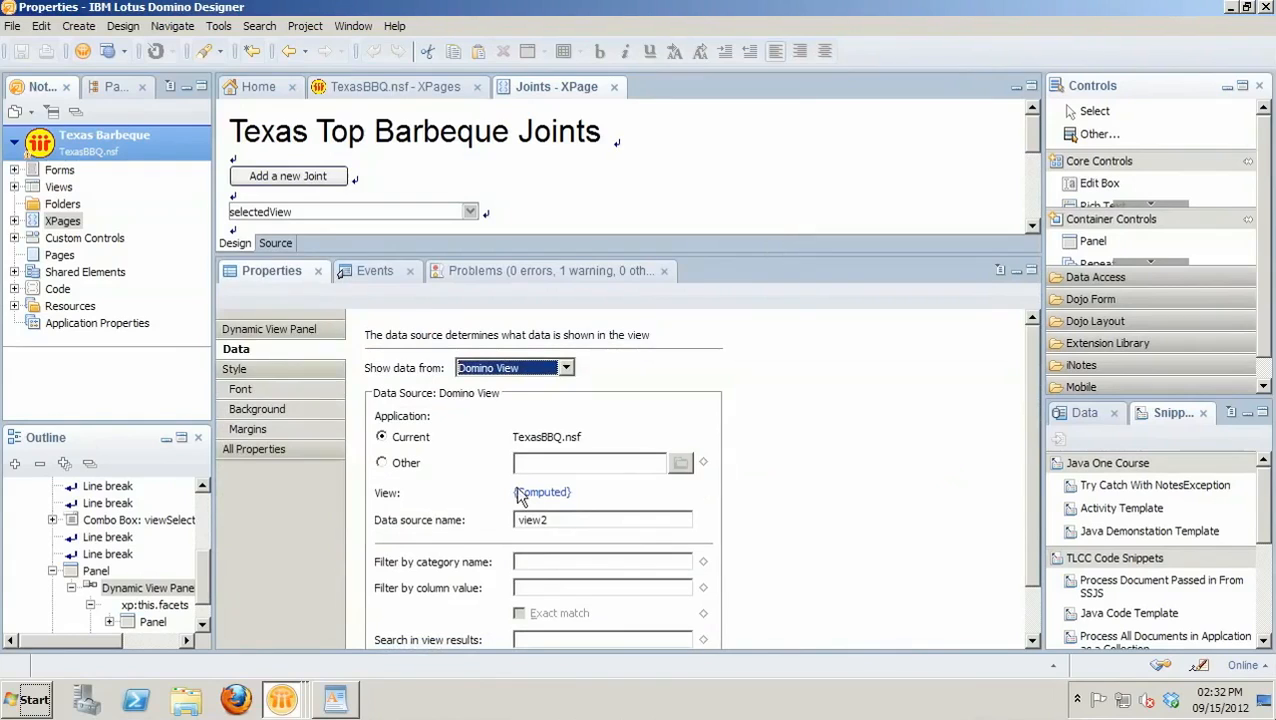
{"action": "left_click", "coordinate": [542, 492]}
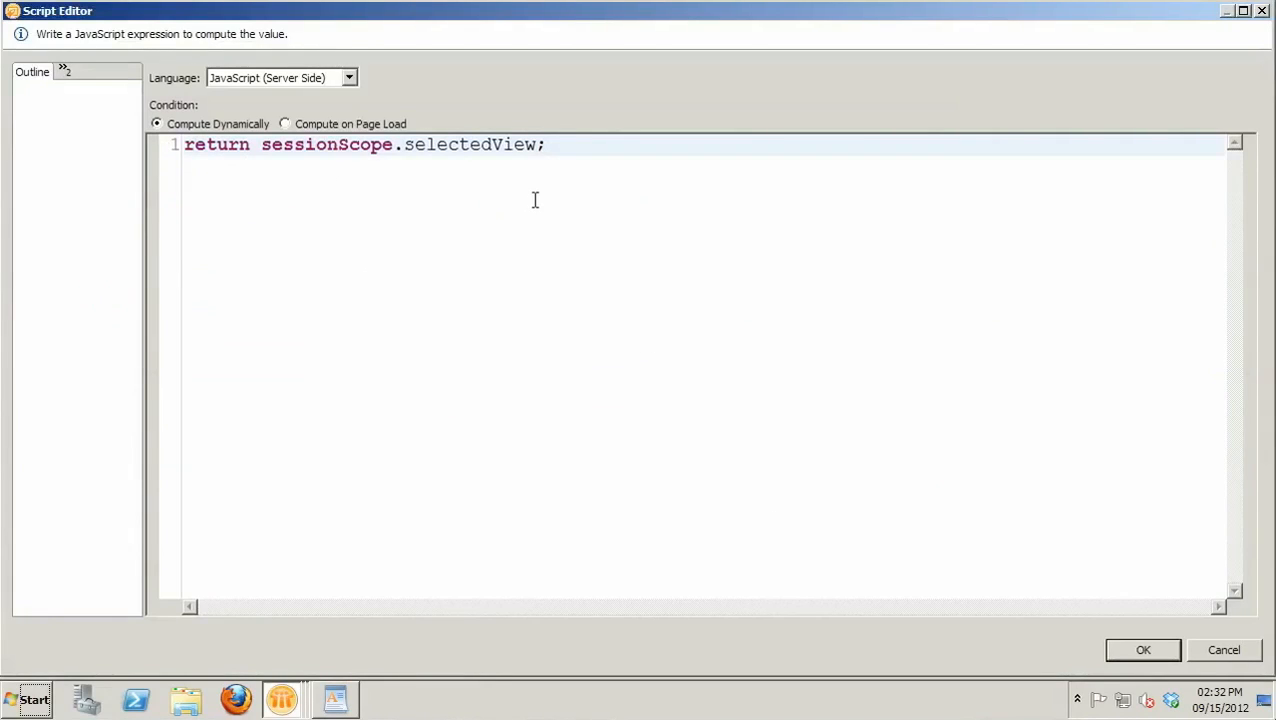
{"action": "mouse_move", "coordinate": [1144, 650]}
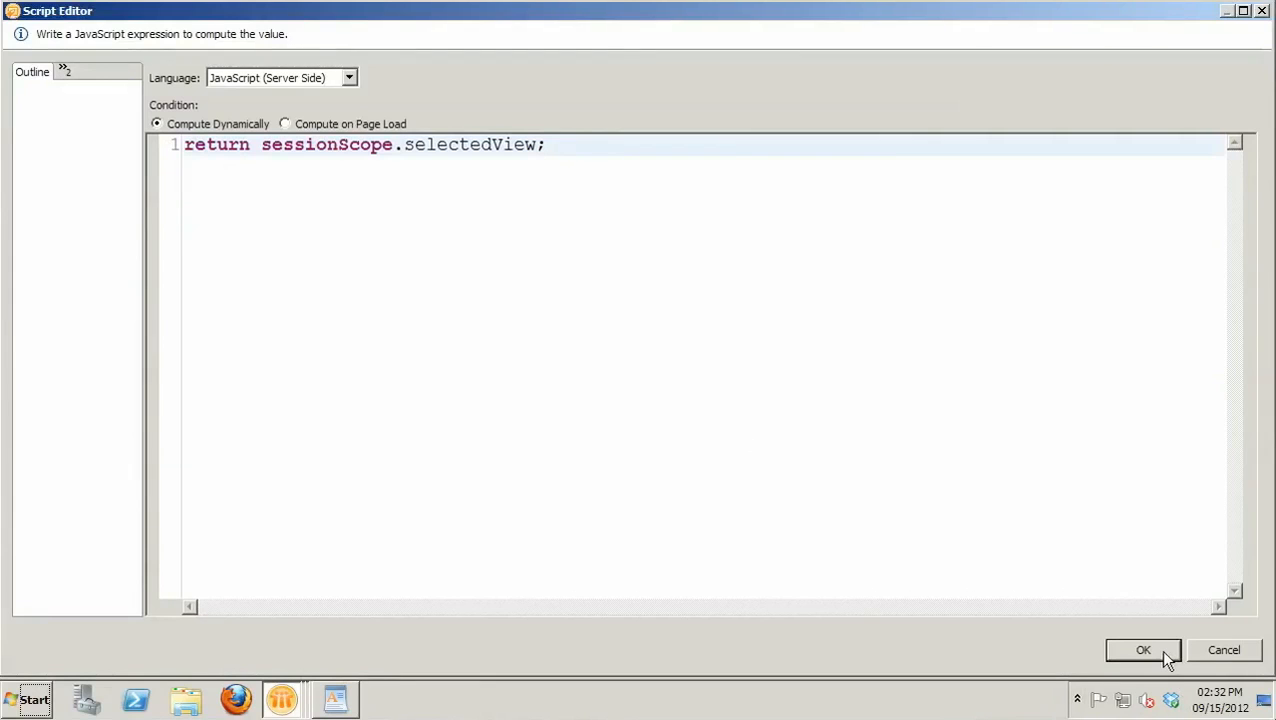
{"action": "left_click", "coordinate": [1144, 650]}
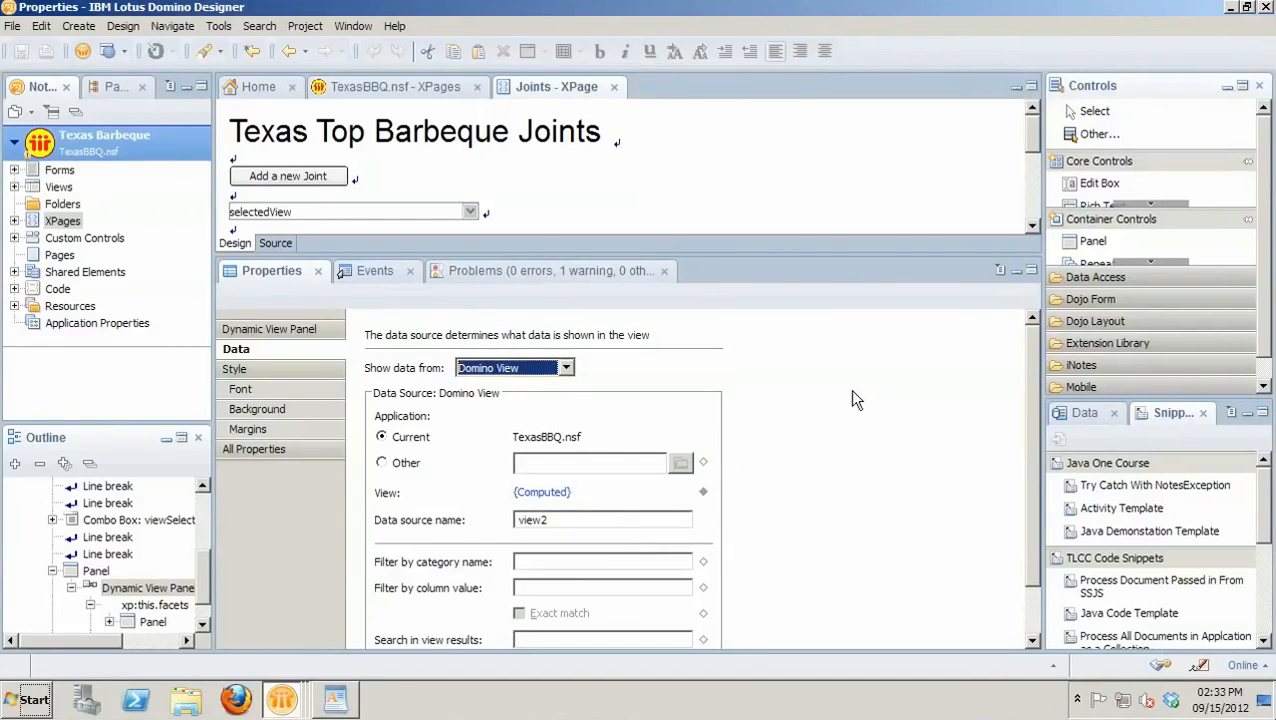
{"action": "mouse_move", "coordinate": [820, 268]}
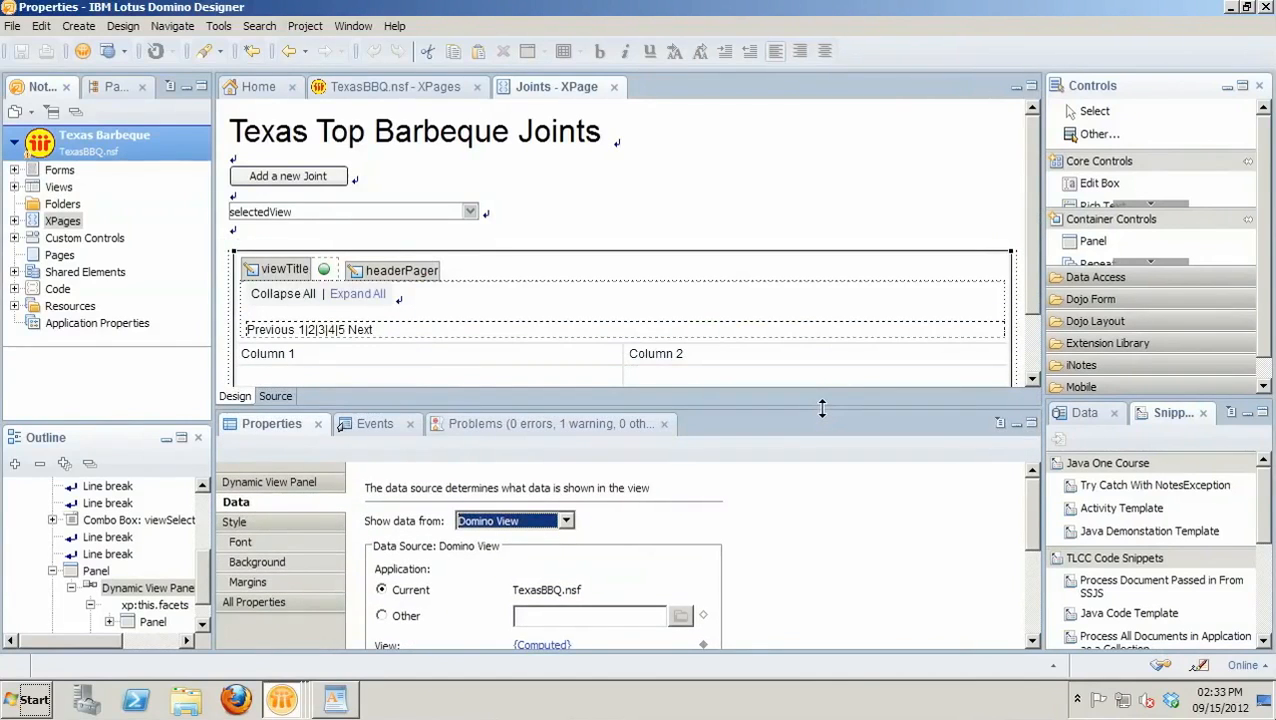
{"action": "mouse_move", "coordinate": [808, 410]}
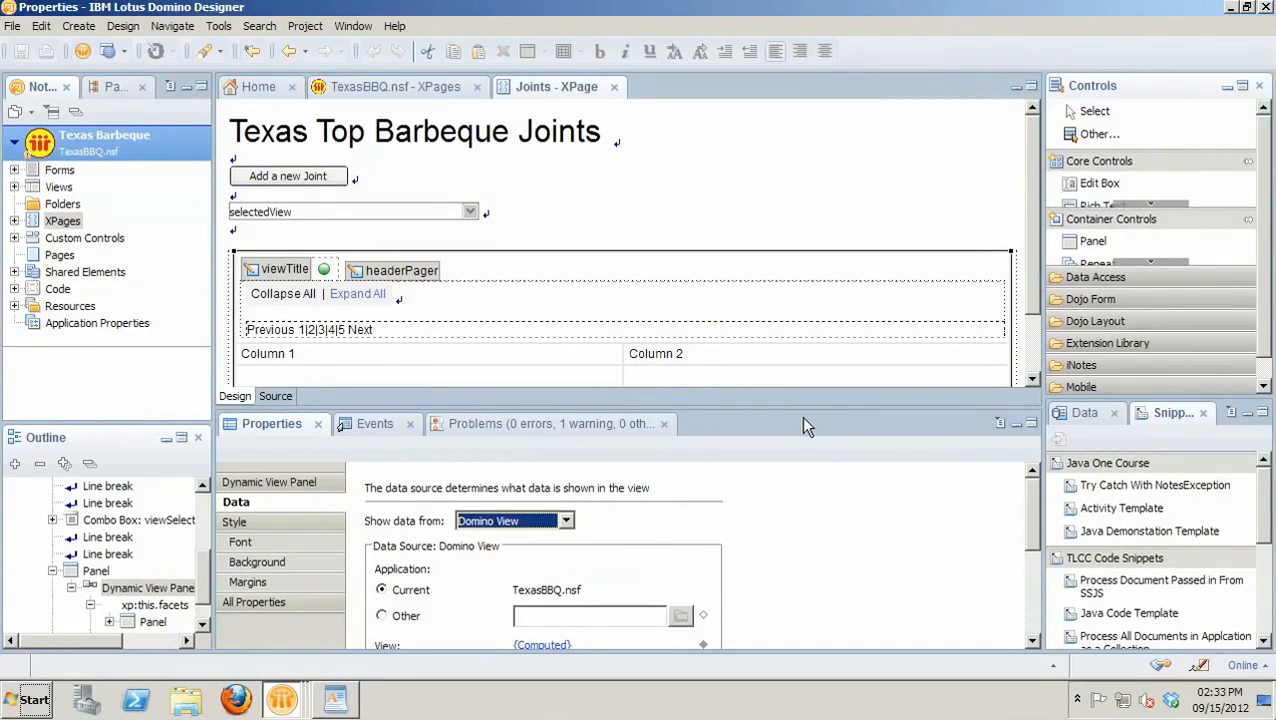
{"action": "mouse_move", "coordinate": [570, 240]}
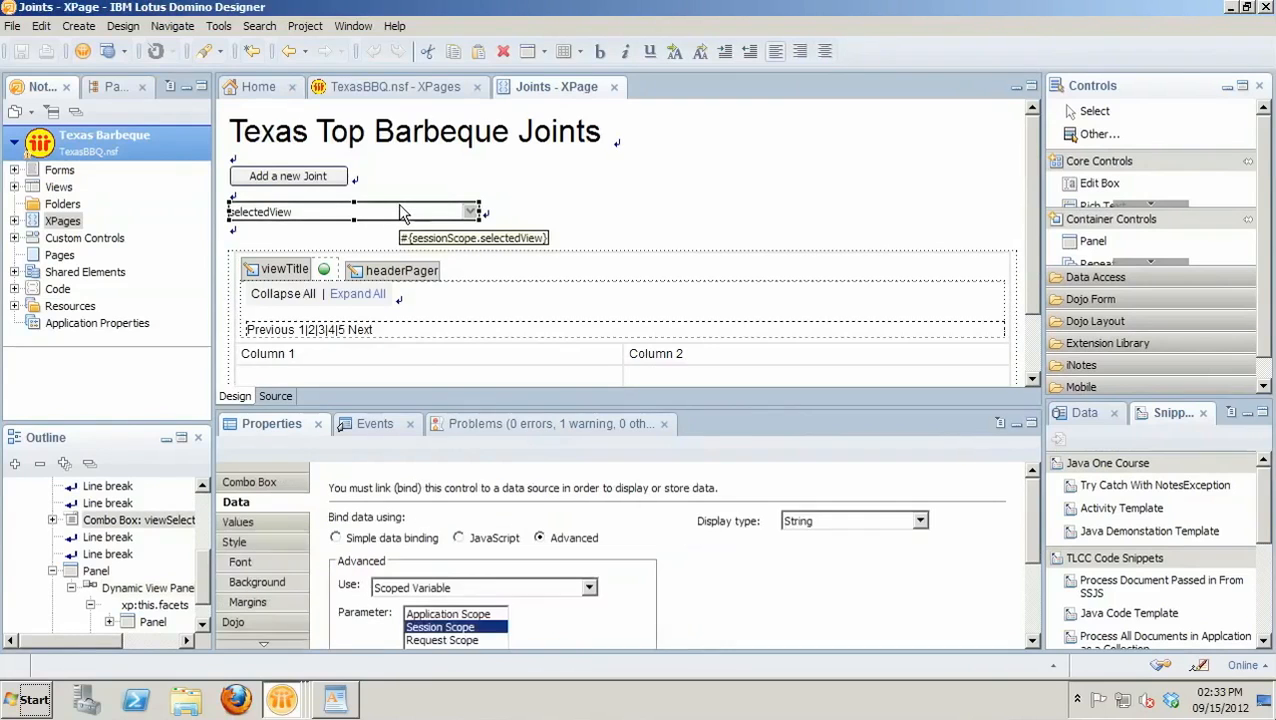
{"action": "mouse_move", "coordinate": [748, 220]}
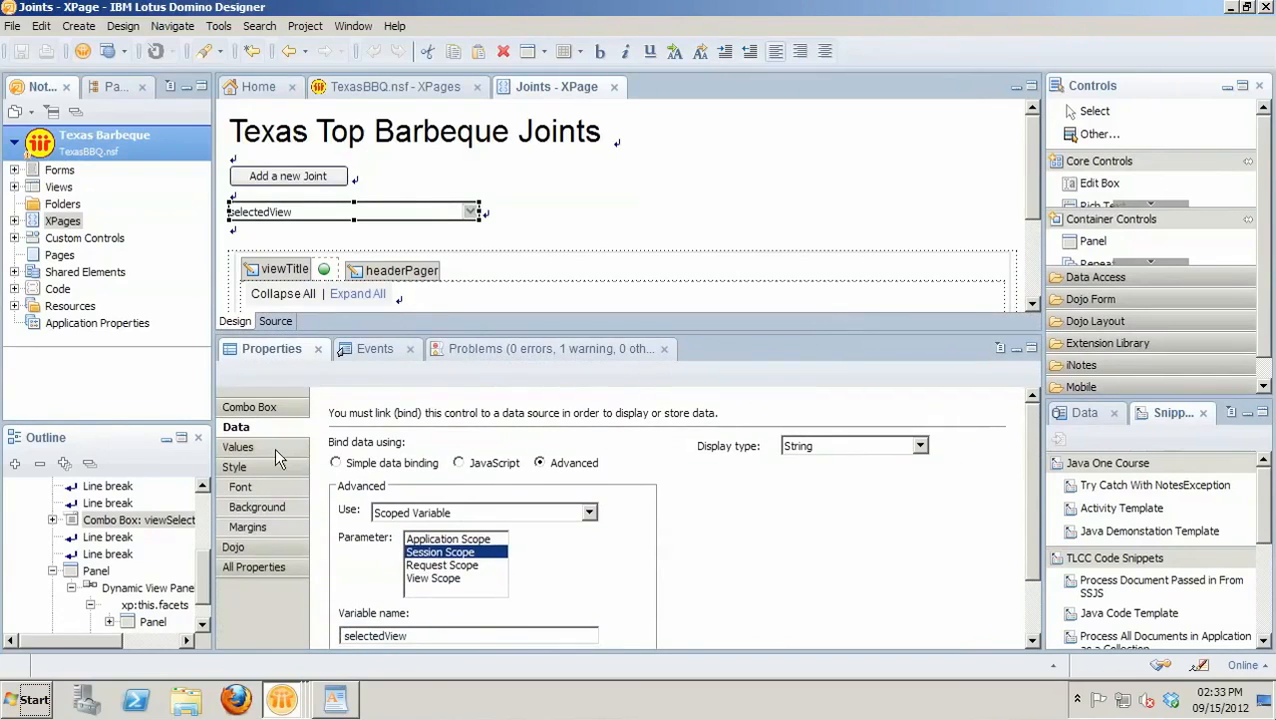
- Show the selectedView combo box's four labelled view choices, from Main Joints onward
{"action": "left_click", "coordinate": [238, 448]}
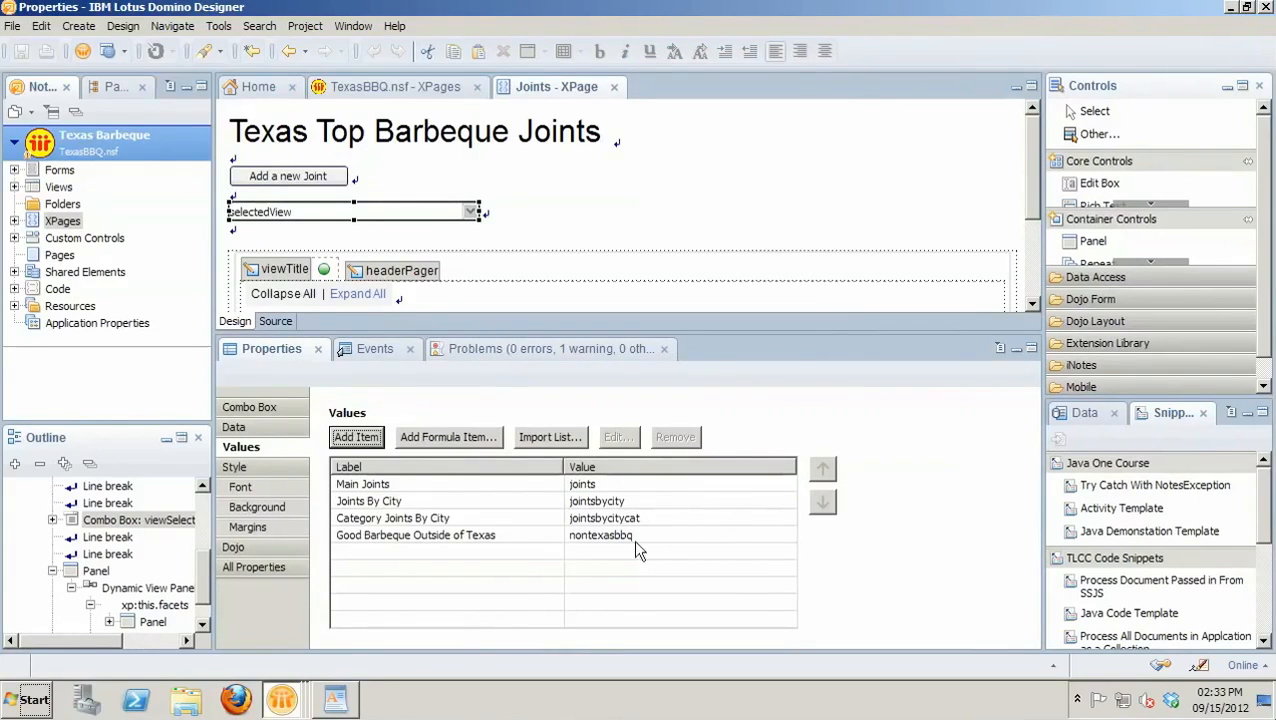
{"action": "mouse_move", "coordinate": [44, 204]}
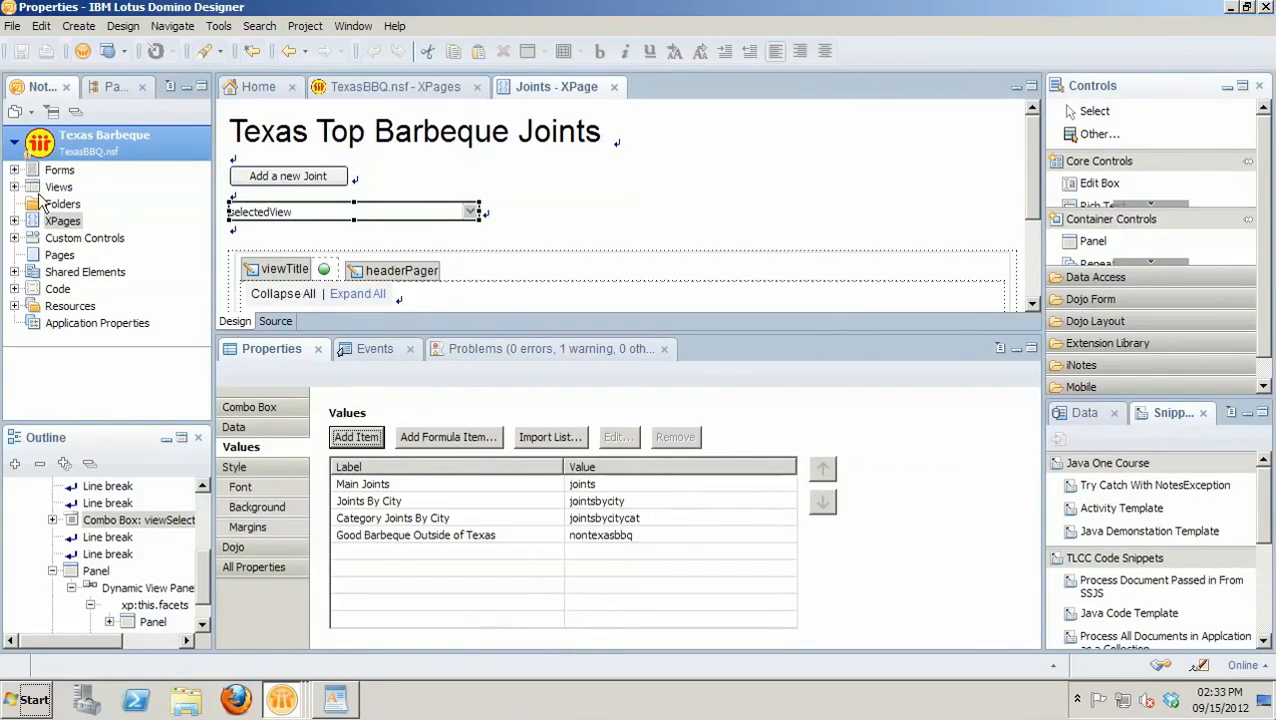
{"action": "mouse_move", "coordinate": [870, 310]}
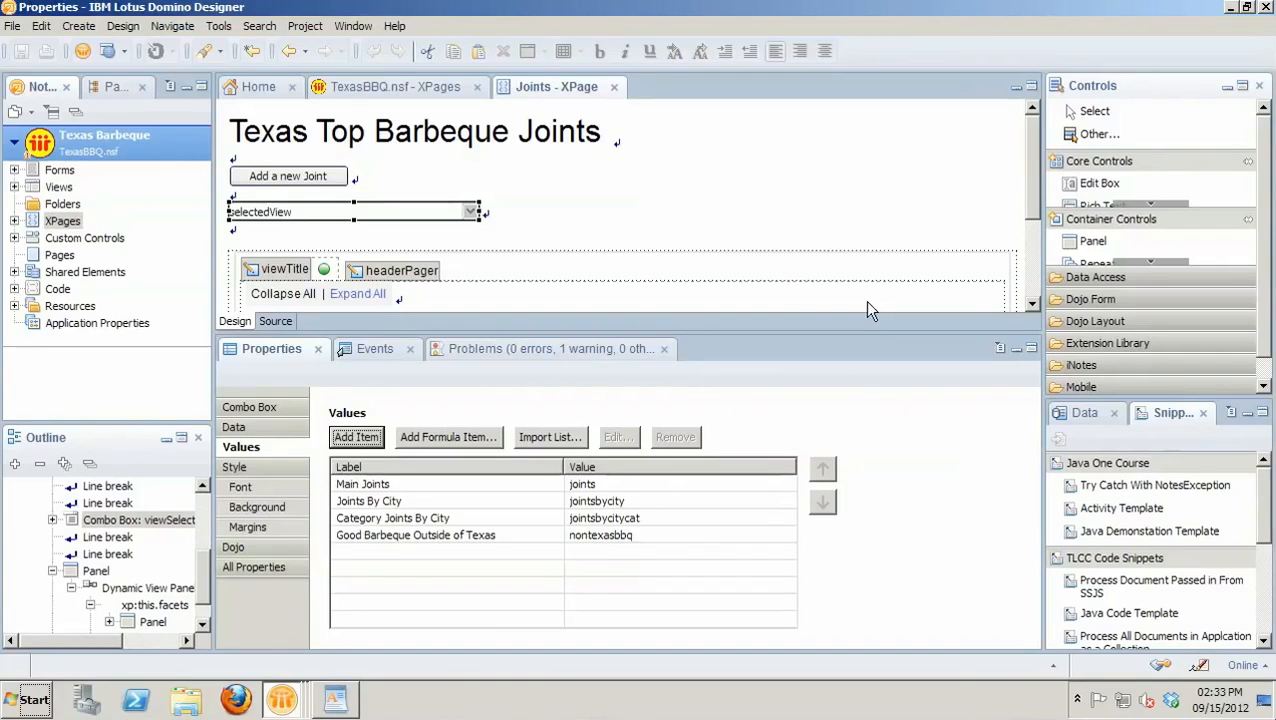
{"action": "mouse_move", "coordinate": [820, 390]}
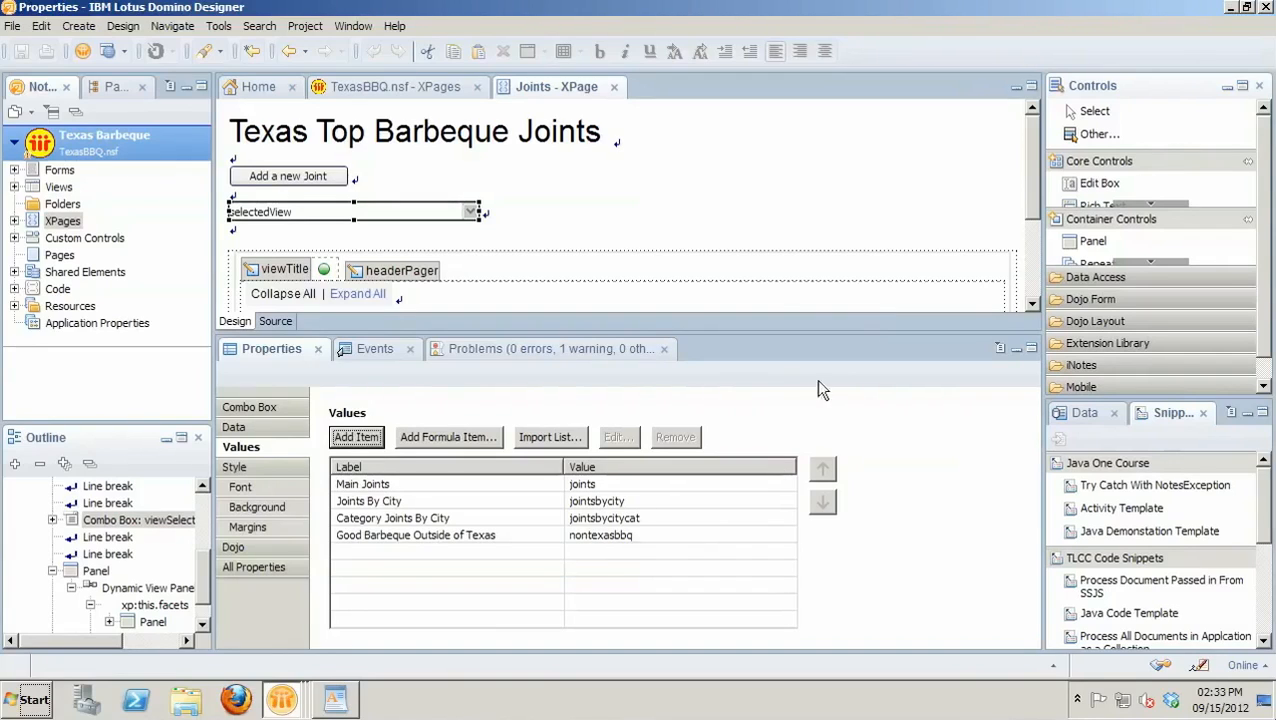
{"action": "mouse_move", "coordinate": [674, 208]}
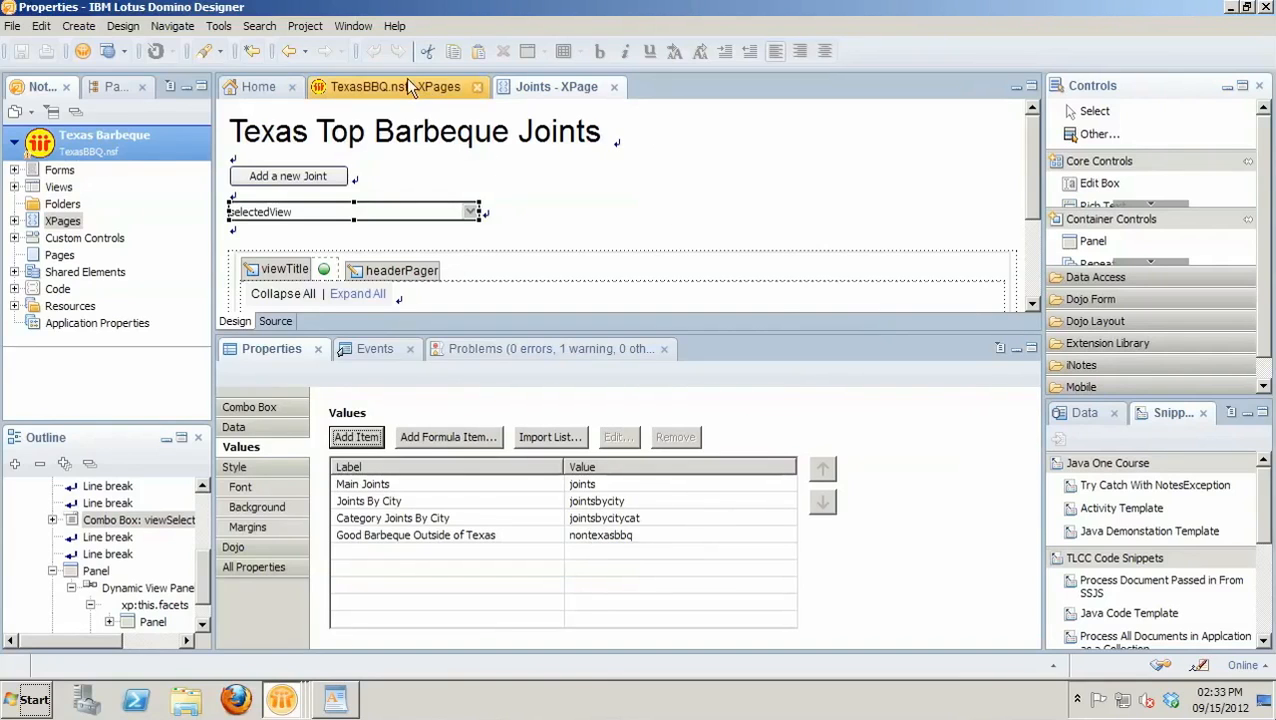
- Choose the JointsWithOutBean page from the database's XPages list for preview
{"action": "left_click", "coordinate": [370, 86]}
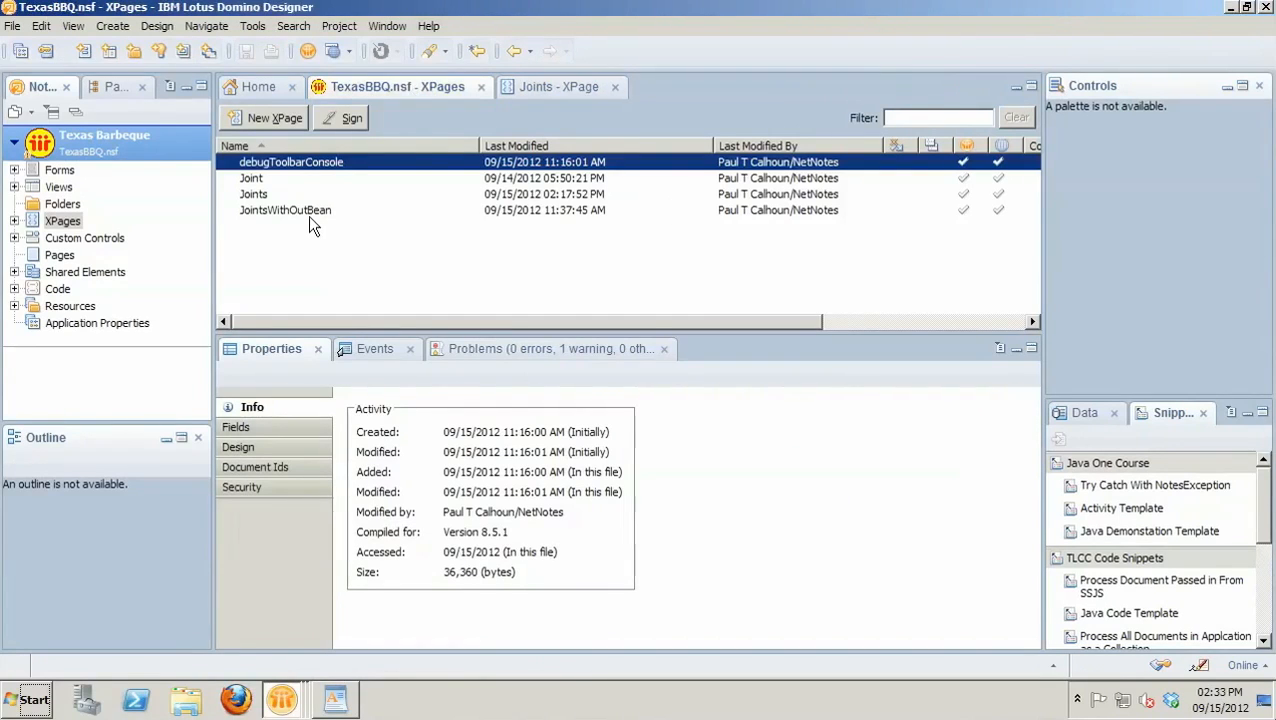
{"action": "left_click", "coordinate": [284, 210]}
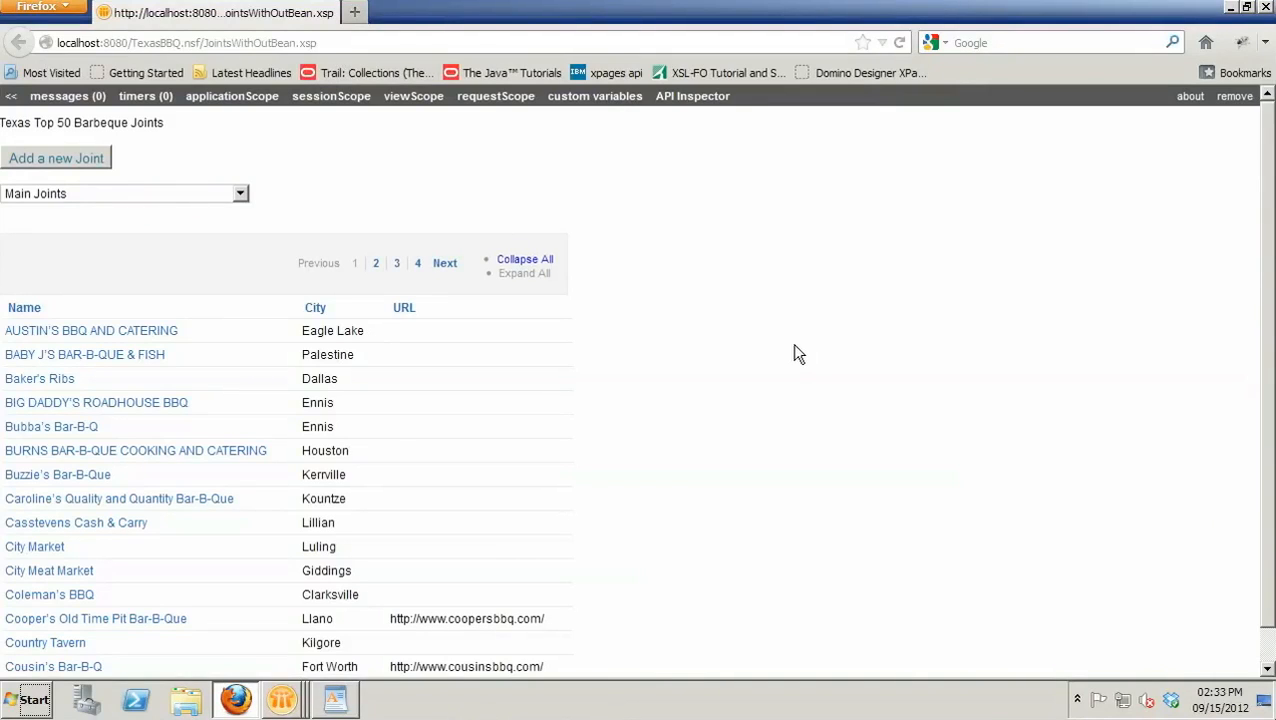
{"action": "mouse_move", "coordinate": [166, 206]}
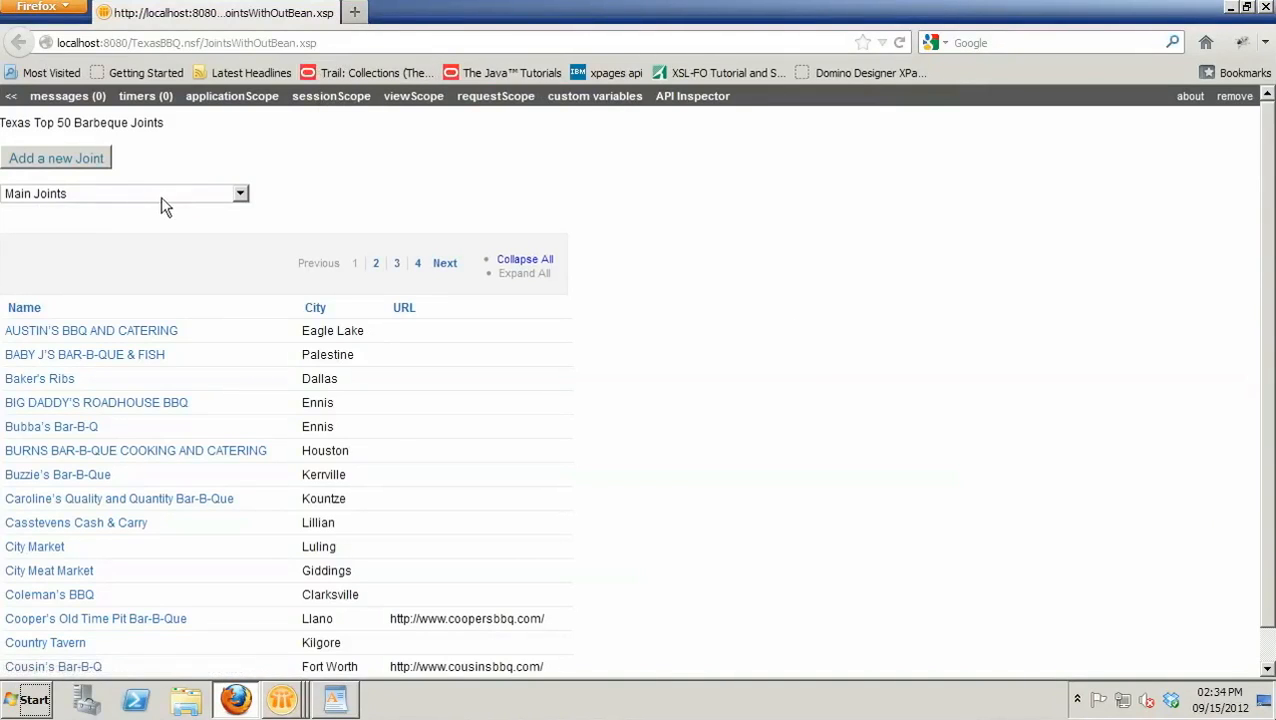
- Switch the page to Joints By City, then Category Joints By City, then back to Main Joints
{"action": "left_click", "coordinate": [240, 192]}
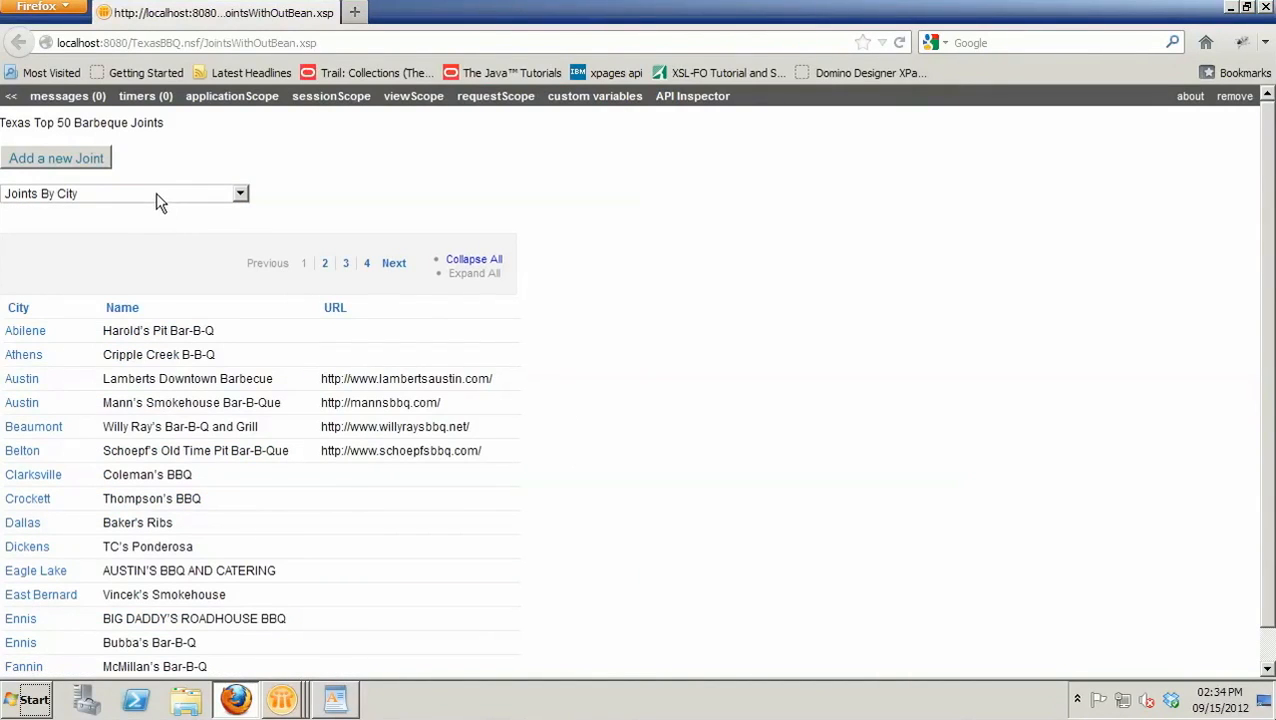
{"action": "left_click", "coordinate": [240, 192]}
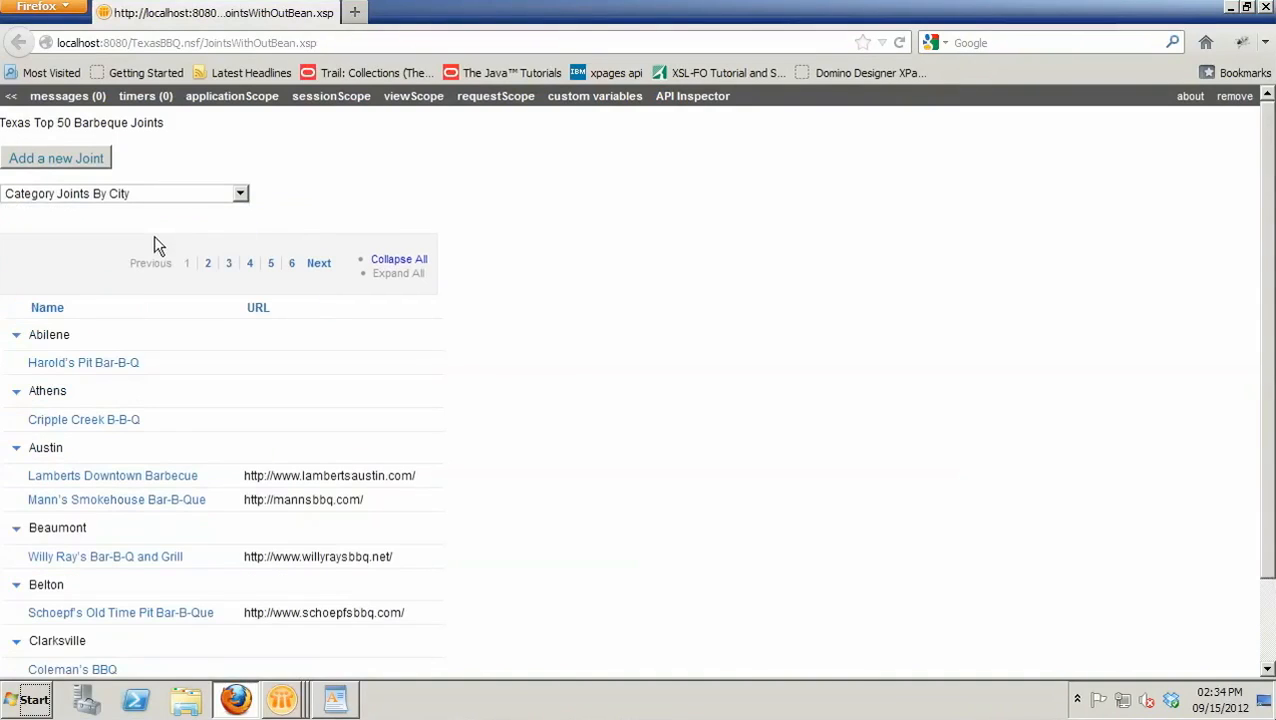
{"action": "mouse_move", "coordinate": [132, 396]}
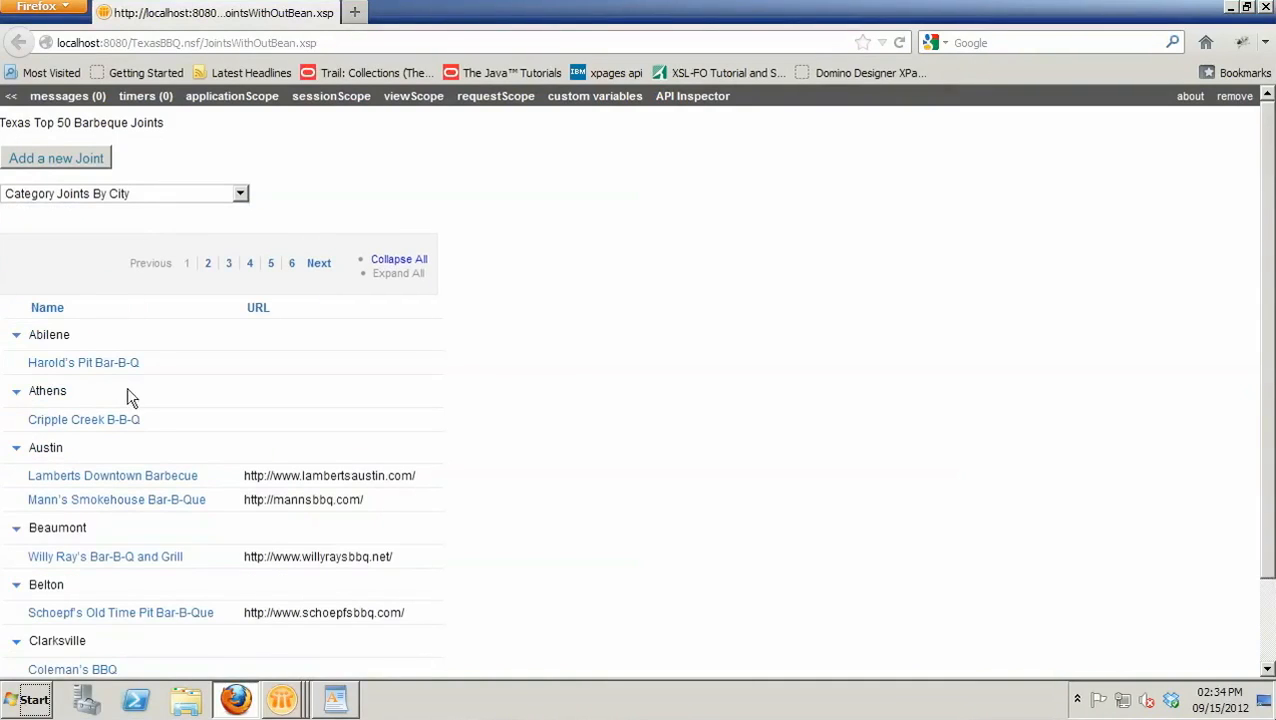
{"action": "mouse_move", "coordinate": [18, 300]}
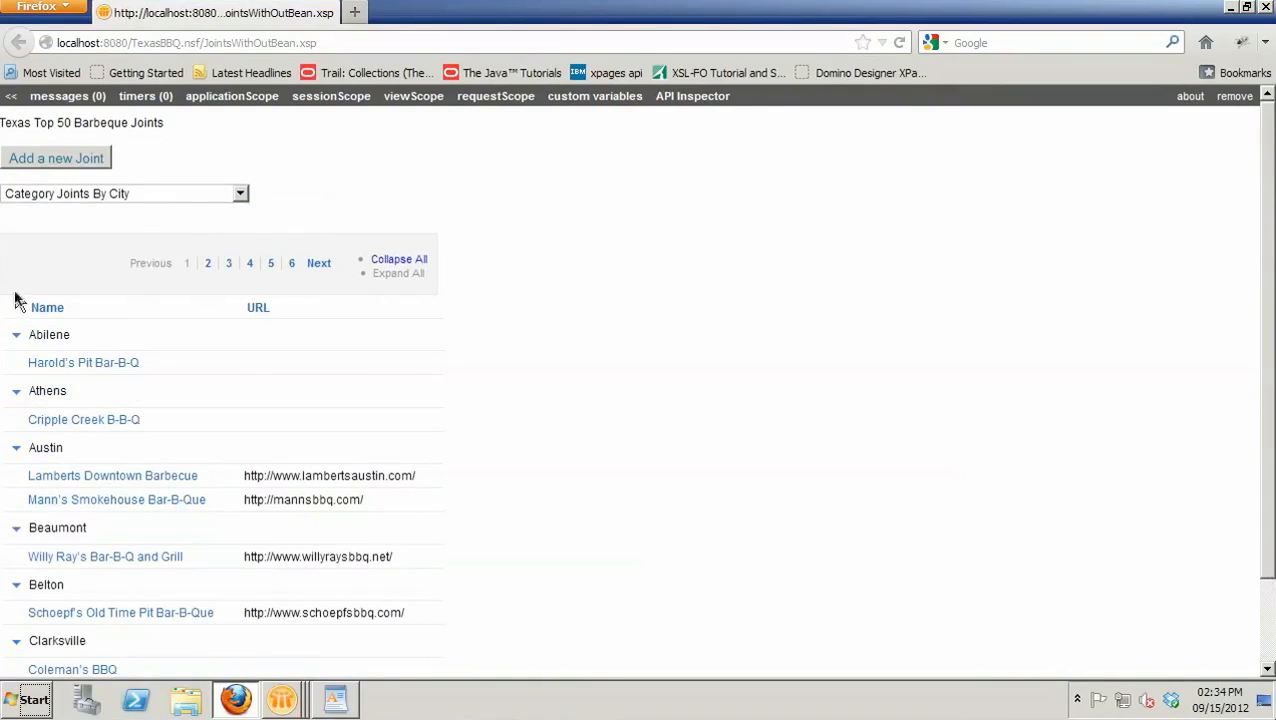
{"action": "left_click", "coordinate": [240, 192]}
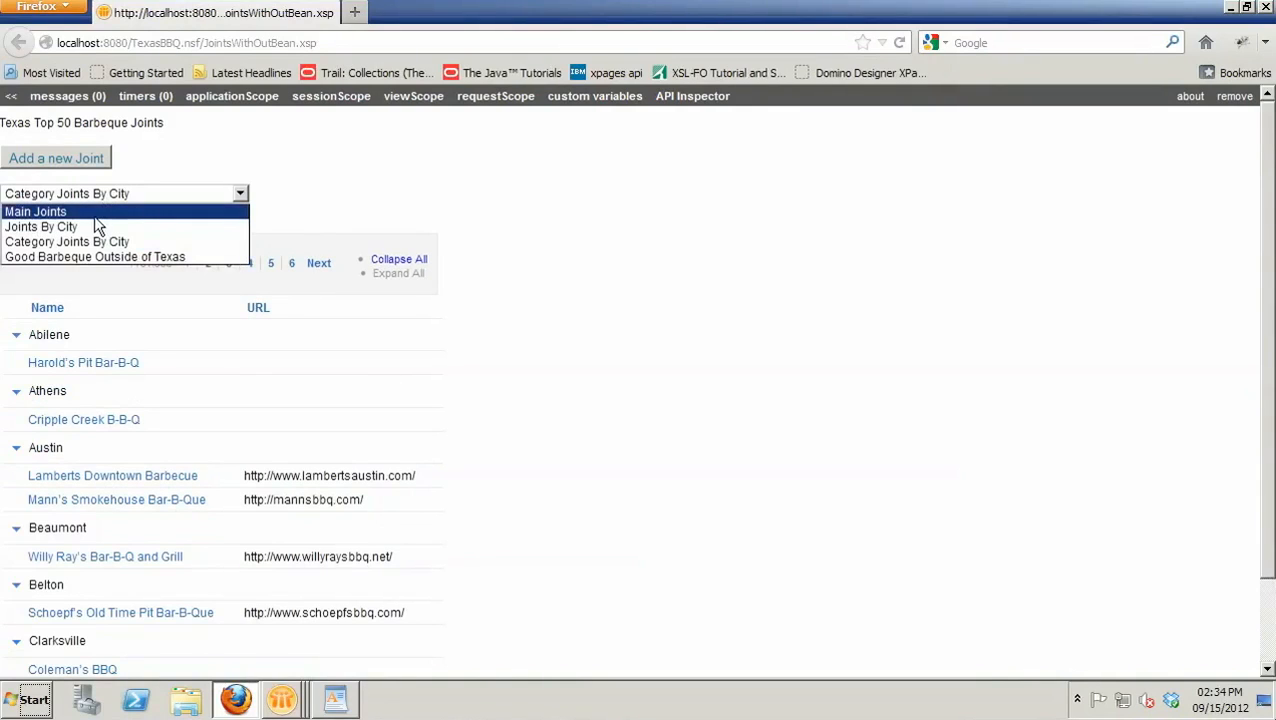
{"action": "left_click", "coordinate": [36, 212]}
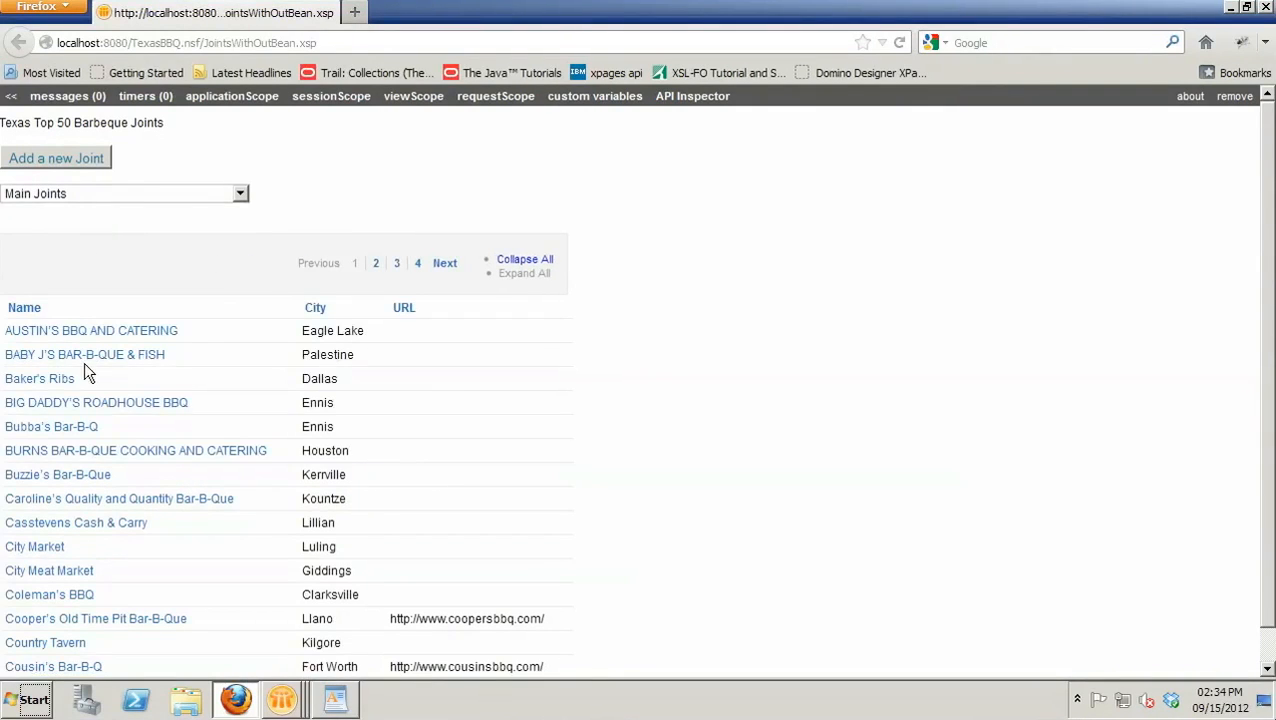
{"action": "mouse_move", "coordinate": [120, 336]}
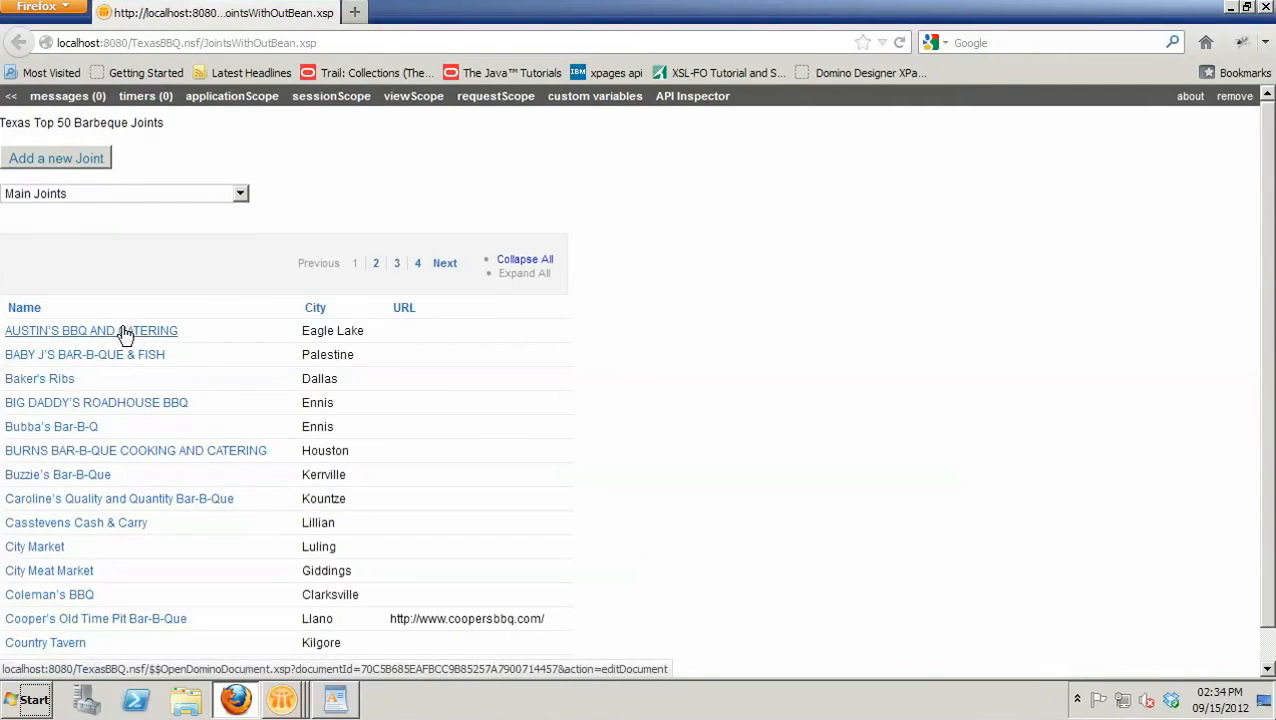
- Visit the Austin's BBQ and Catering entry, then pick Category Joints By City from the view list
{"action": "left_click", "coordinate": [92, 330]}
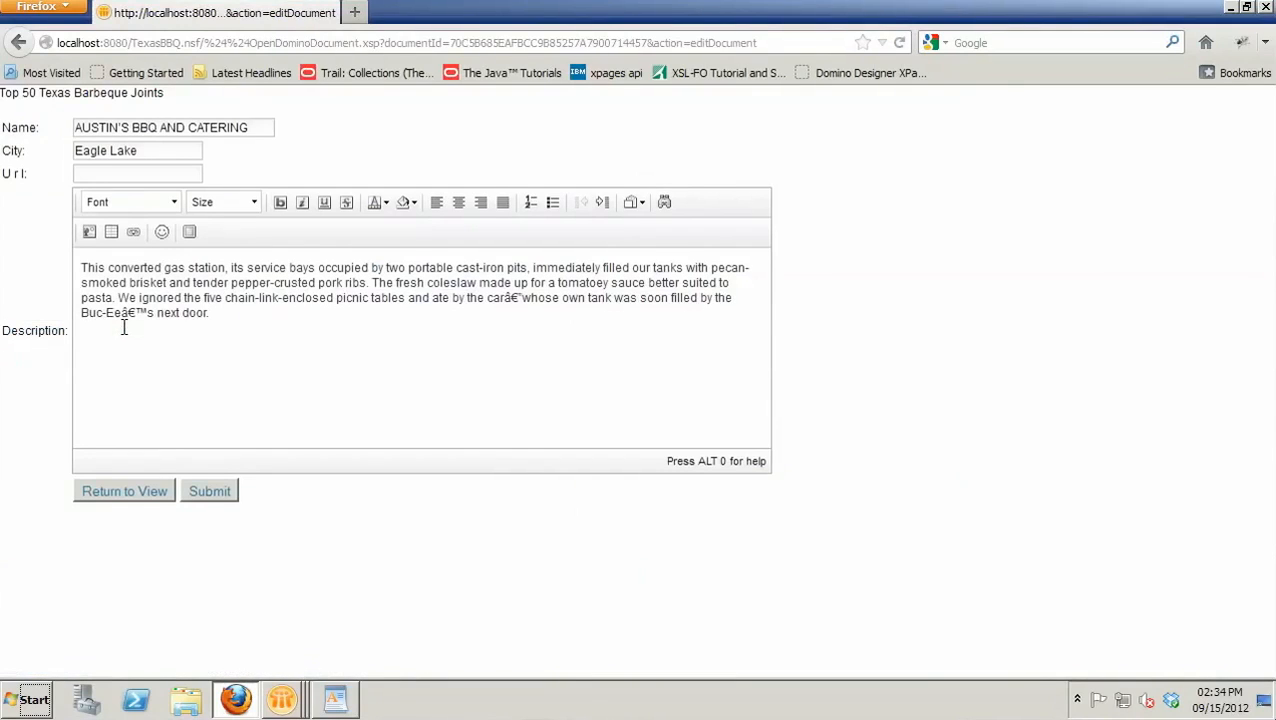
{"action": "mouse_move", "coordinate": [288, 538]}
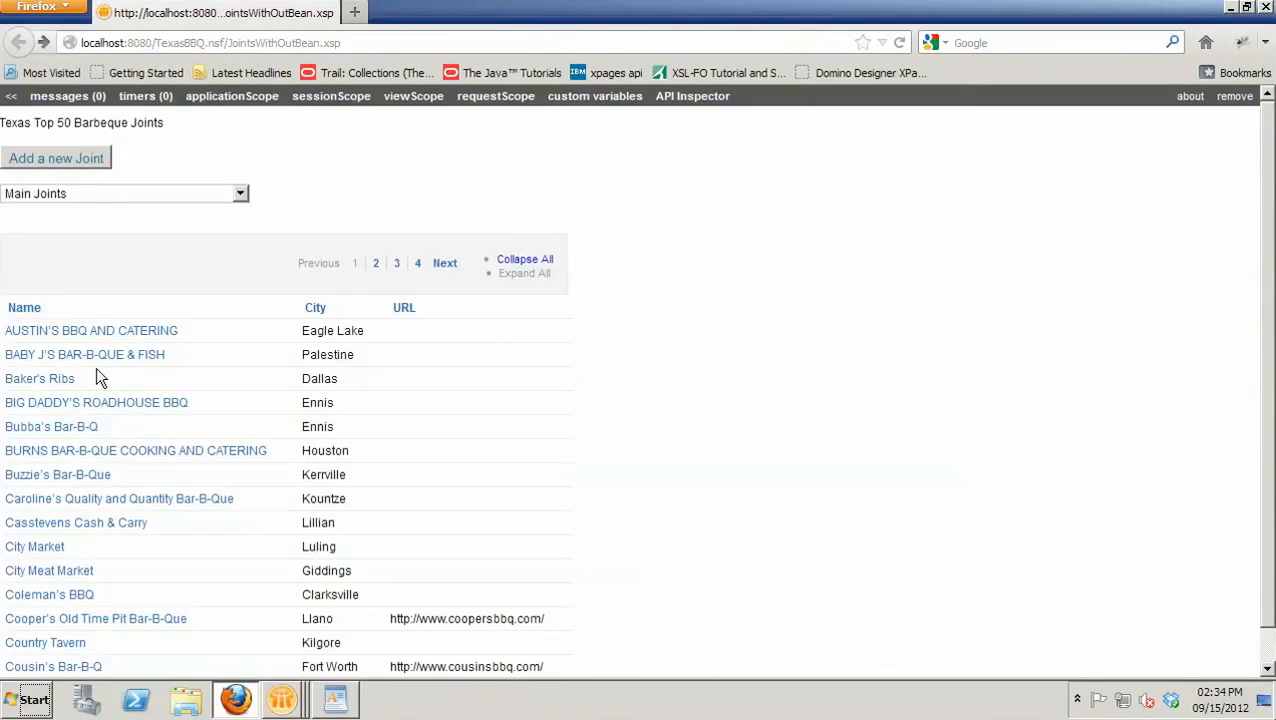
{"action": "mouse_move", "coordinate": [138, 374]}
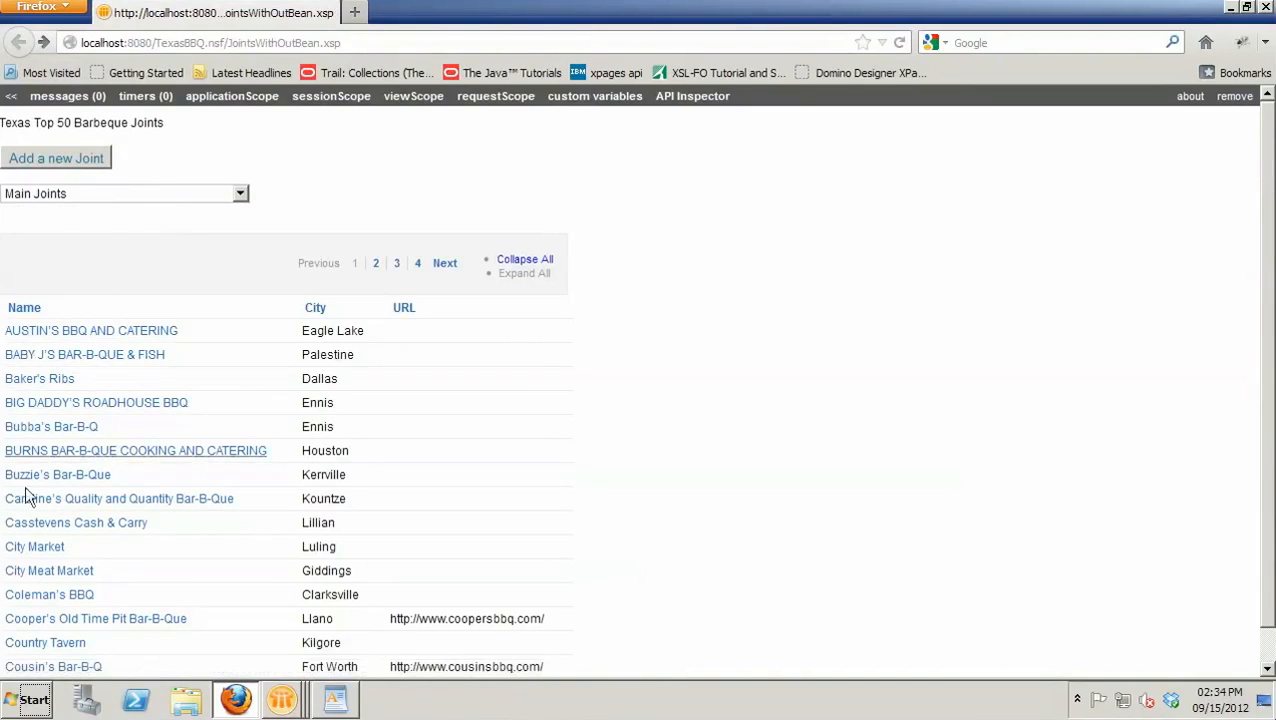
{"action": "mouse_move", "coordinate": [168, 206]}
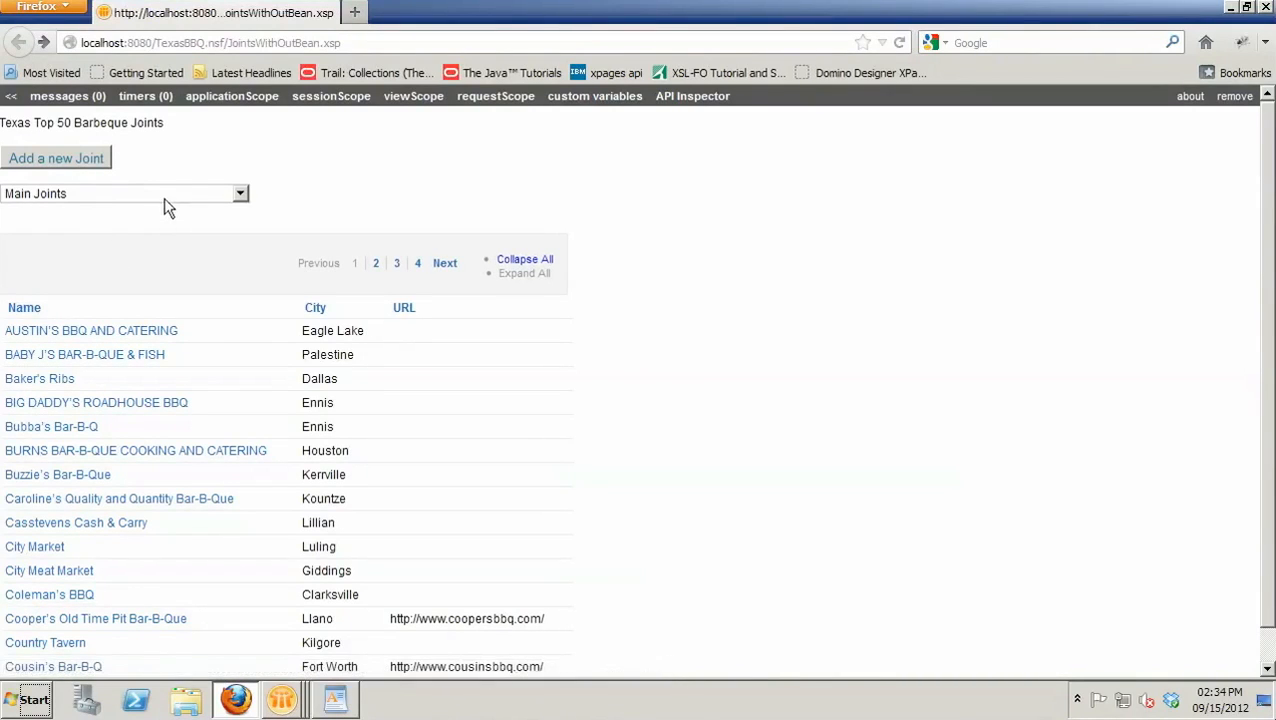
{"action": "left_click", "coordinate": [240, 192]}
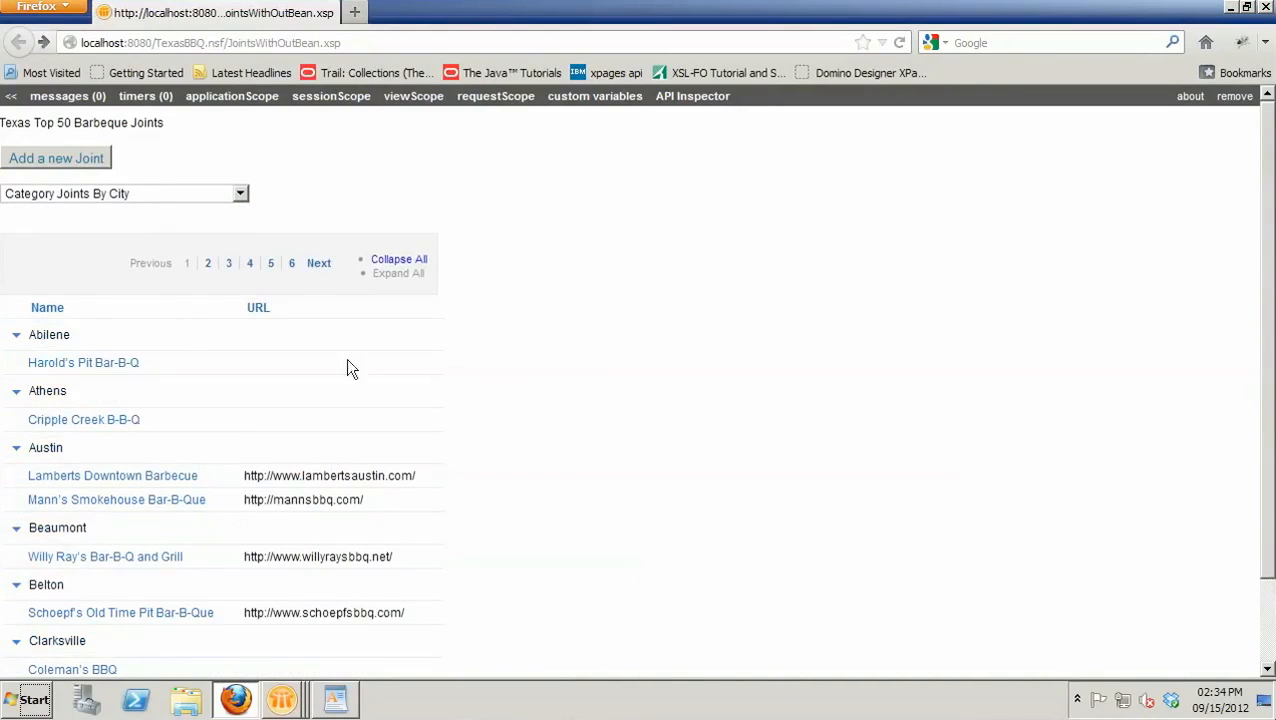
{"action": "mouse_move", "coordinate": [296, 558]}
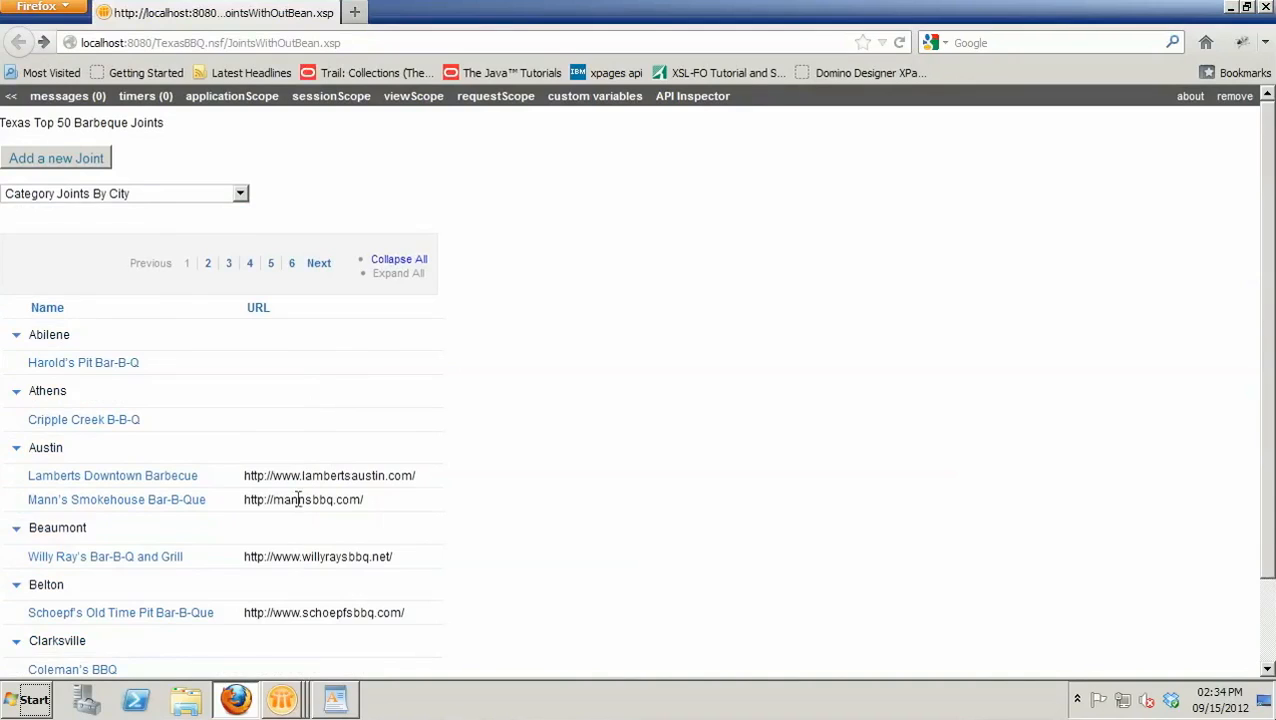
{"action": "mouse_move", "coordinate": [178, 370]}
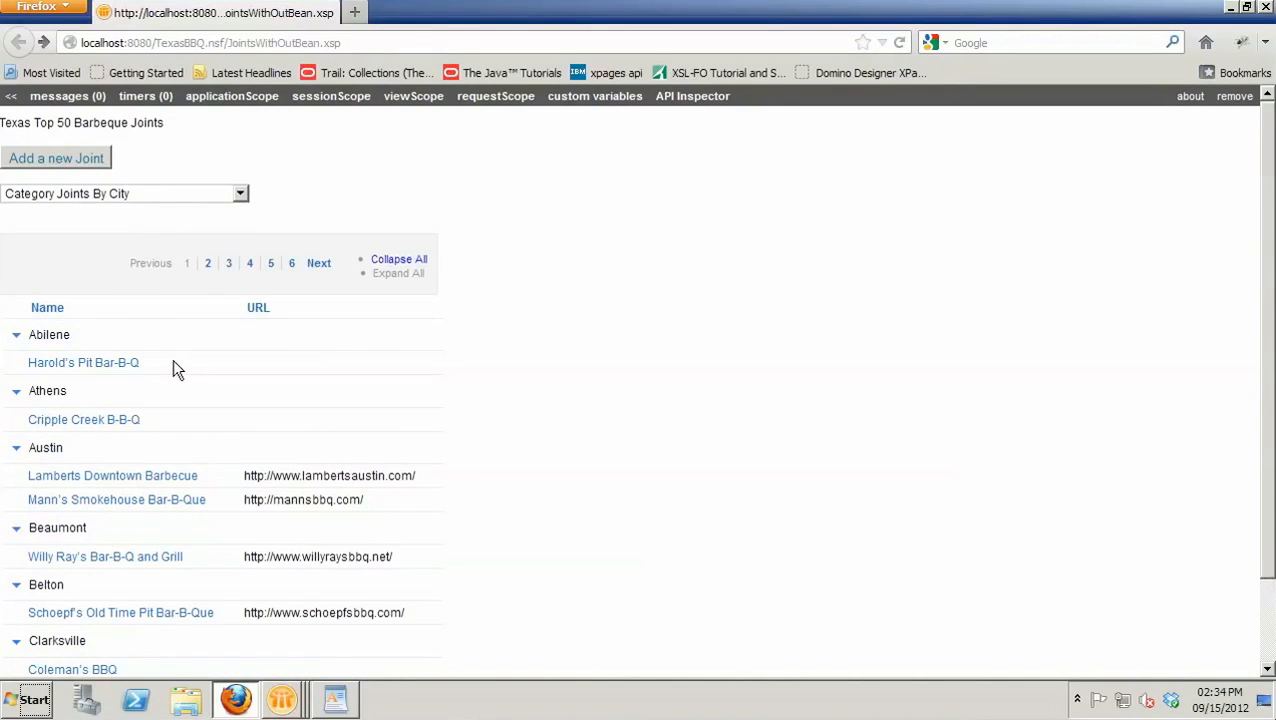
{"action": "mouse_move", "coordinate": [784, 284]}
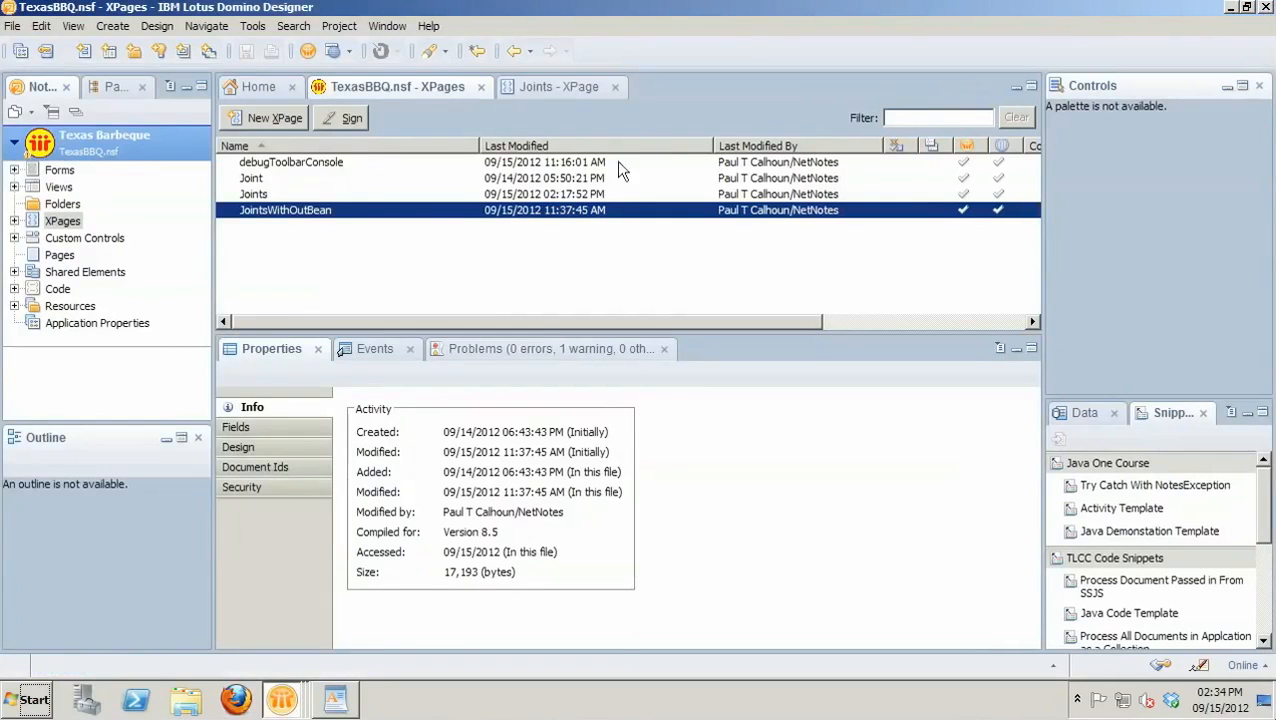
{"action": "mouse_move", "coordinate": [474, 108]}
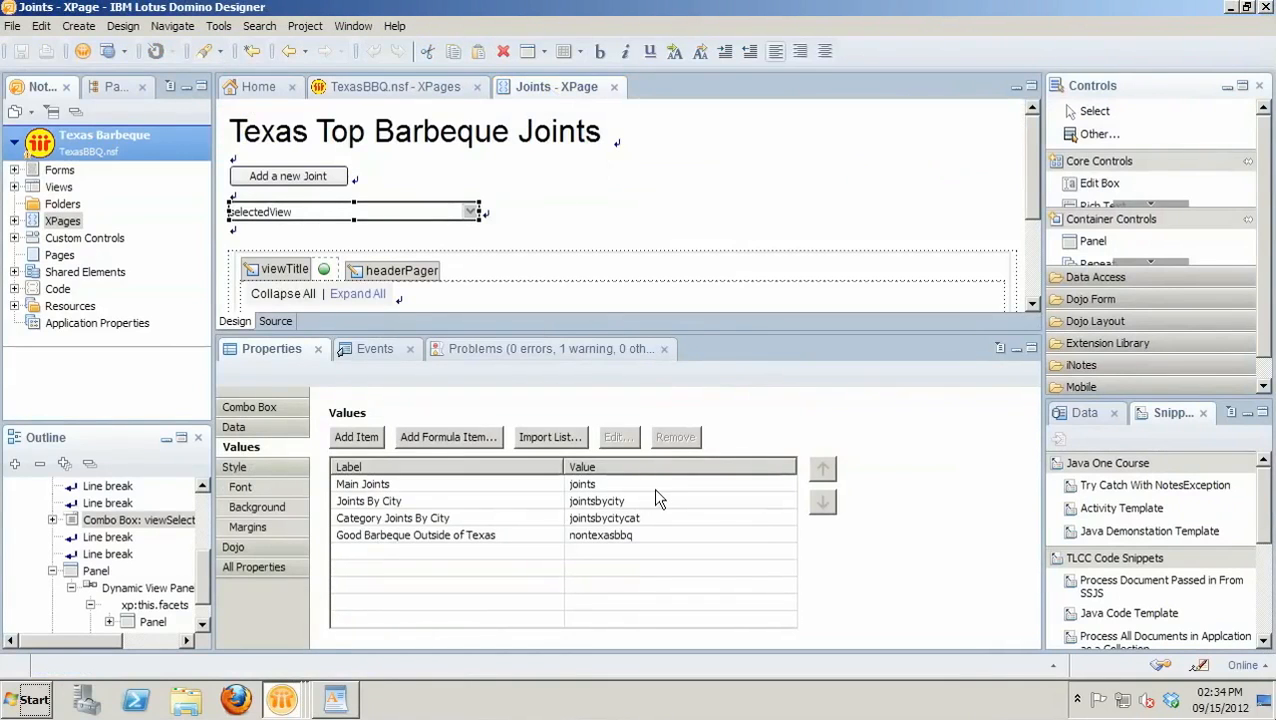
{"action": "mouse_move", "coordinate": [136, 600]}
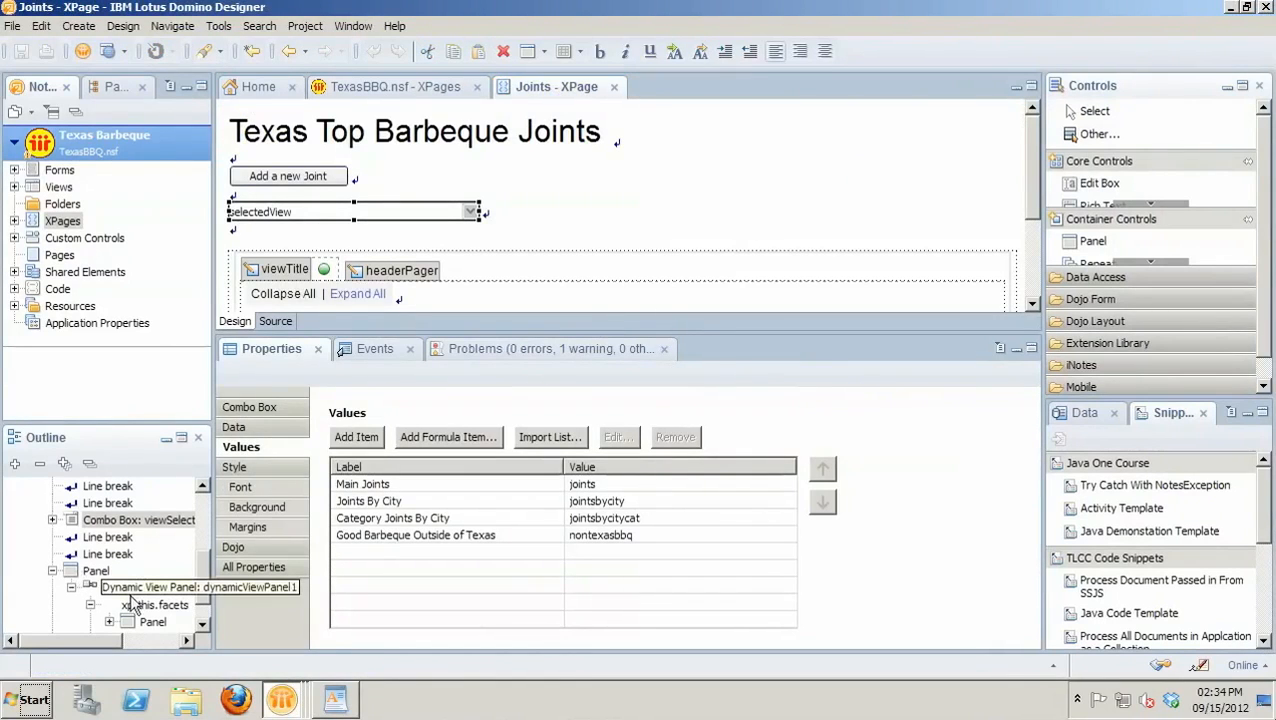
- Select the Dynamic View Panel on the Joints XPage to show its computed TexasBBQ.nsf view data source
{"action": "left_click", "coordinate": [148, 588]}
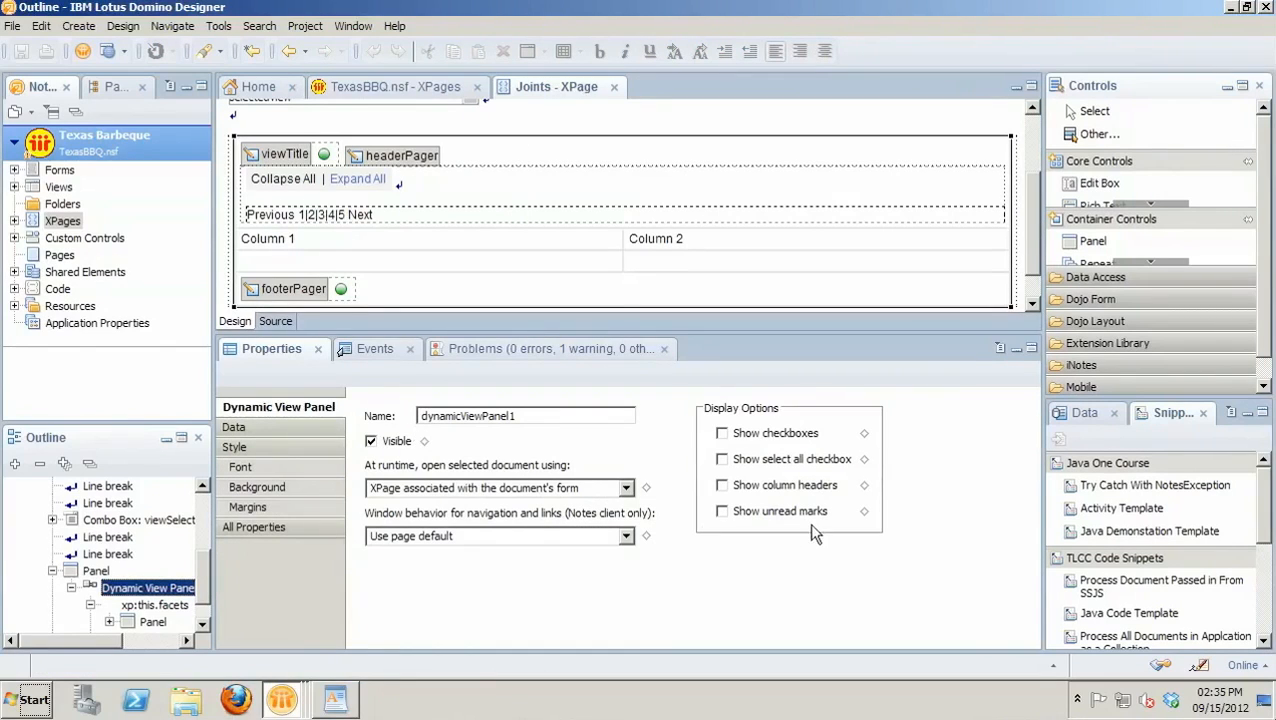
{"action": "mouse_move", "coordinate": [784, 444]}
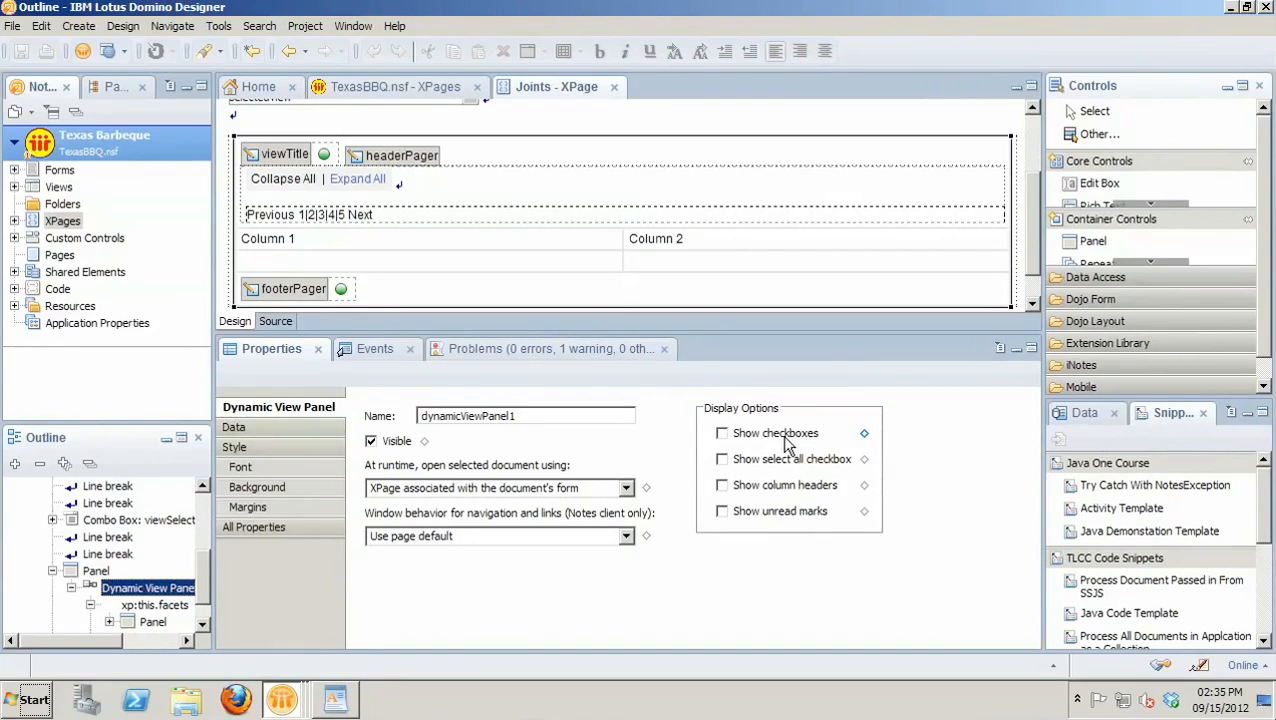
{"action": "mouse_move", "coordinate": [630, 456]}
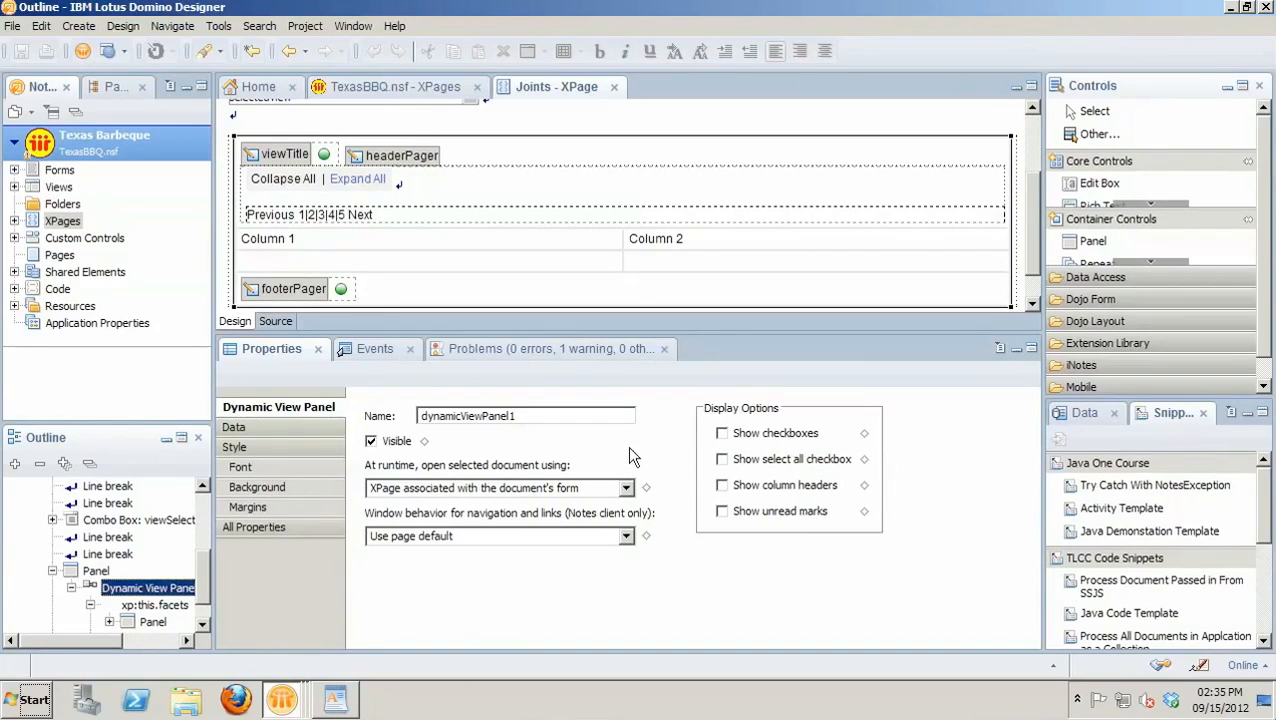
{"action": "left_click", "coordinate": [236, 428]}
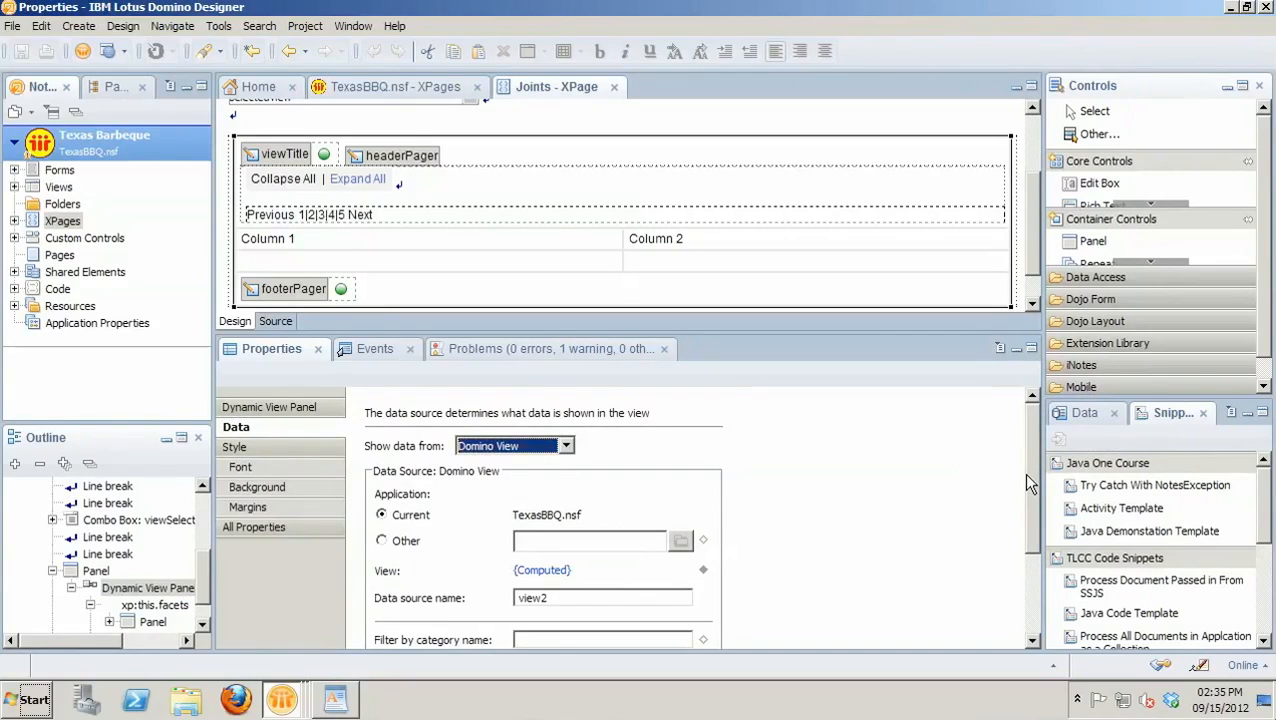
{"action": "mouse_move", "coordinate": [700, 482]}
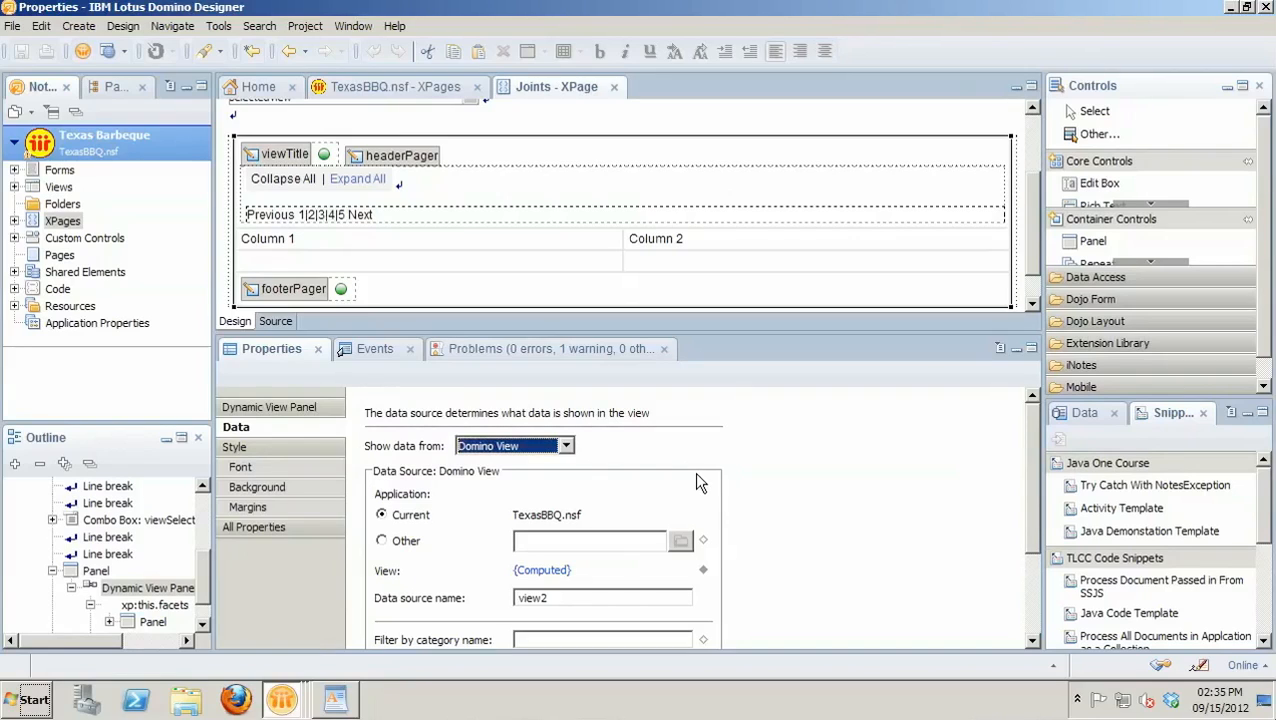
{"action": "mouse_move", "coordinate": [836, 492]}
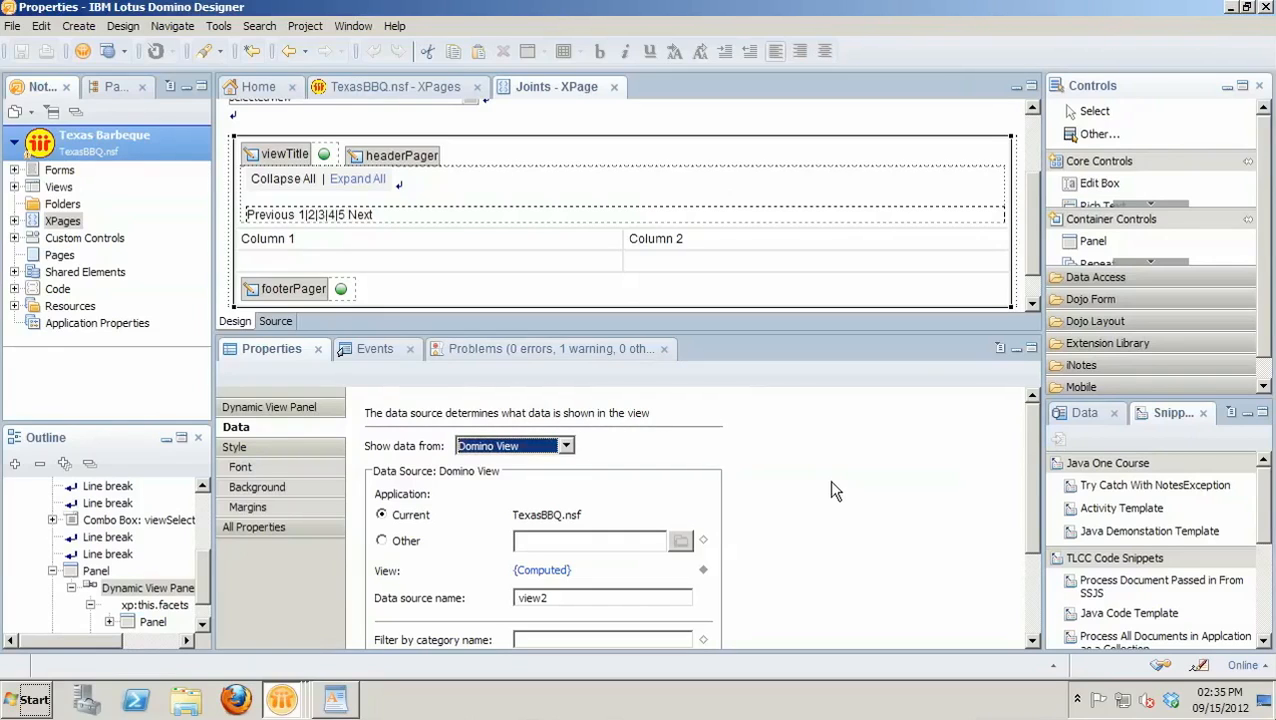
{"action": "mouse_move", "coordinate": [536, 412]}
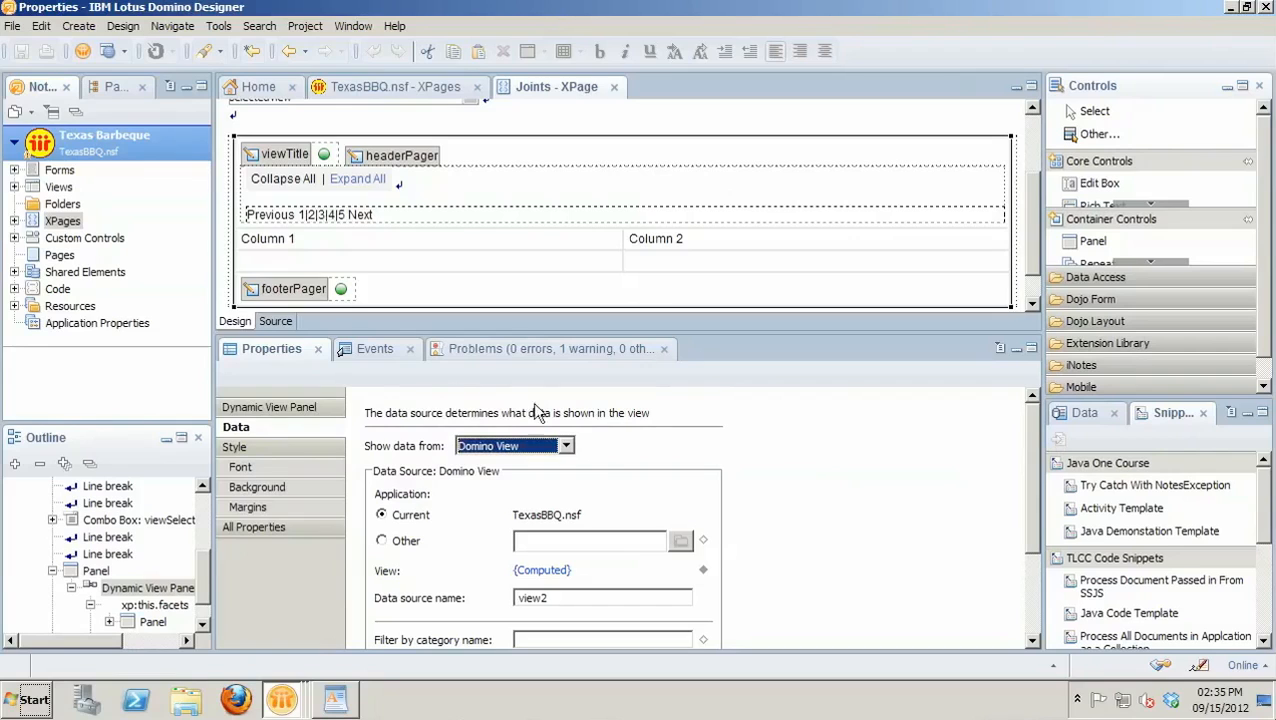
- Show All Properties of the Dynamic View Panel, including the customizer bean and dynamicViewPanel1 id
{"action": "left_click", "coordinate": [260, 528]}
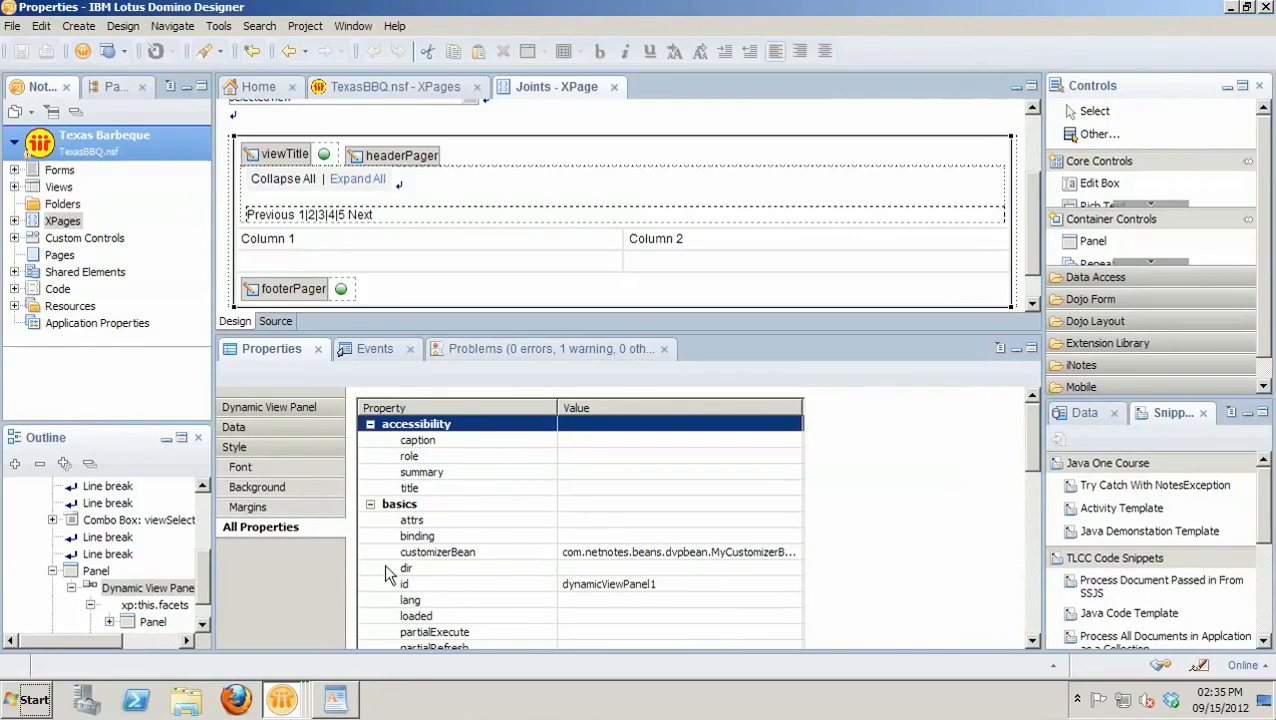
{"action": "mouse_move", "coordinate": [406, 568]}
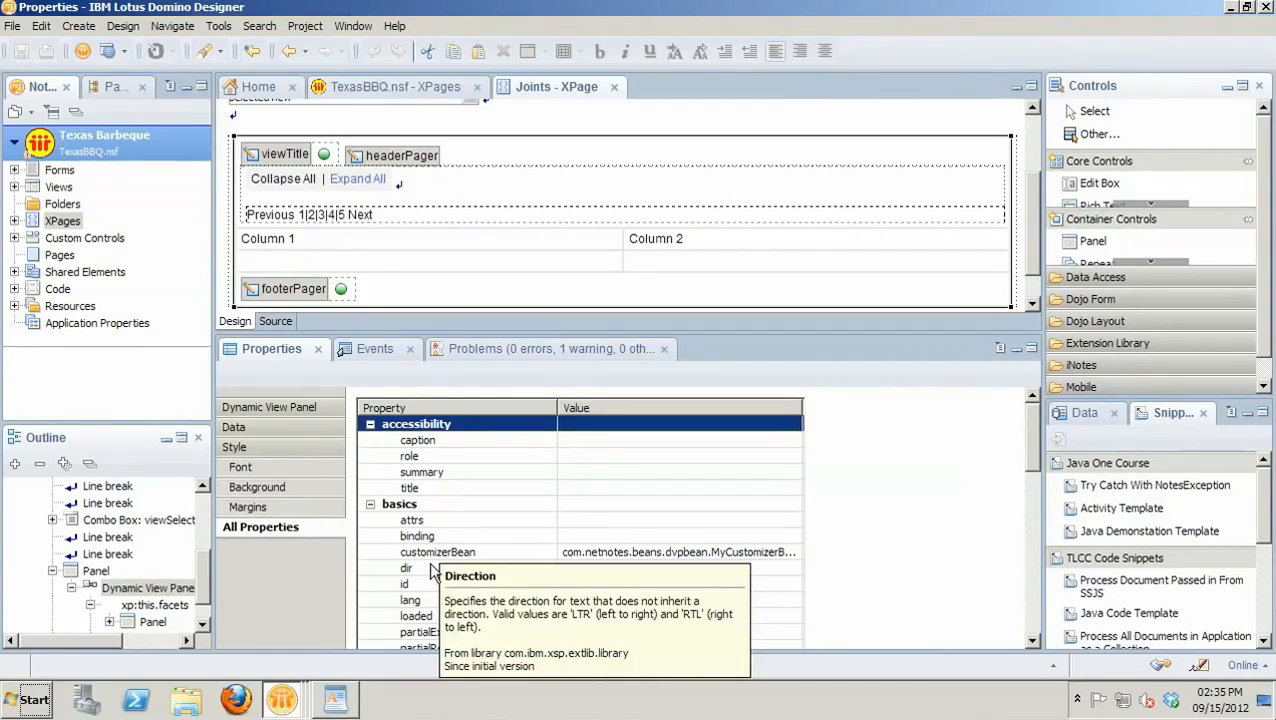
{"action": "mouse_move", "coordinate": [904, 572]}
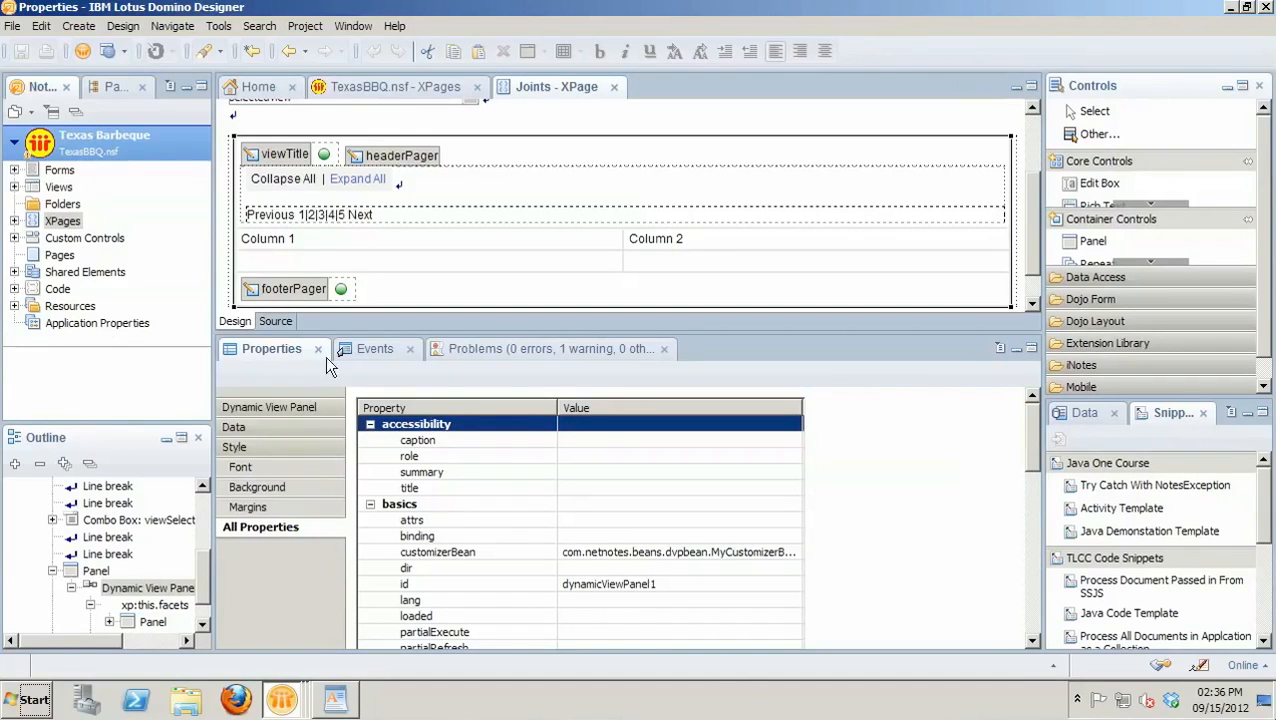
- Open MyCustomizerBean.java from the com/netnotes/beans package under Code > Java
{"action": "left_click", "coordinate": [24, 288]}
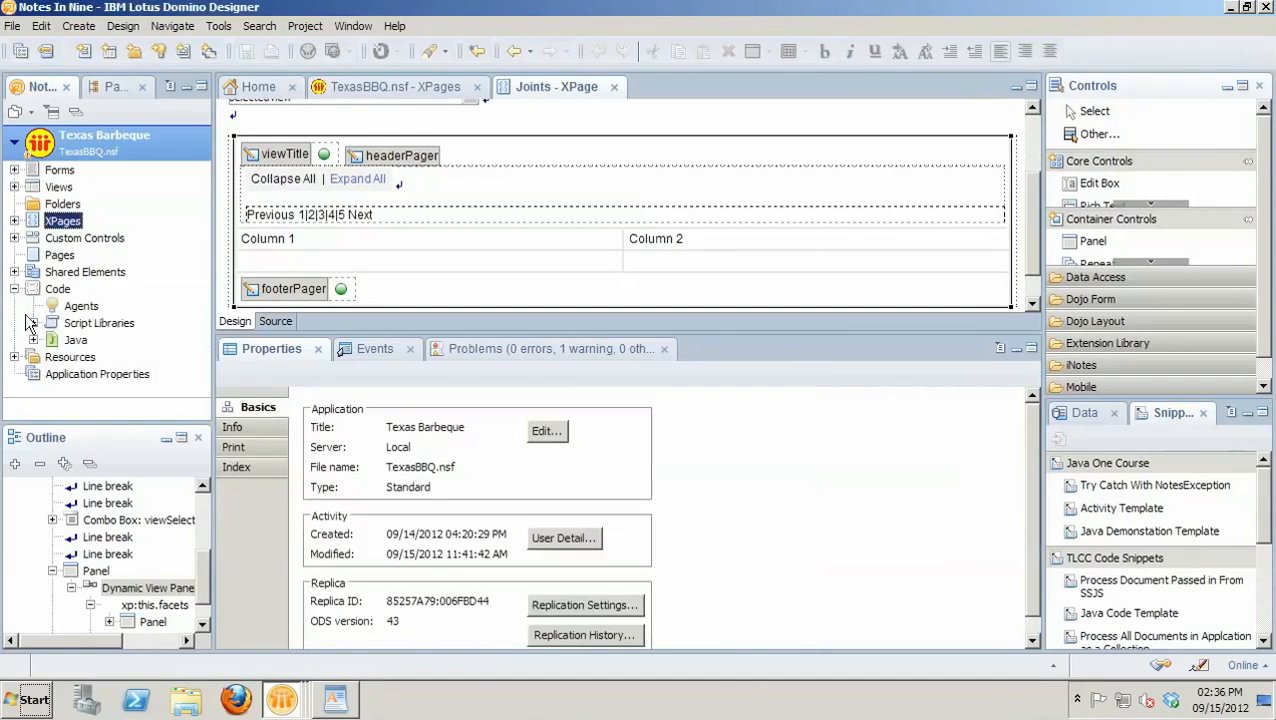
{"action": "left_click", "coordinate": [34, 340]}
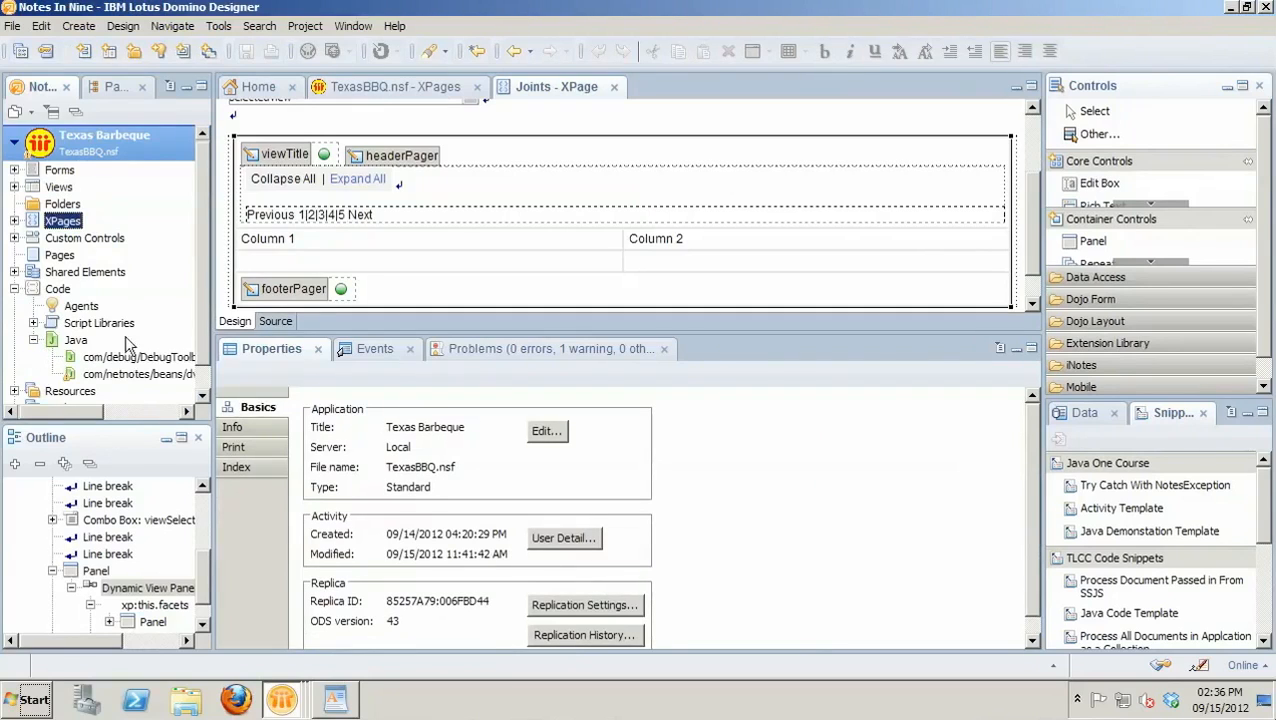
{"action": "mouse_move", "coordinate": [120, 380]}
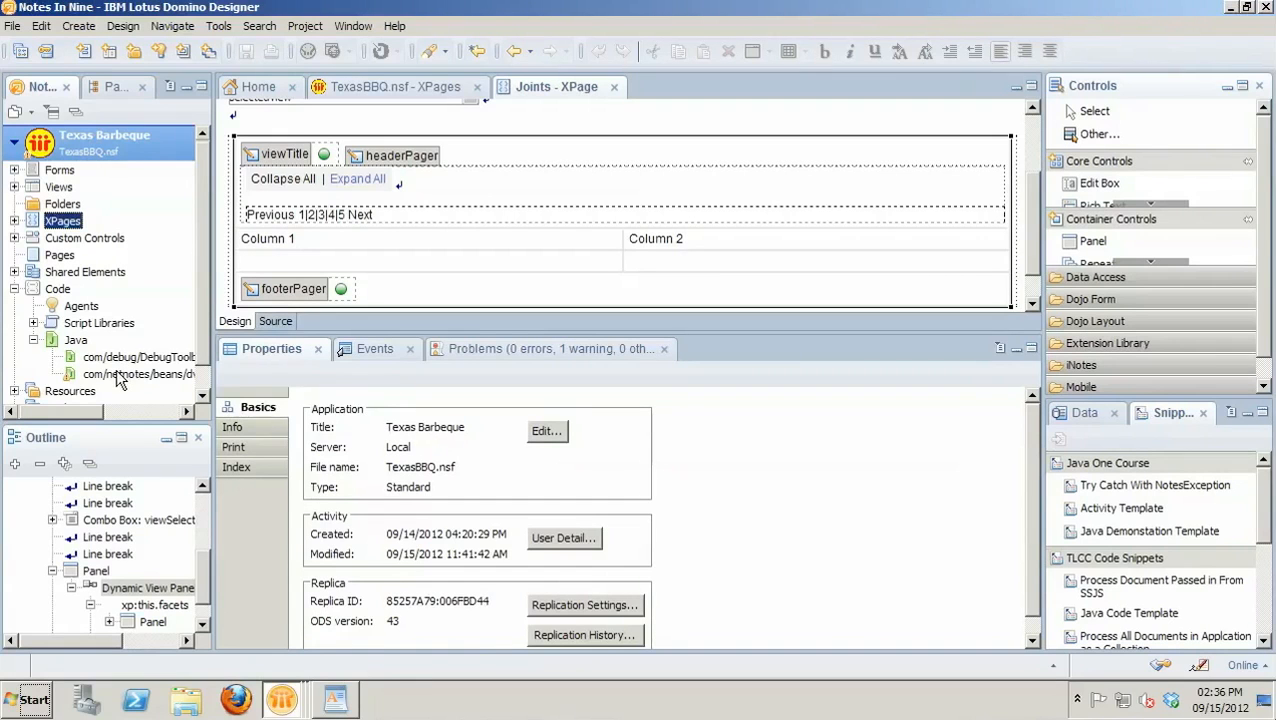
{"action": "double_click", "coordinate": [138, 374]}
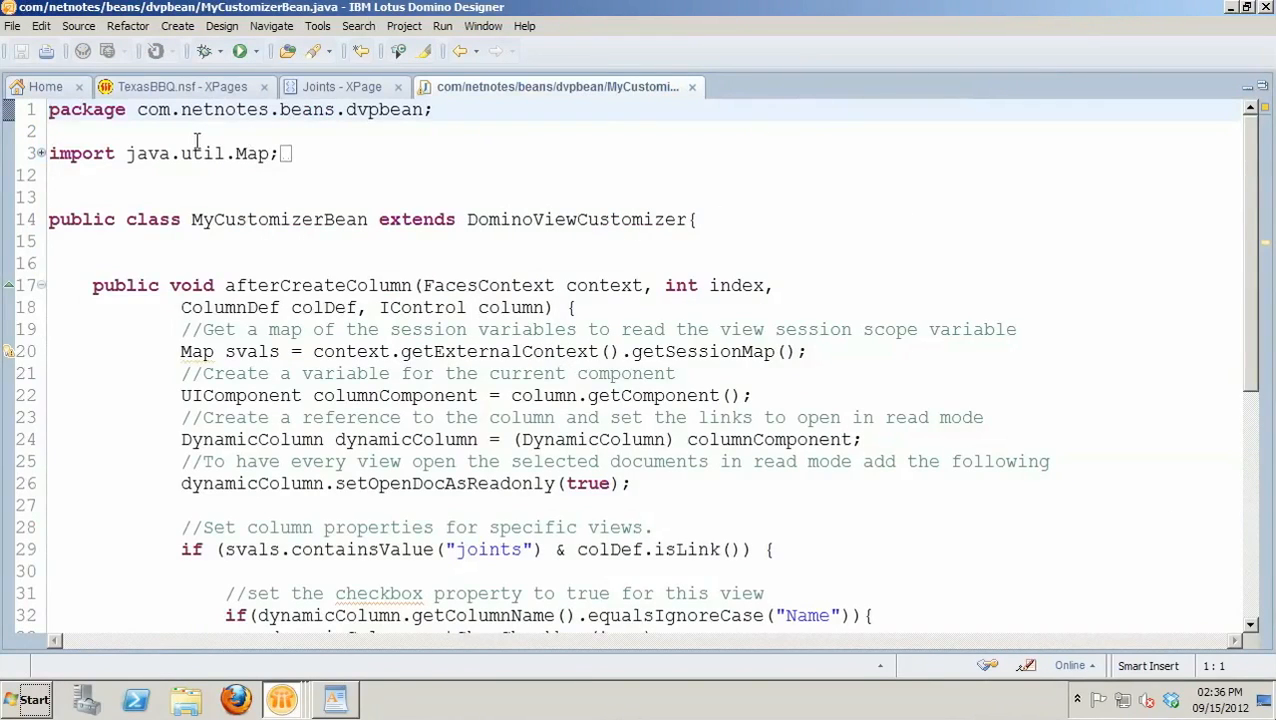
{"action": "mouse_move", "coordinate": [64, 204]}
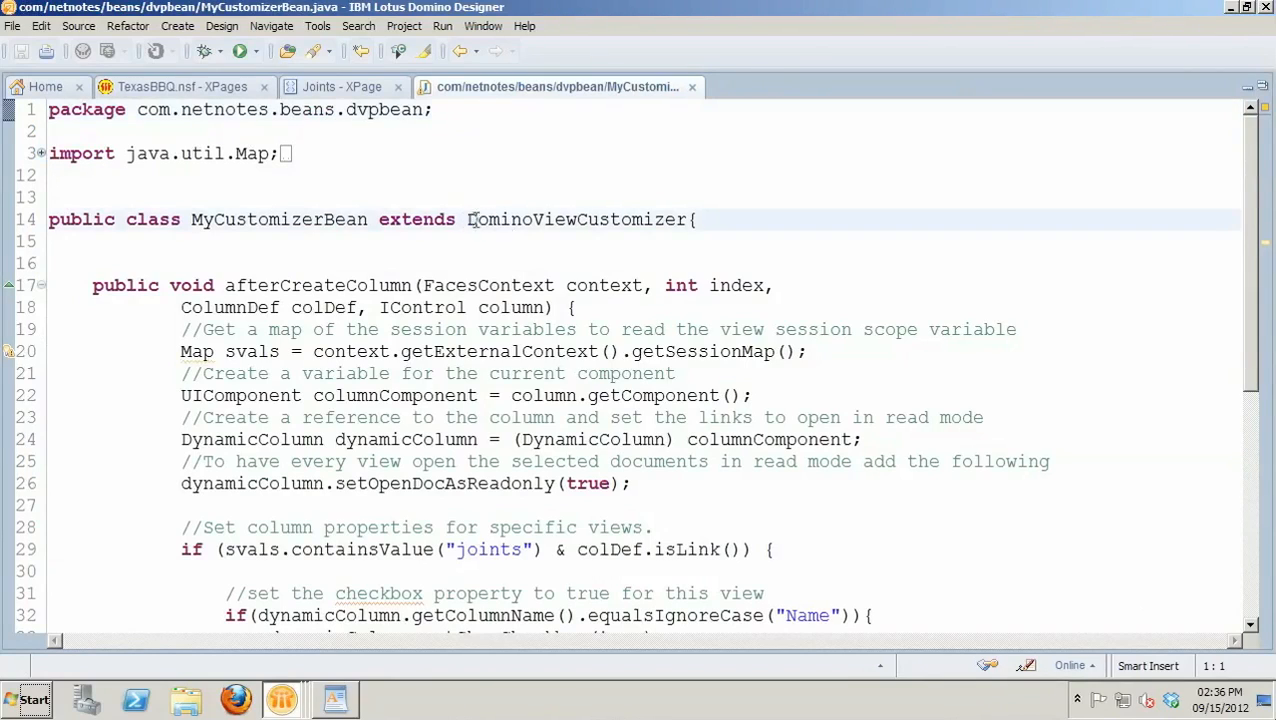
{"action": "double_click", "coordinate": [576, 218]}
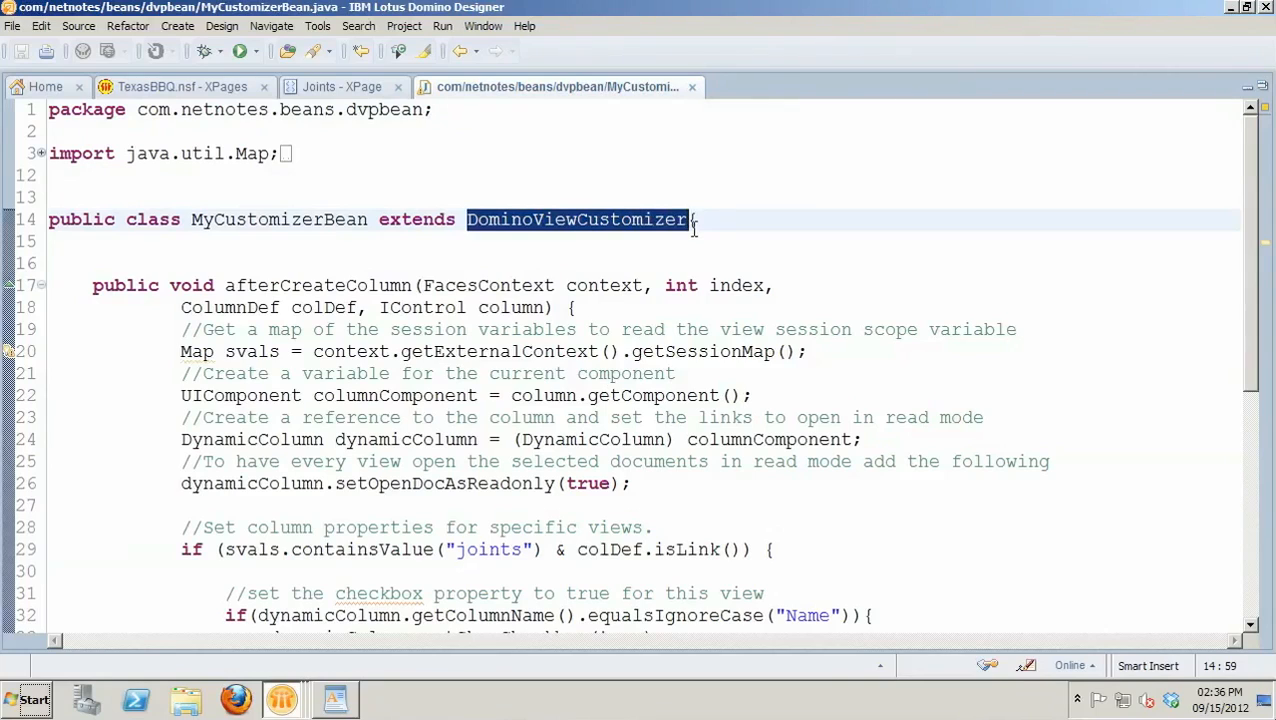
{"action": "mouse_move", "coordinate": [686, 252]}
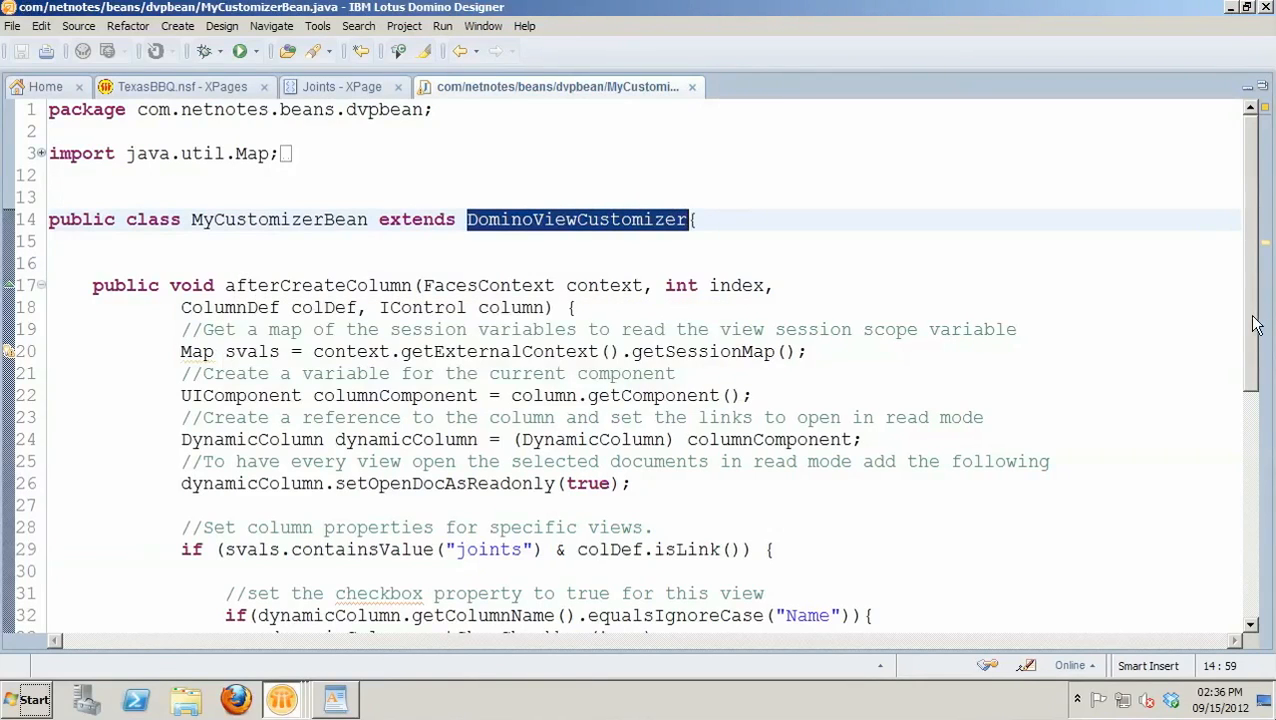
{"action": "scroll", "scroll_direction": "down", "scroll_amount": 3}
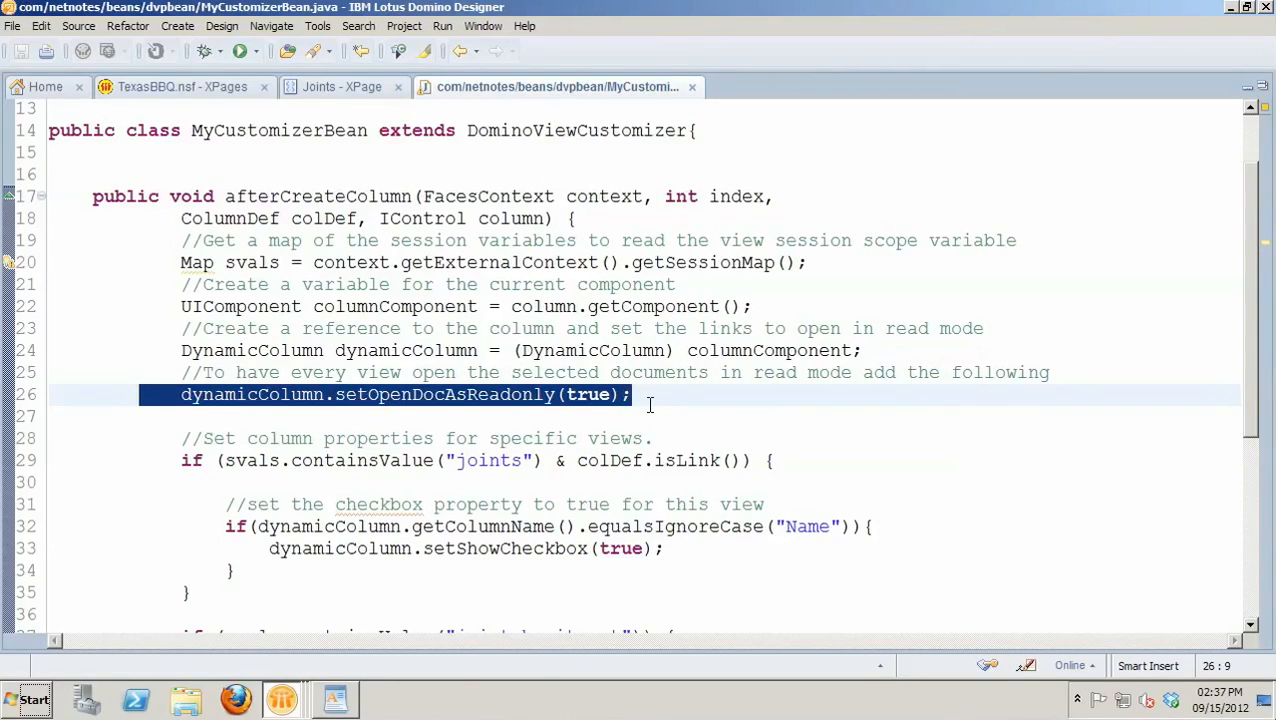
{"action": "left_click", "coordinate": [630, 394]}
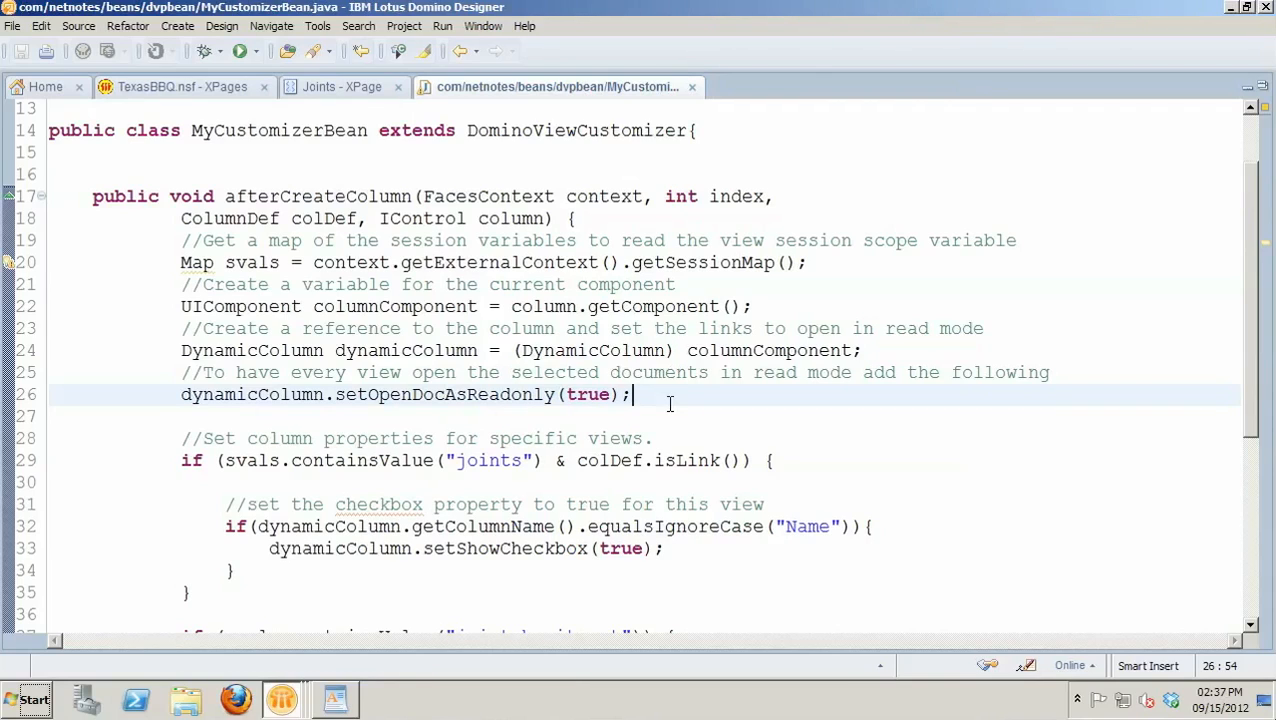
{"action": "mouse_move", "coordinate": [1250, 404]}
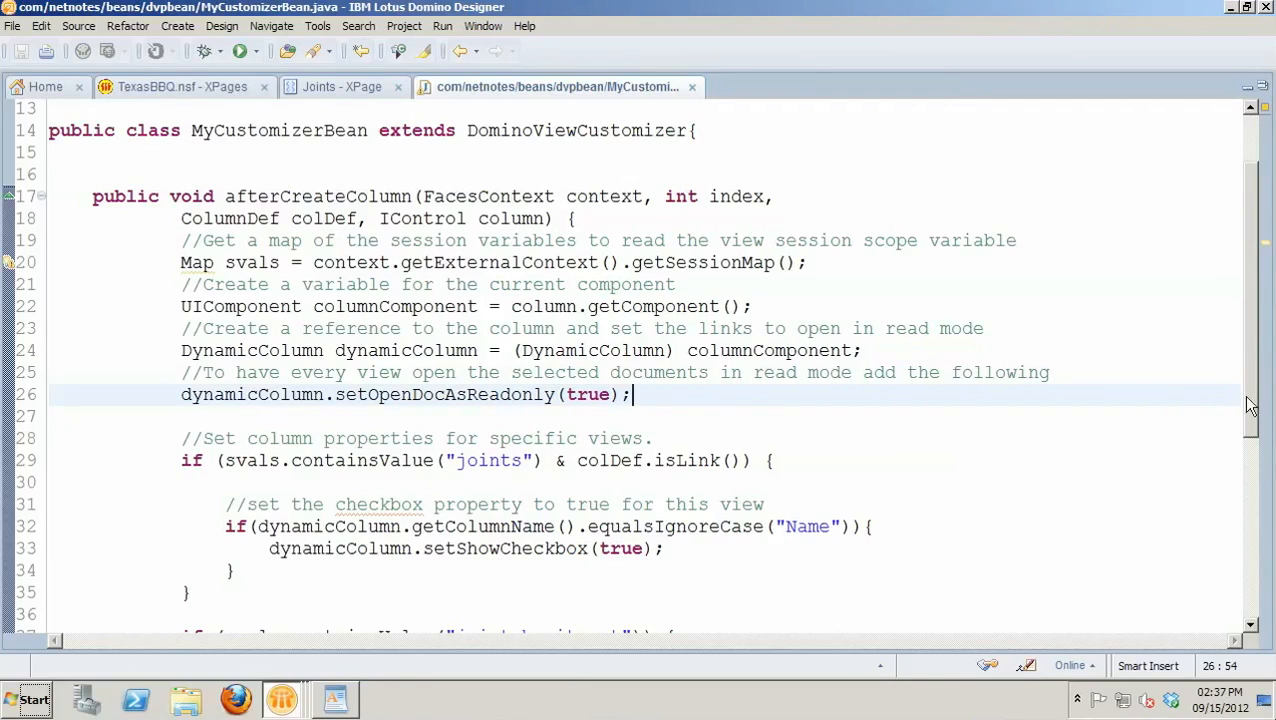
{"action": "scroll", "scroll_direction": "down", "scroll_amount": 3}
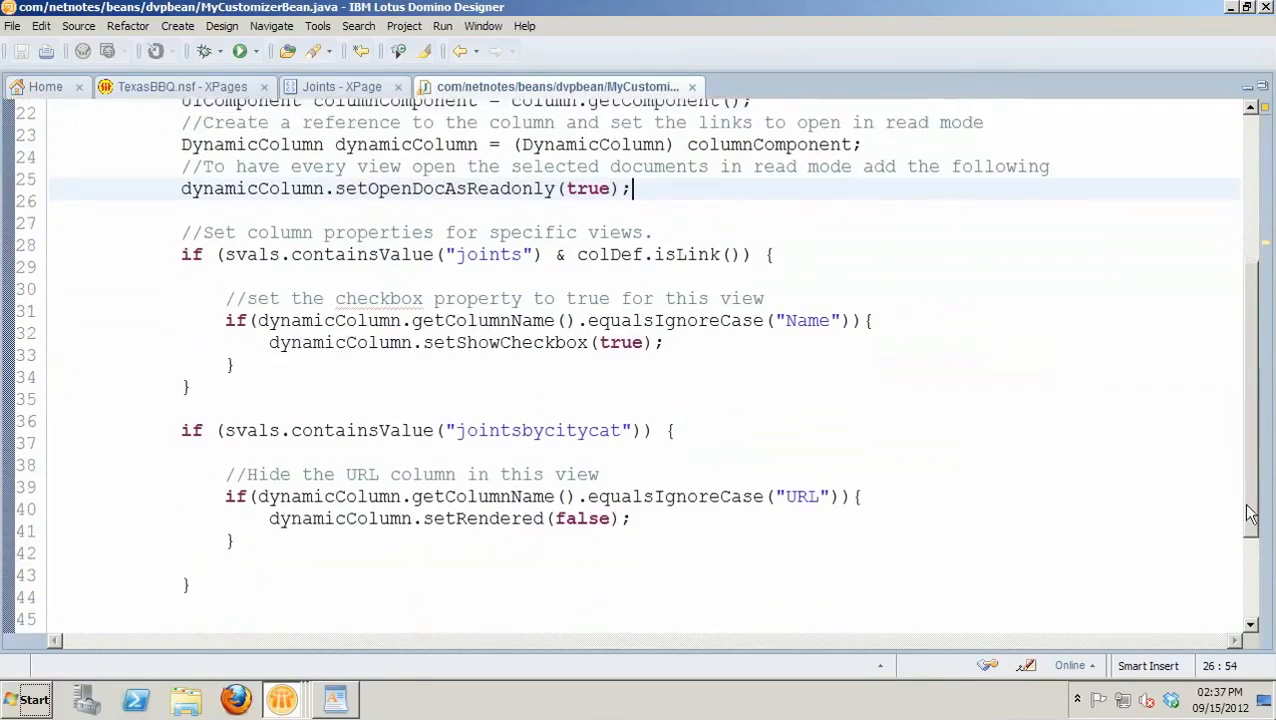
{"action": "scroll", "scroll_direction": "down", "scroll_amount": 3}
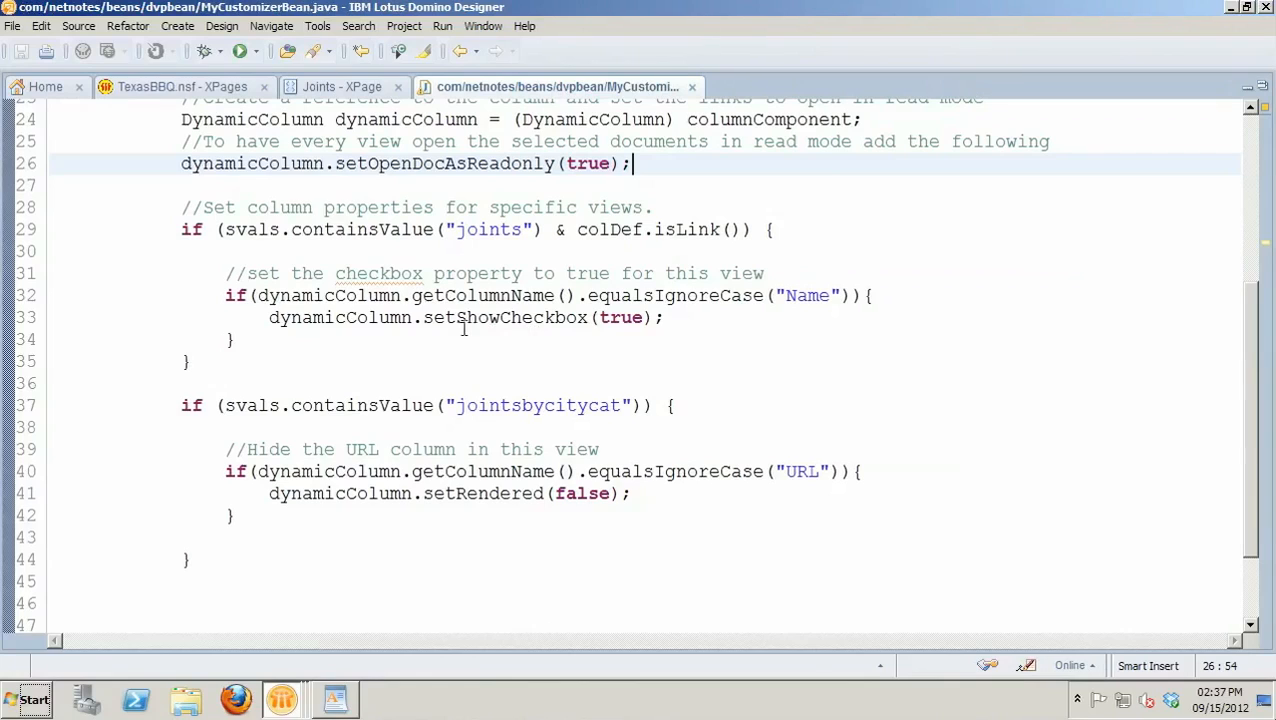
{"action": "mouse_move", "coordinate": [668, 330]}
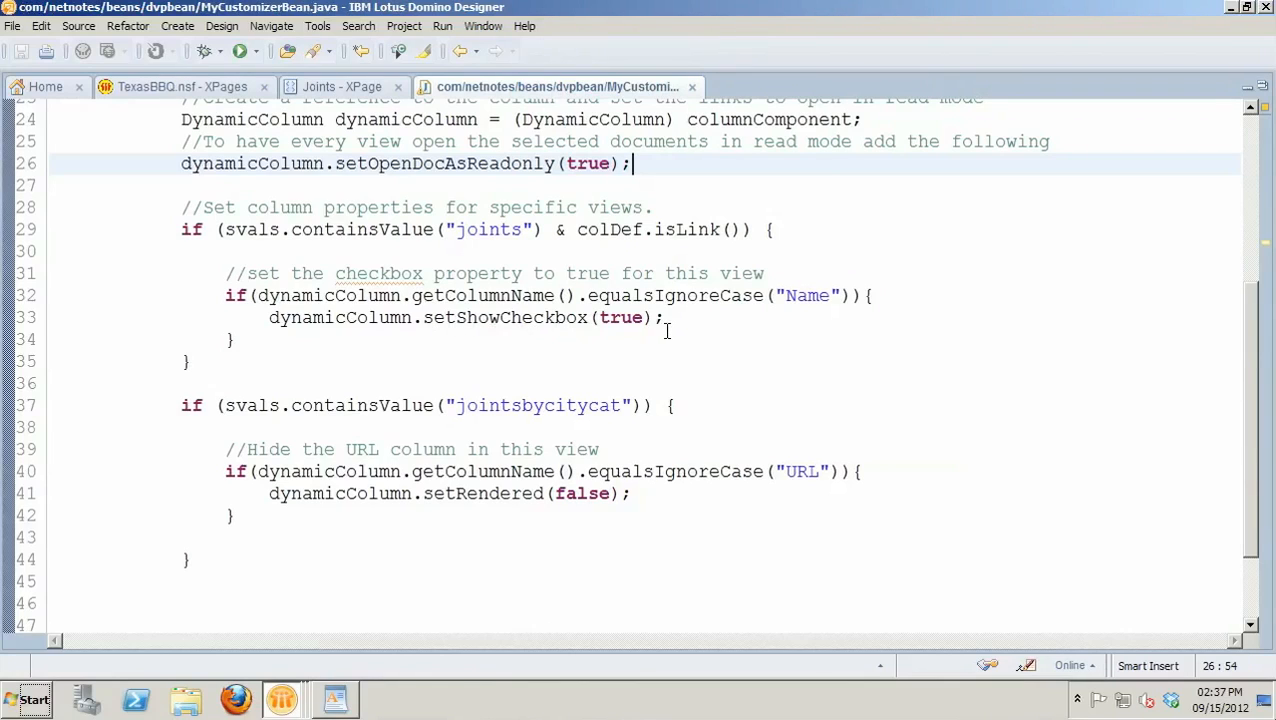
{"action": "mouse_move", "coordinate": [788, 296]}
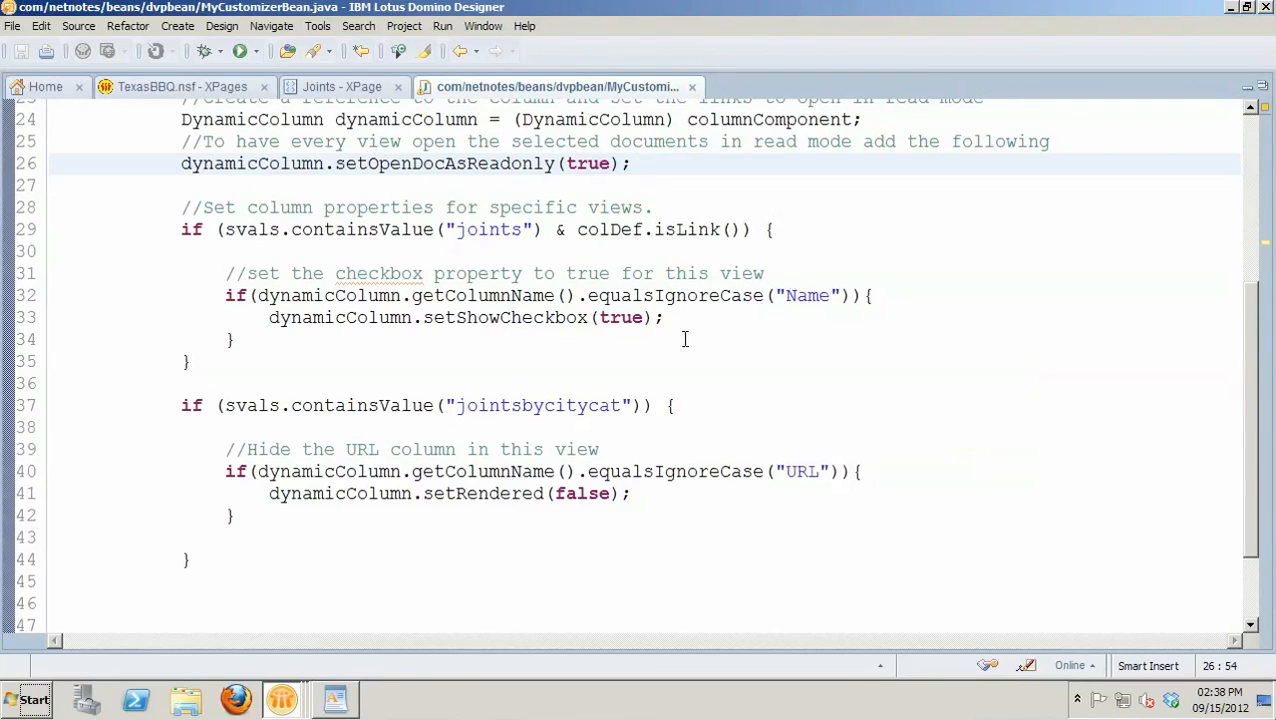
{"action": "mouse_move", "coordinate": [84, 406]}
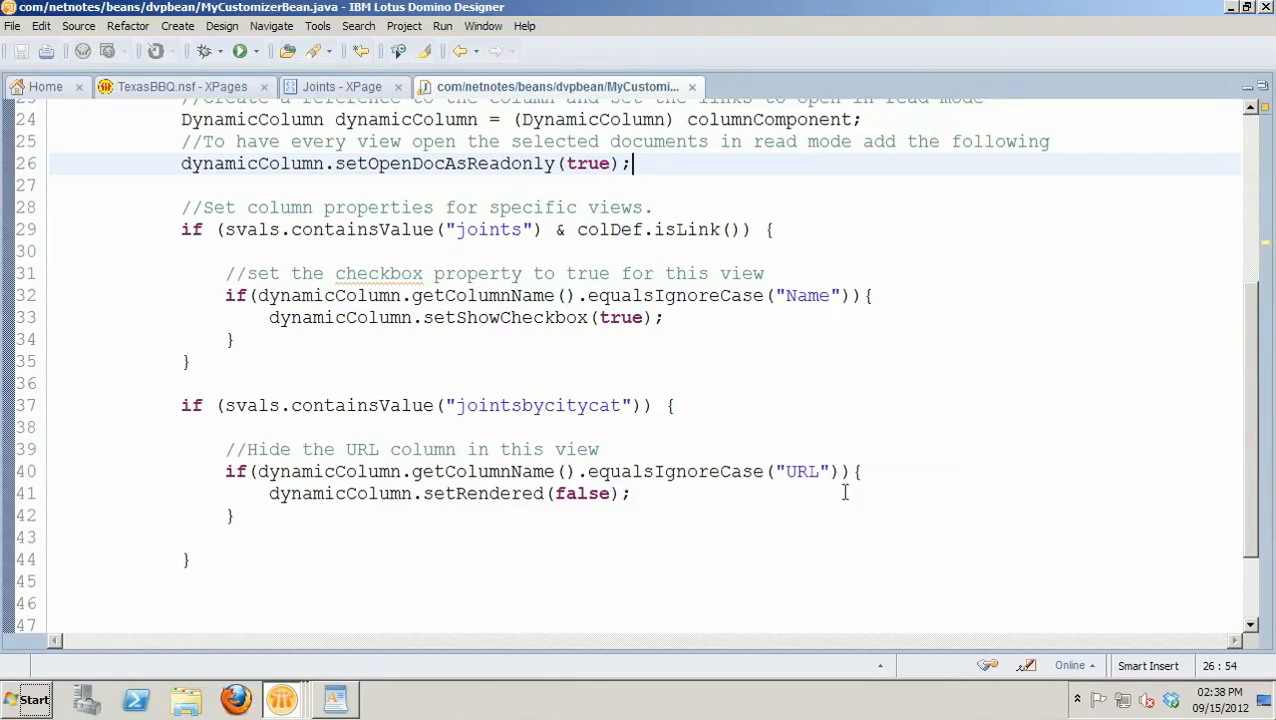
{"action": "mouse_move", "coordinate": [756, 518]}
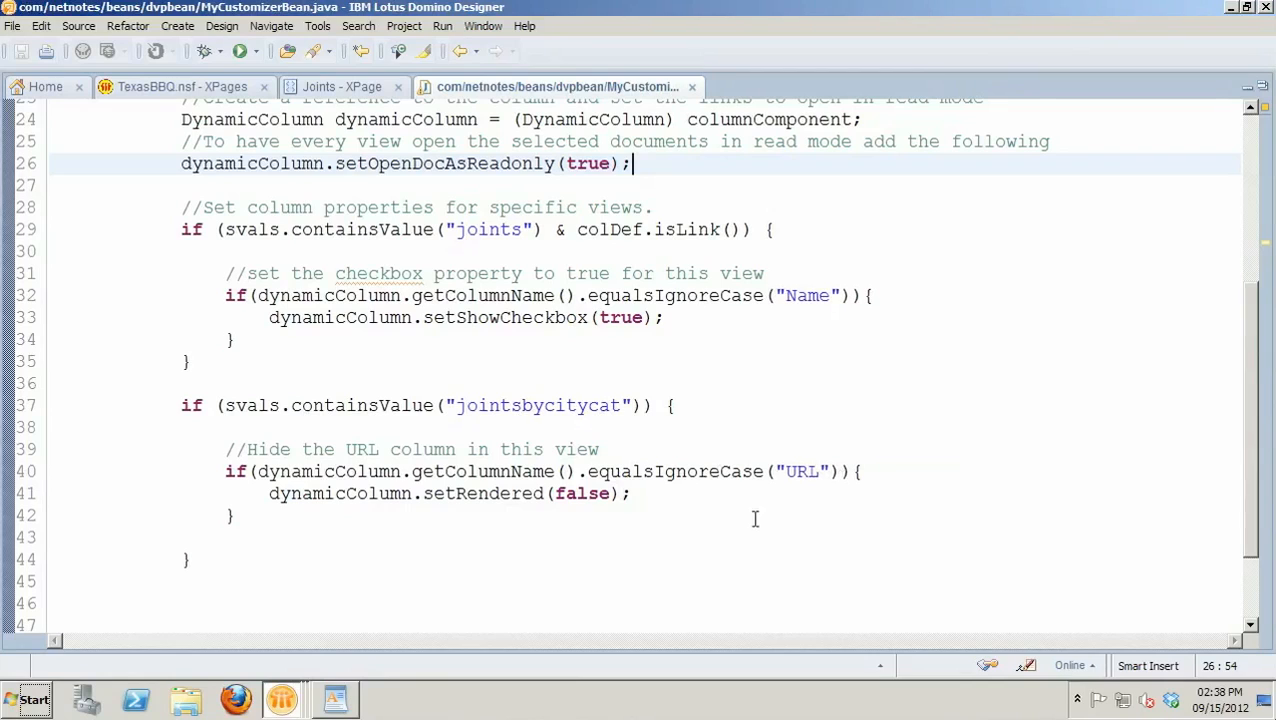
{"action": "mouse_move", "coordinate": [638, 500]}
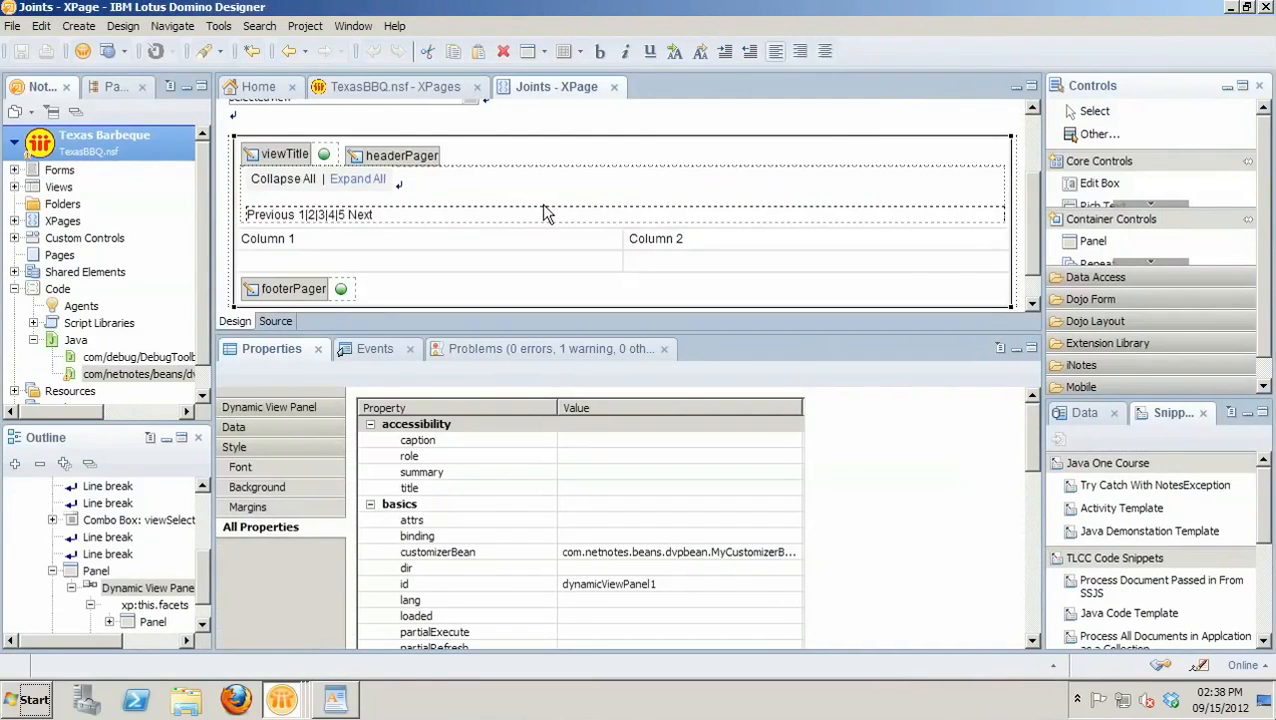
- Scroll the Joints XPage canvas up to the Texas Top Barbeque Joints heading and view selector
{"action": "scroll", "scroll_direction": "up", "scroll_amount": 3}
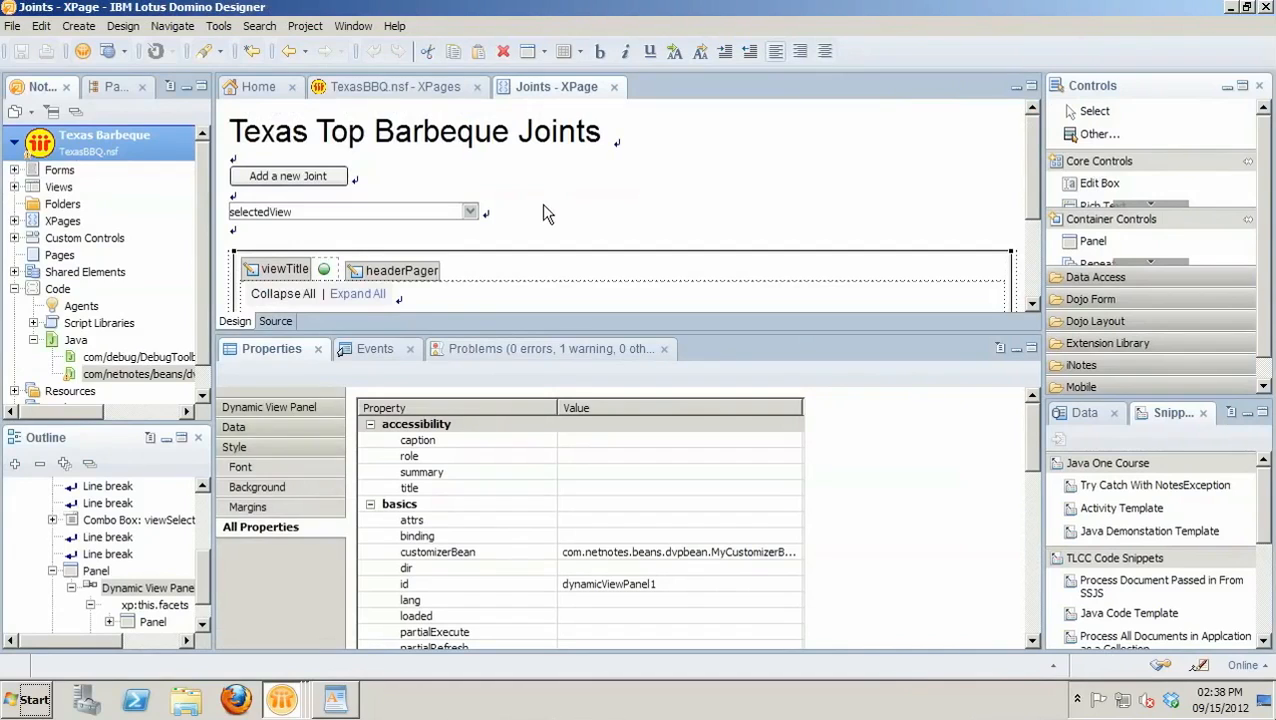
{"action": "mouse_move", "coordinate": [112, 52]}
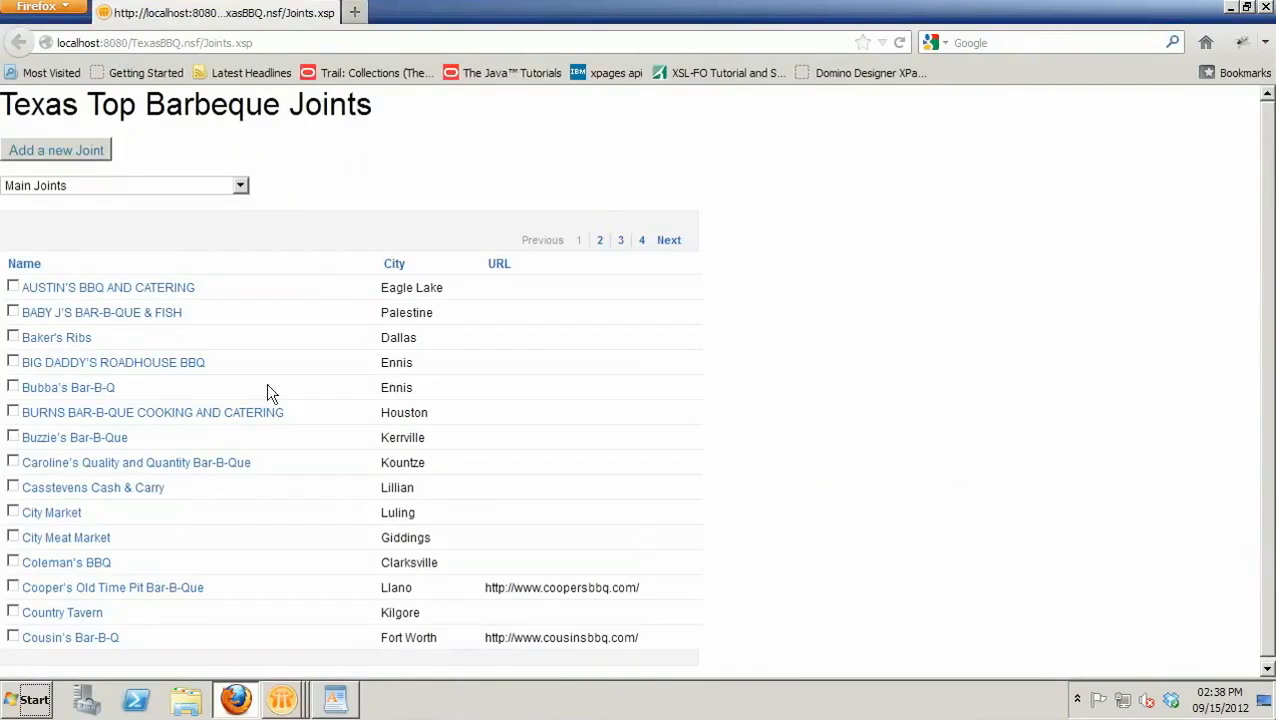
- Choose Category Joints By City from the view selector on the Joints page
{"action": "left_click", "coordinate": [240, 184]}
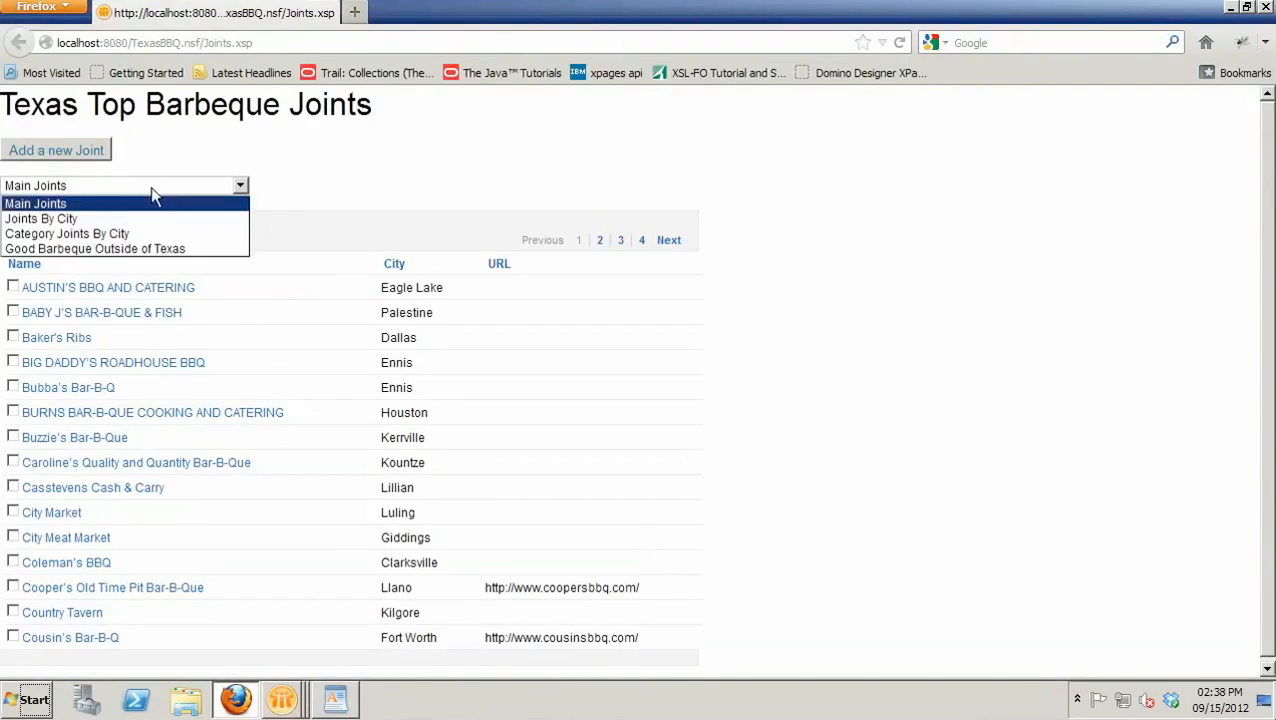
{"action": "left_click", "coordinate": [36, 204]}
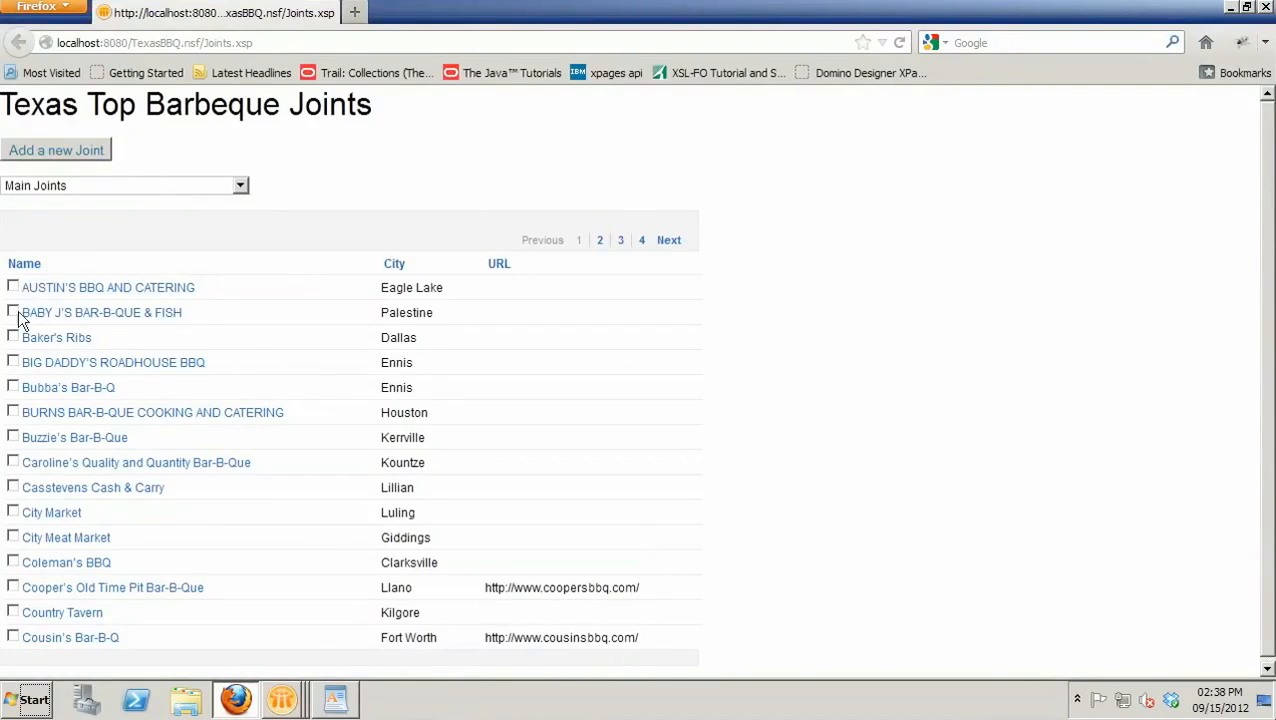
{"action": "mouse_move", "coordinate": [108, 560]}
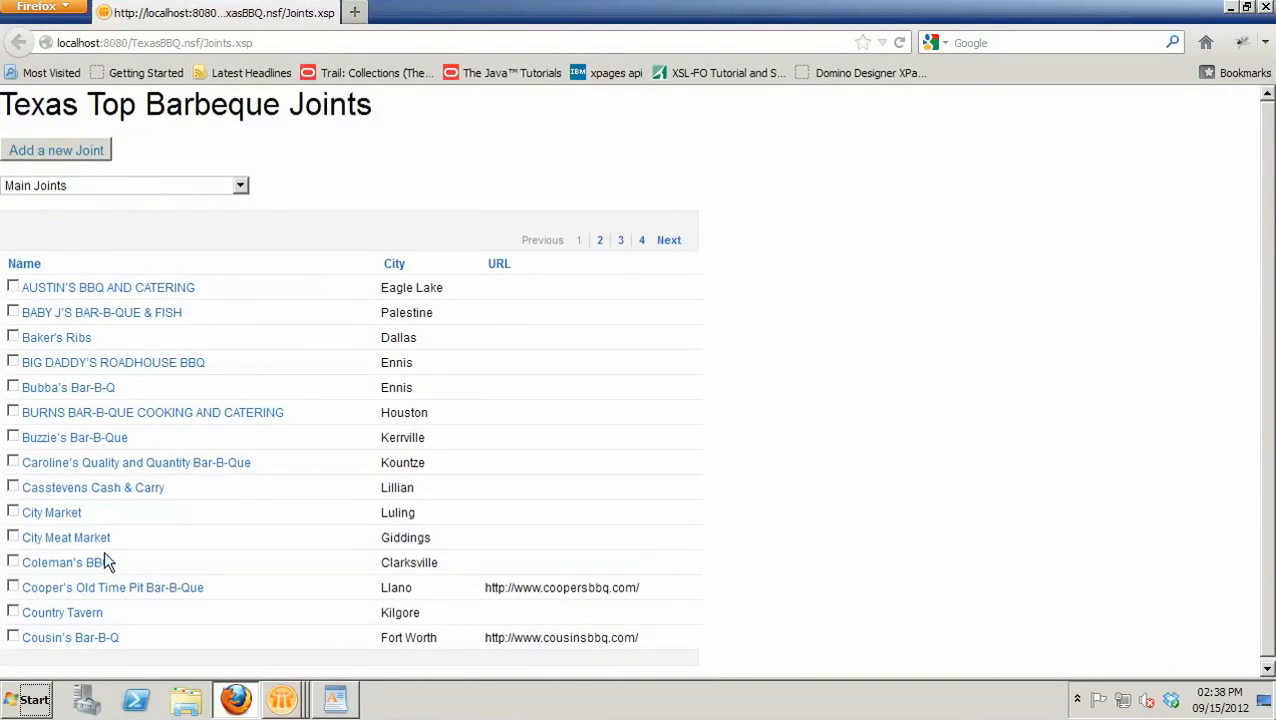
{"action": "mouse_move", "coordinate": [170, 202]}
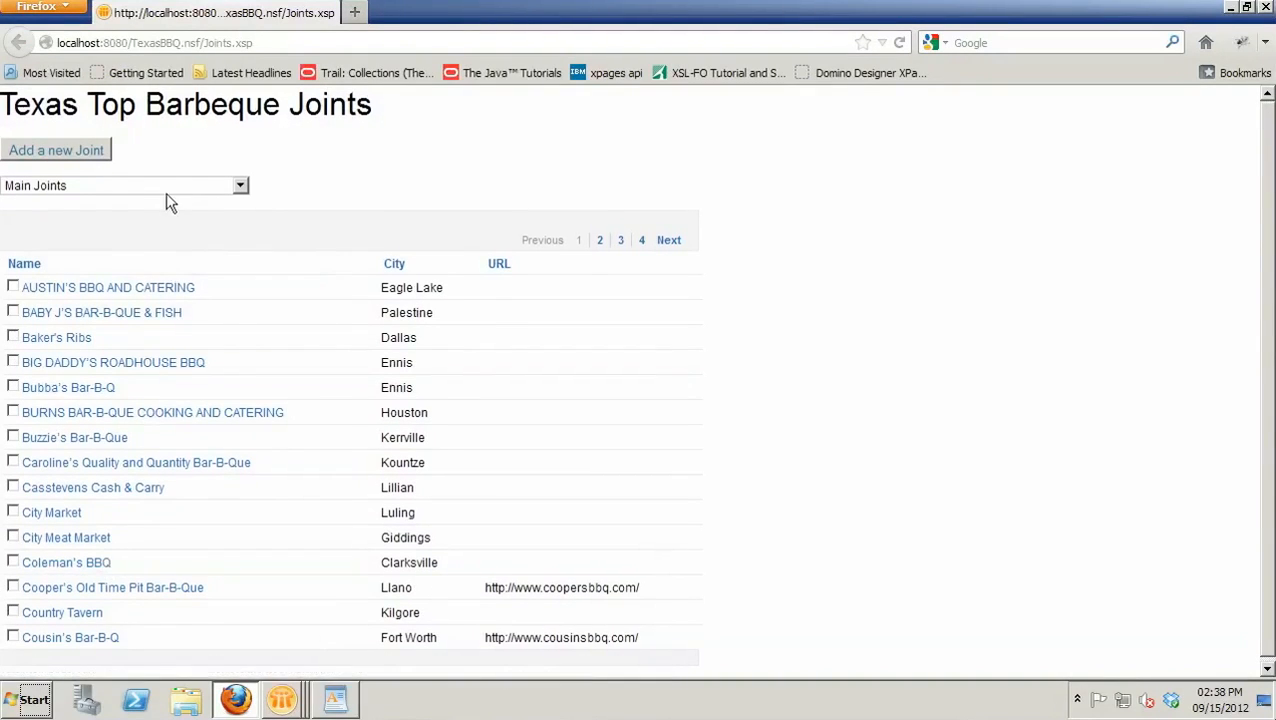
{"action": "left_click", "coordinate": [240, 184]}
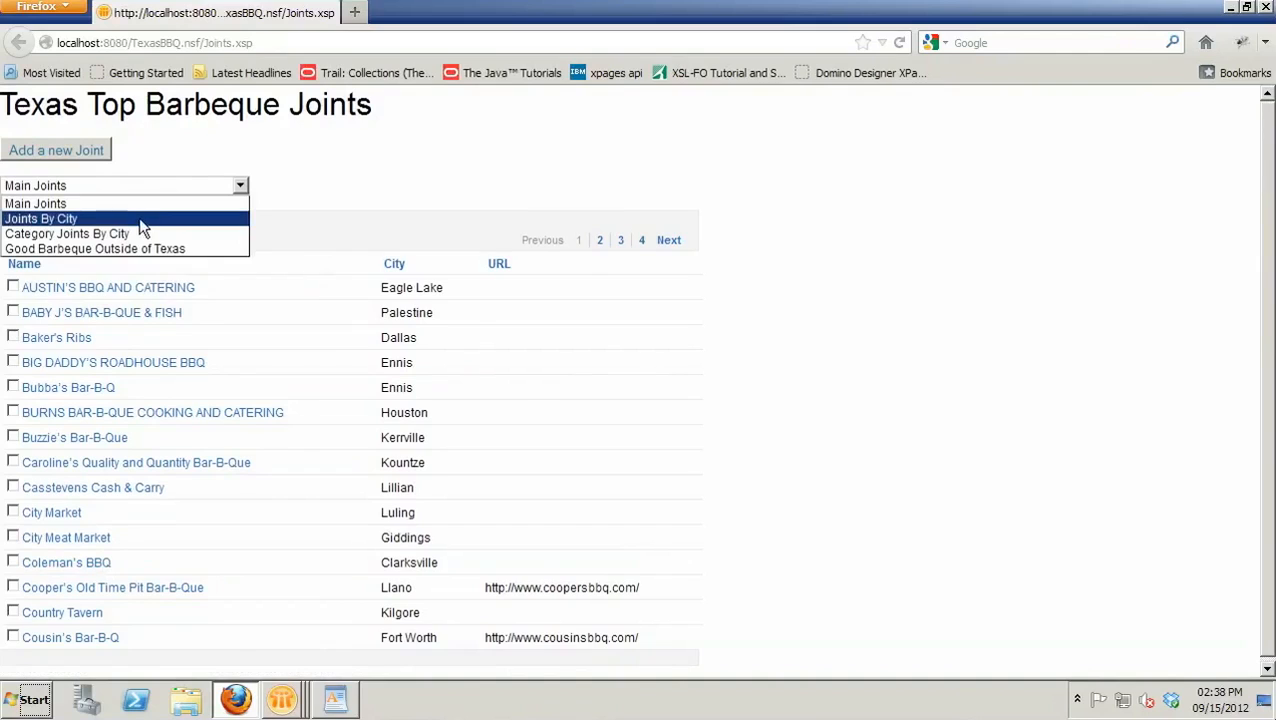
{"action": "left_click", "coordinate": [40, 218]}
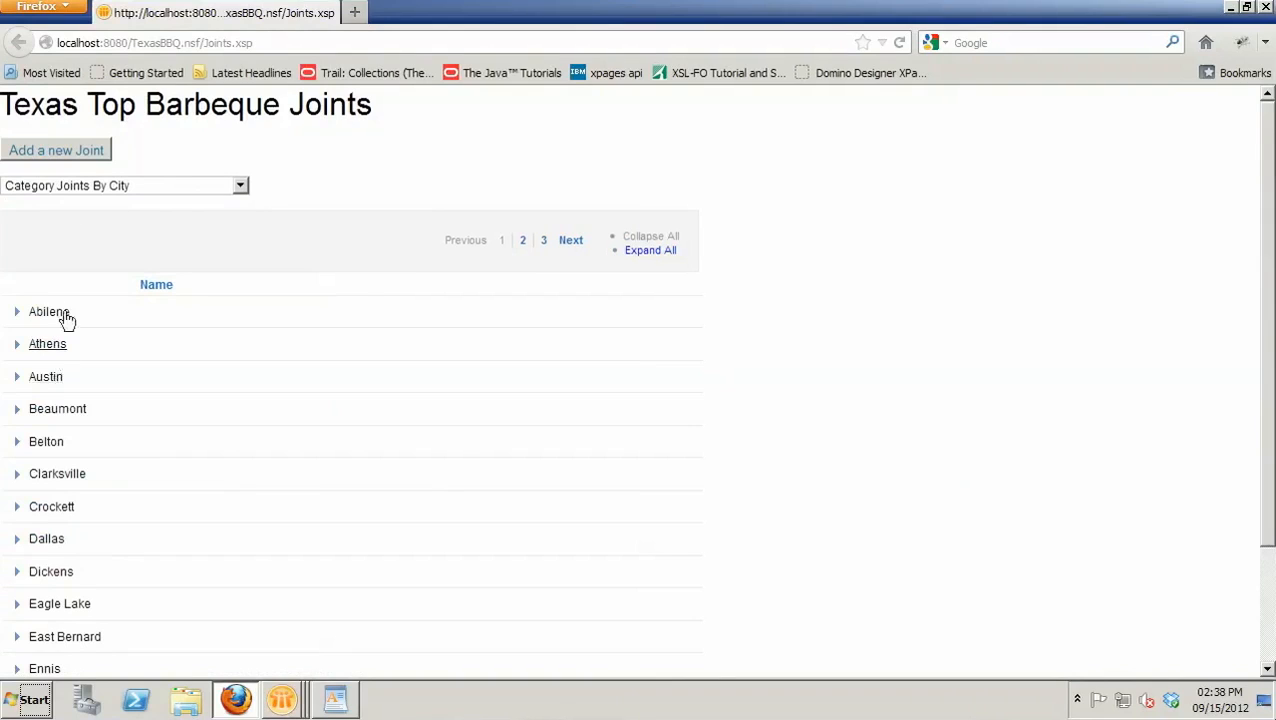
- Expand the Abilene category to reveal Harold's Pit Bar-B-Q beneath it
{"action": "left_click", "coordinate": [16, 312]}
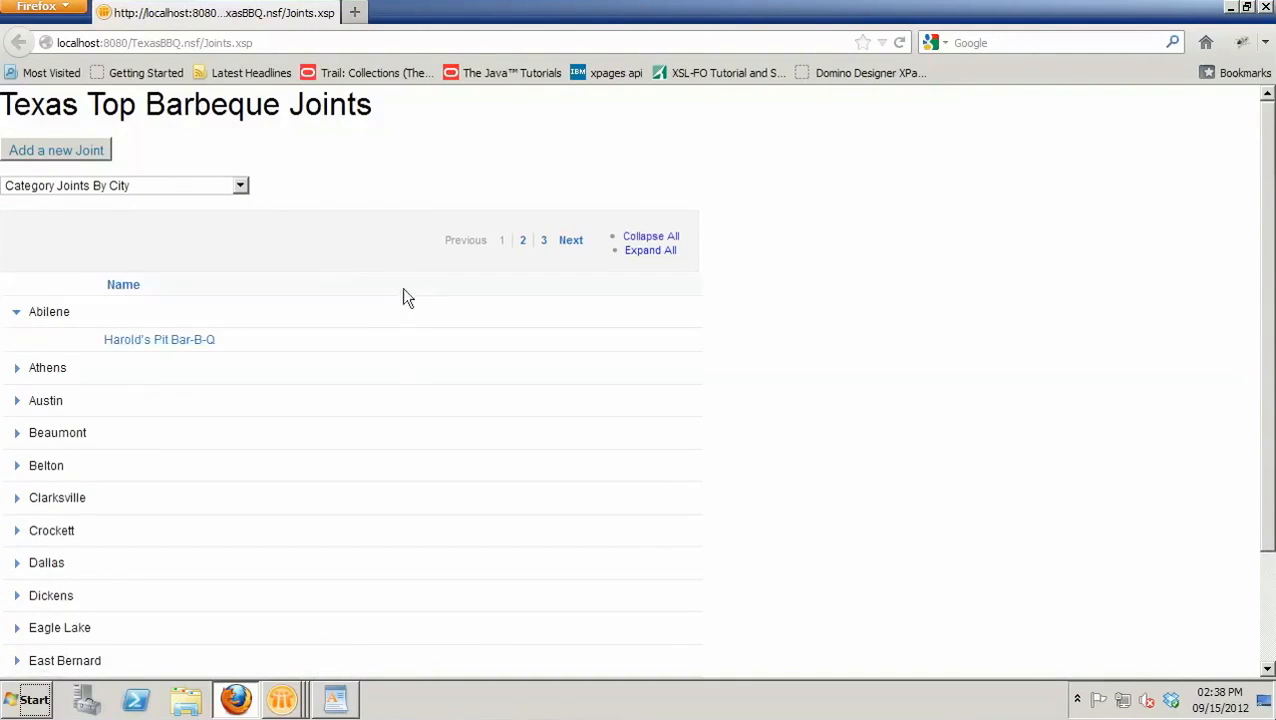
{"action": "mouse_move", "coordinate": [292, 452]}
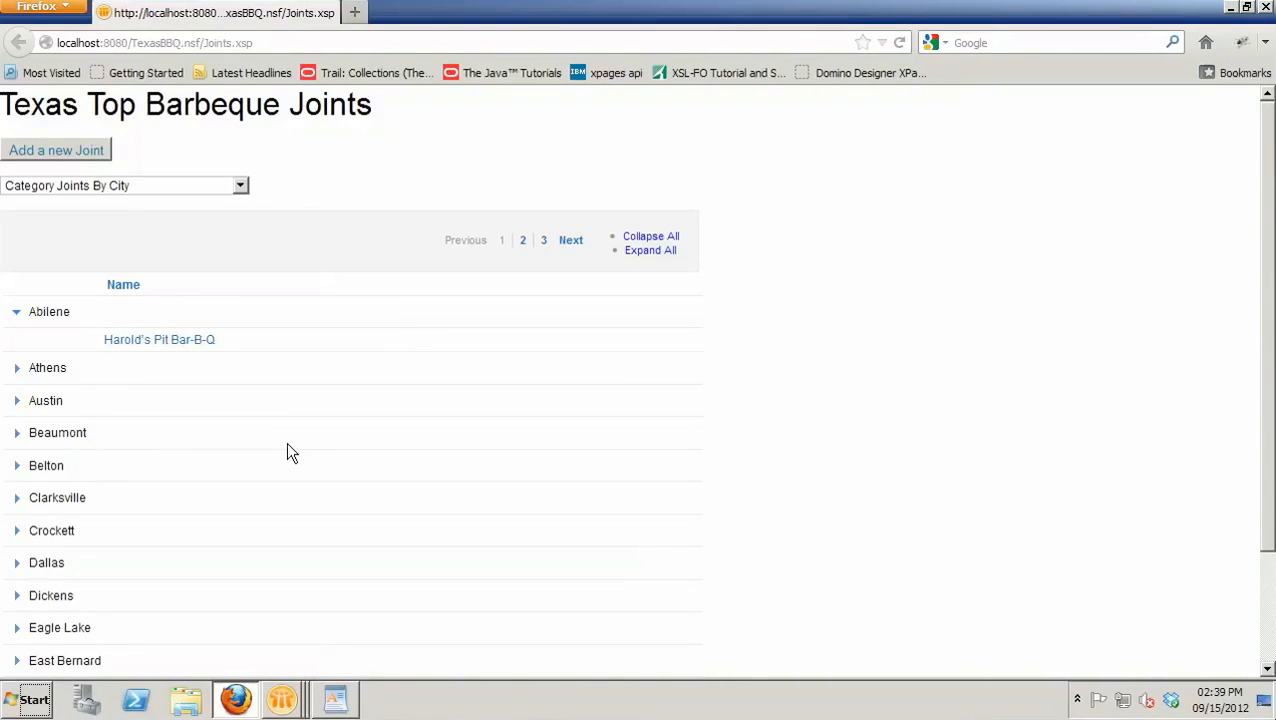
{"action": "mouse_move", "coordinate": [224, 280]}
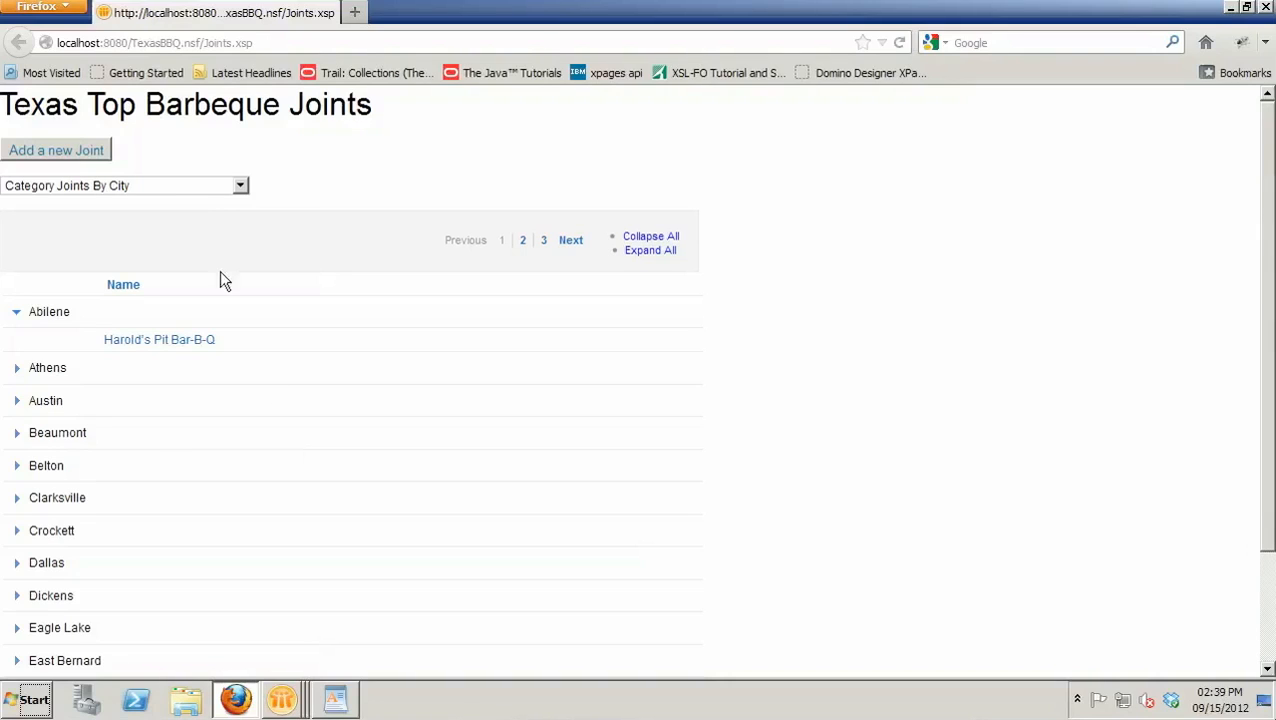
{"action": "left_click", "coordinate": [240, 184]}
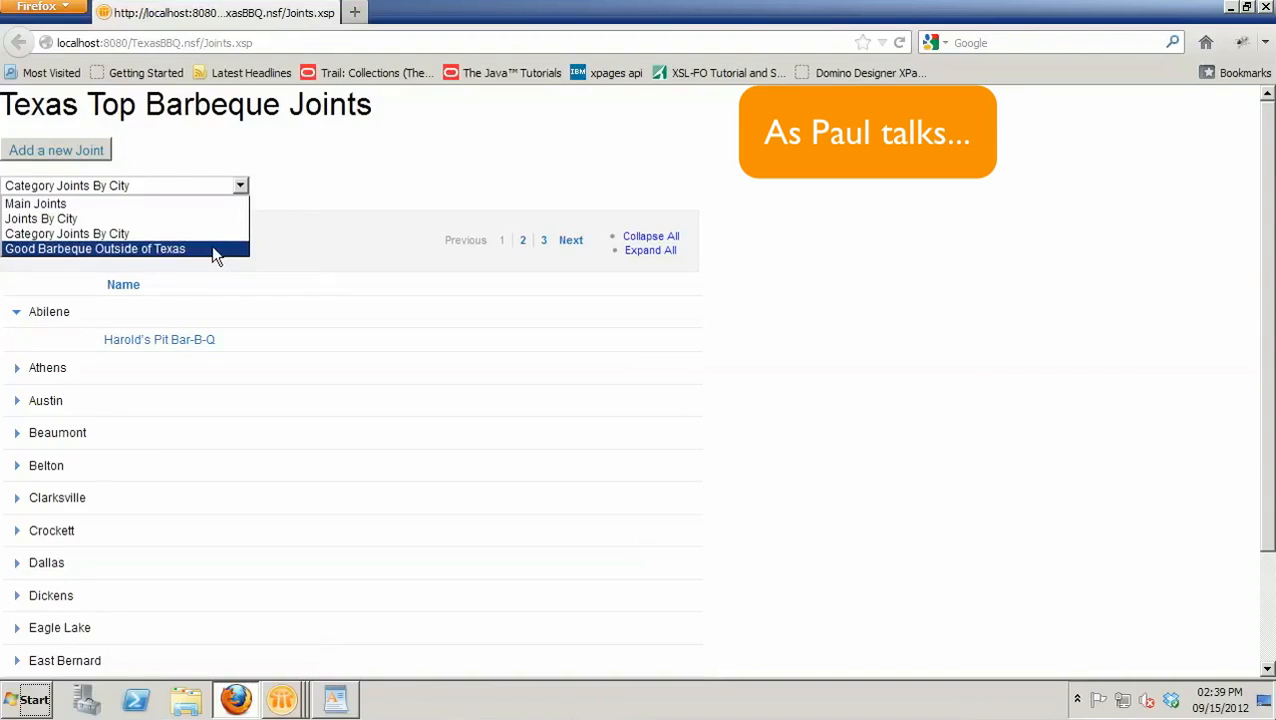
- Choose Good Barbeque Outside of Texas from the view selector
{"action": "left_click", "coordinate": [94, 248]}
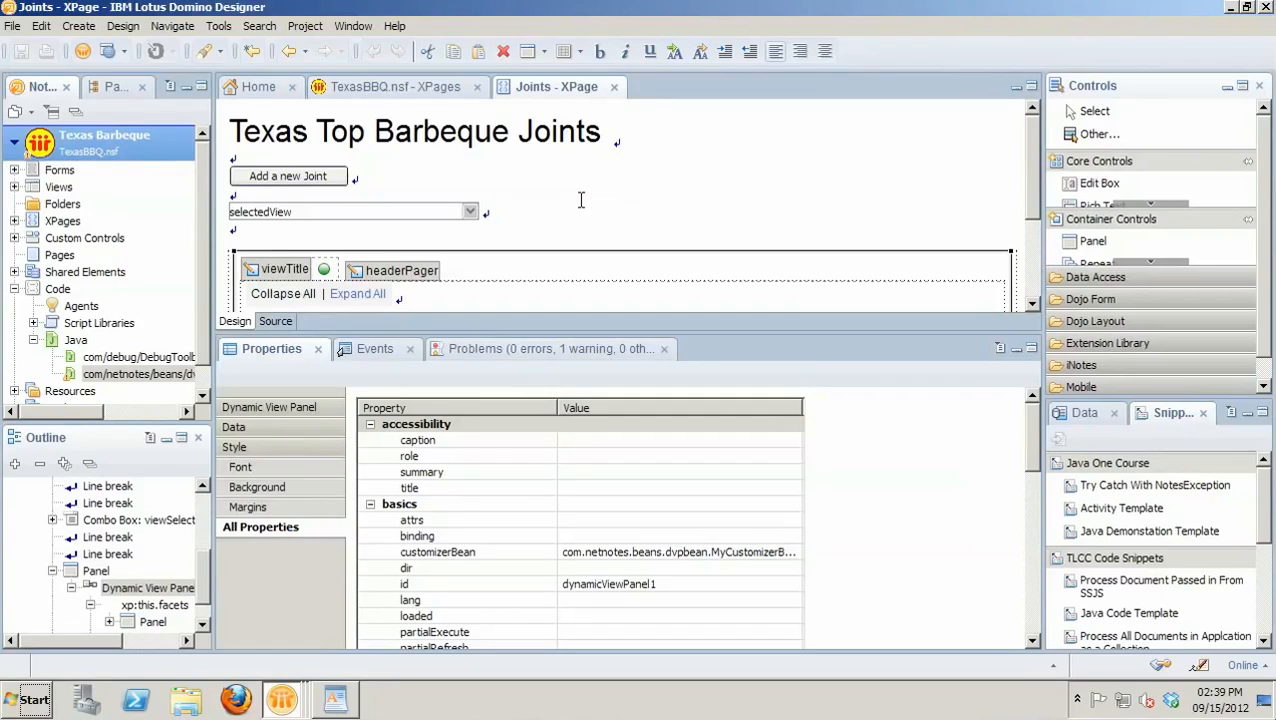
{"action": "mouse_move", "coordinate": [352, 292]}
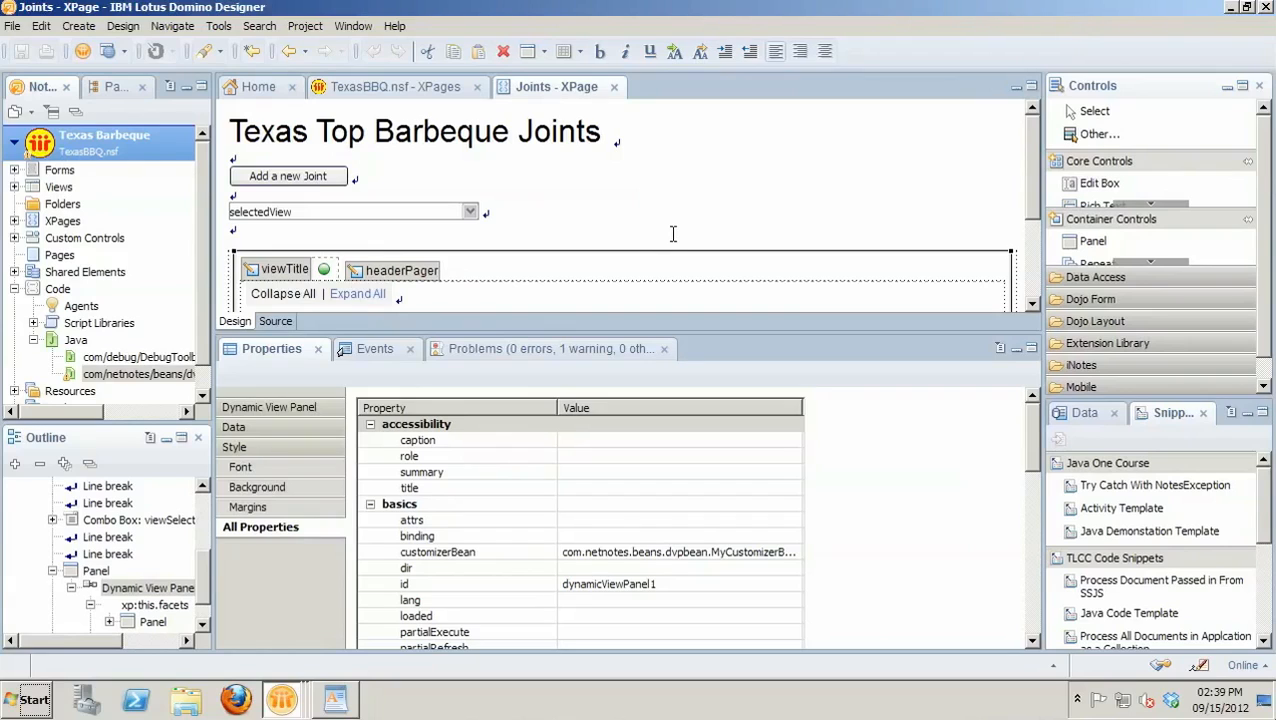
{"action": "mouse_move", "coordinate": [356, 212]}
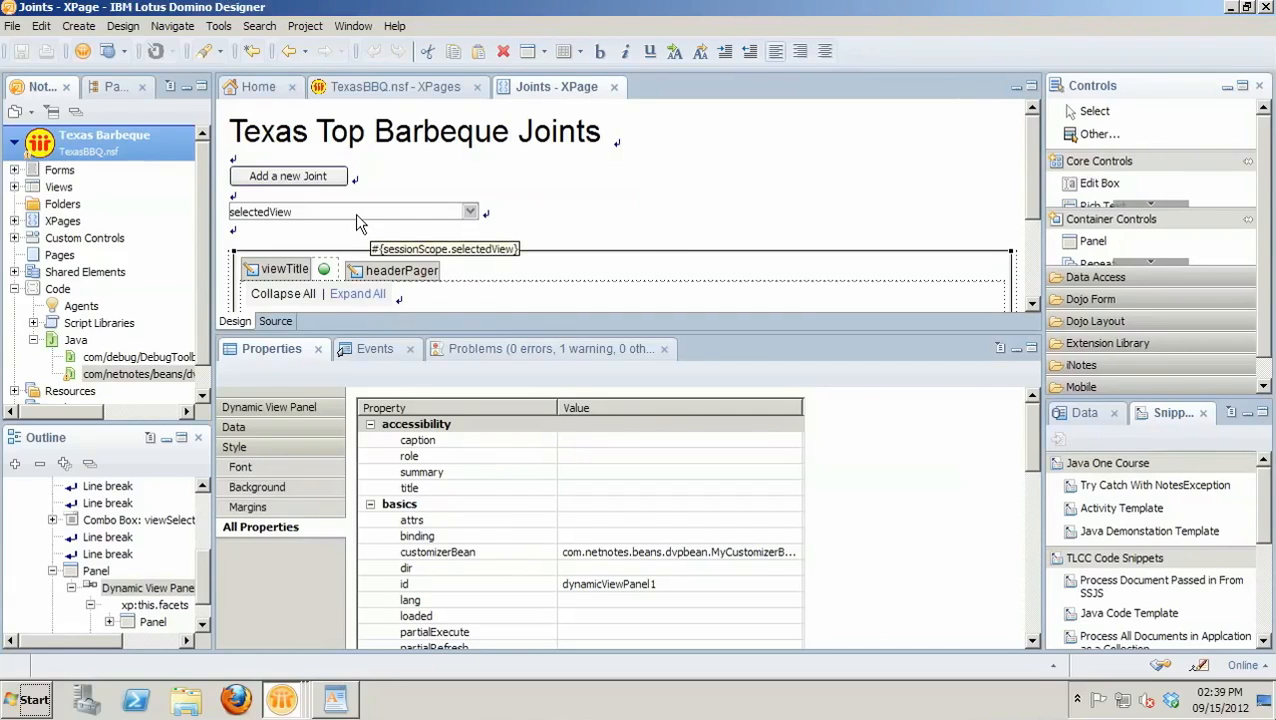
{"action": "mouse_move", "coordinate": [550, 222]}
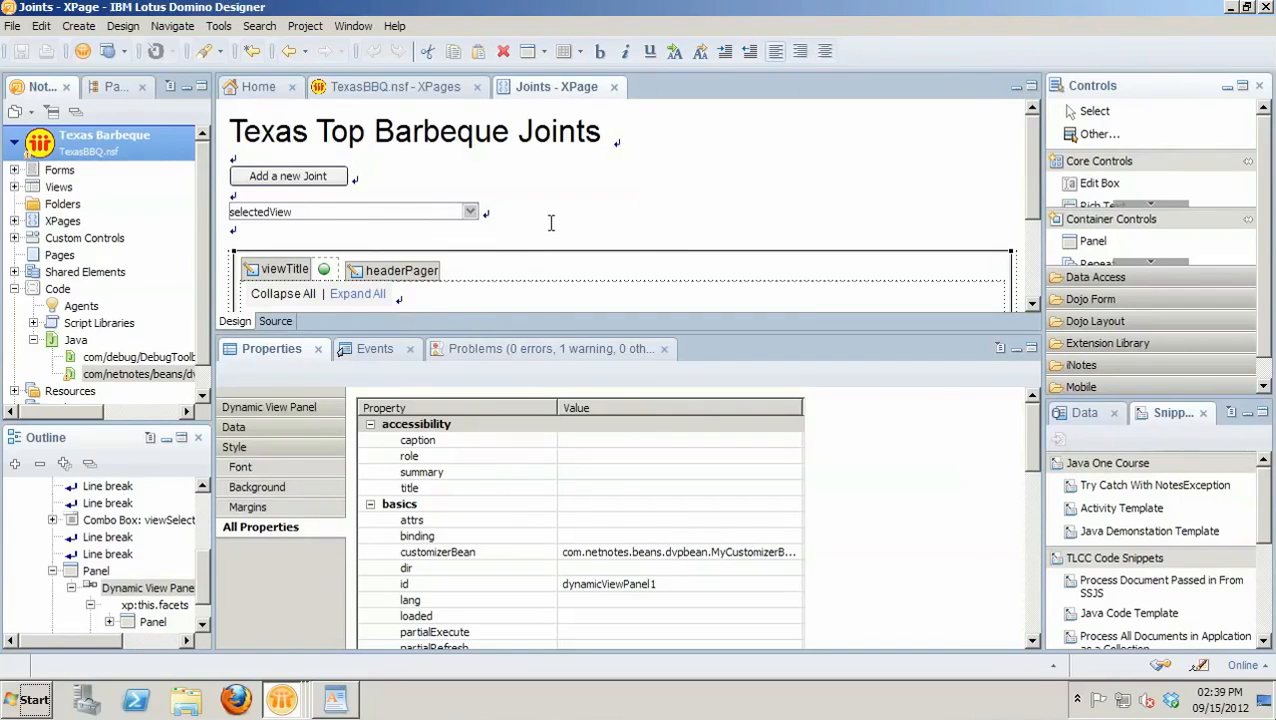
{"action": "mouse_move", "coordinate": [664, 198]}
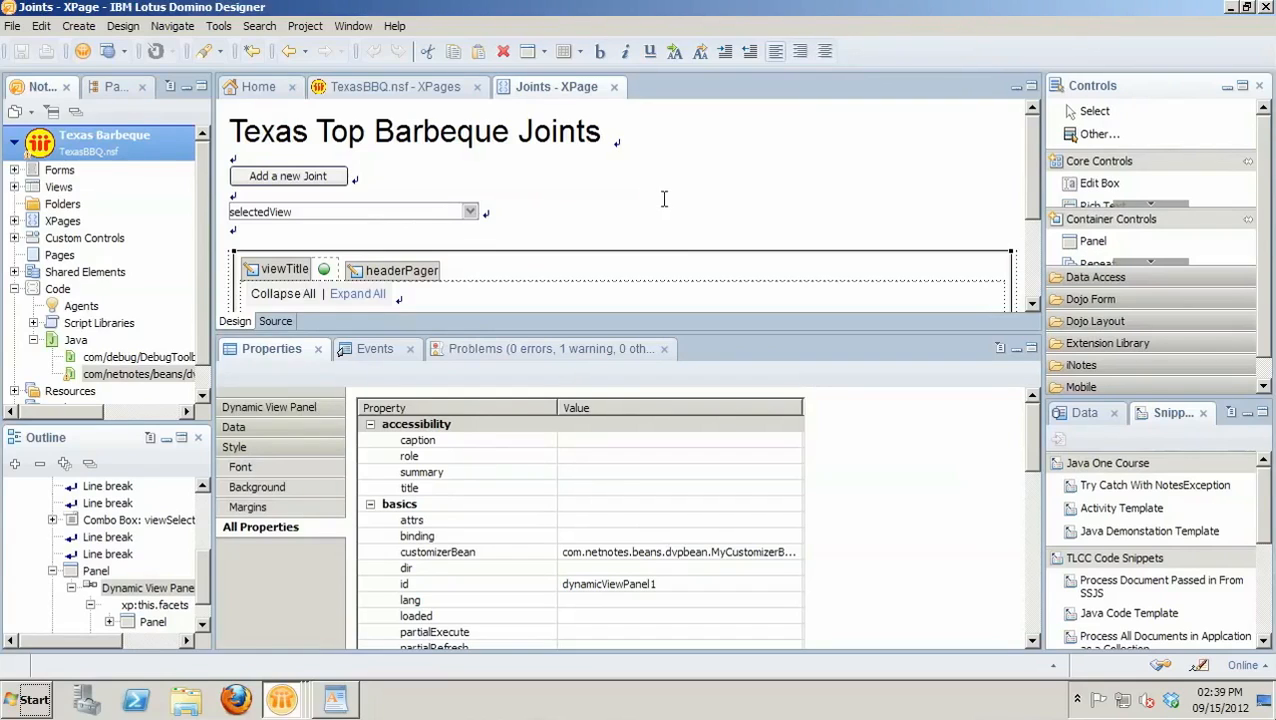